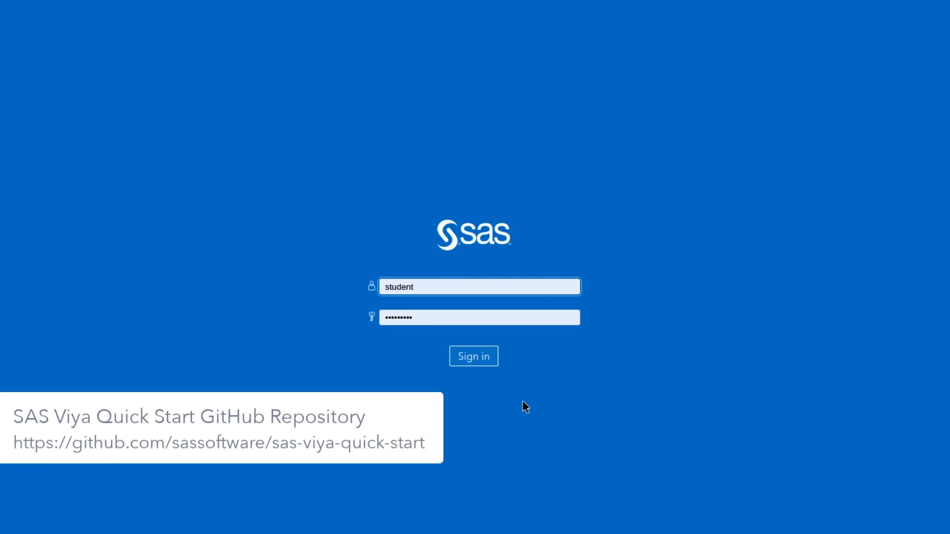
- Sign in as student and decline opting into the assumable administrator group
left_click(479, 286)
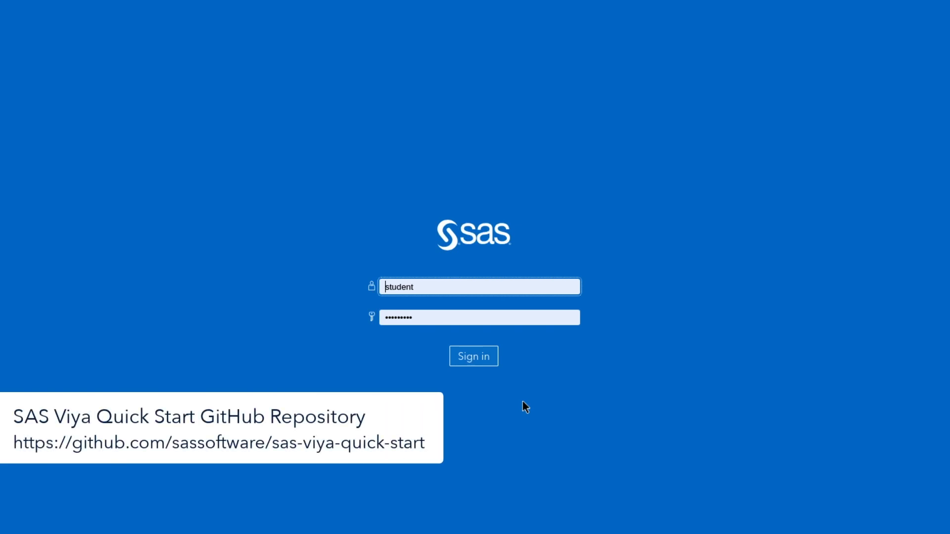
left_click(473, 355)
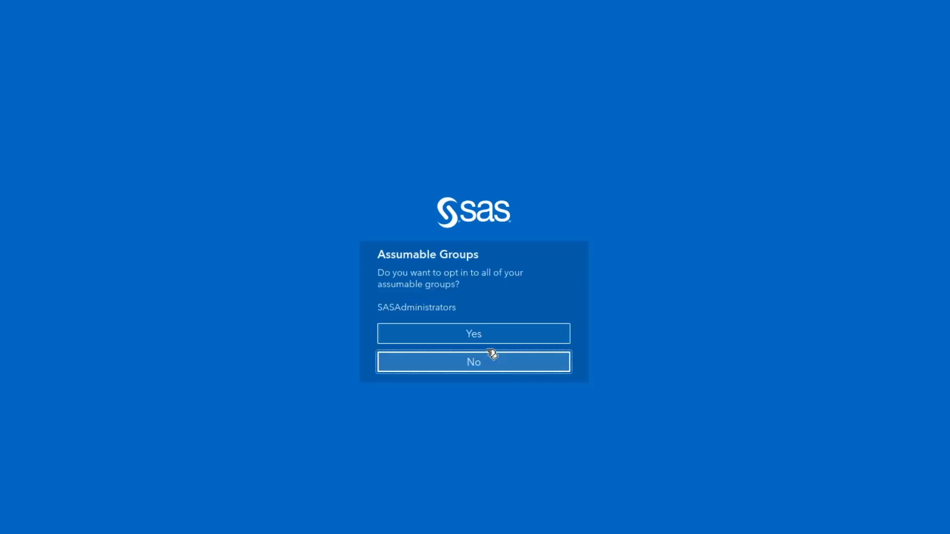
mouse_move(442, 319)
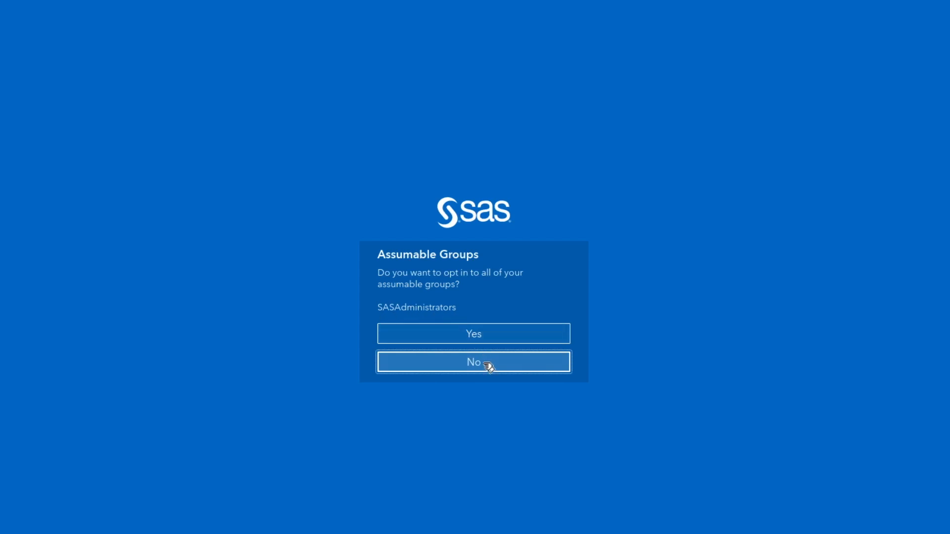
left_click(473, 362)
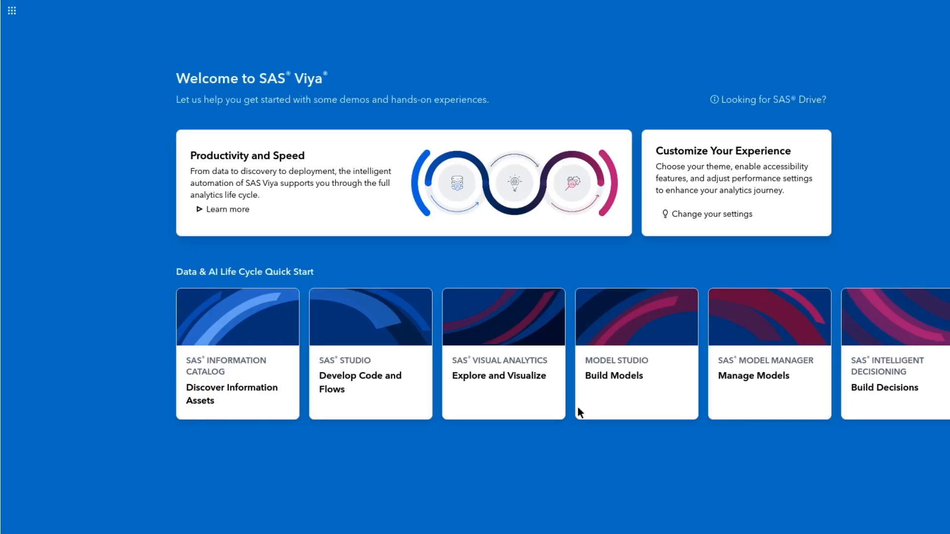
mouse_move(11, 10)
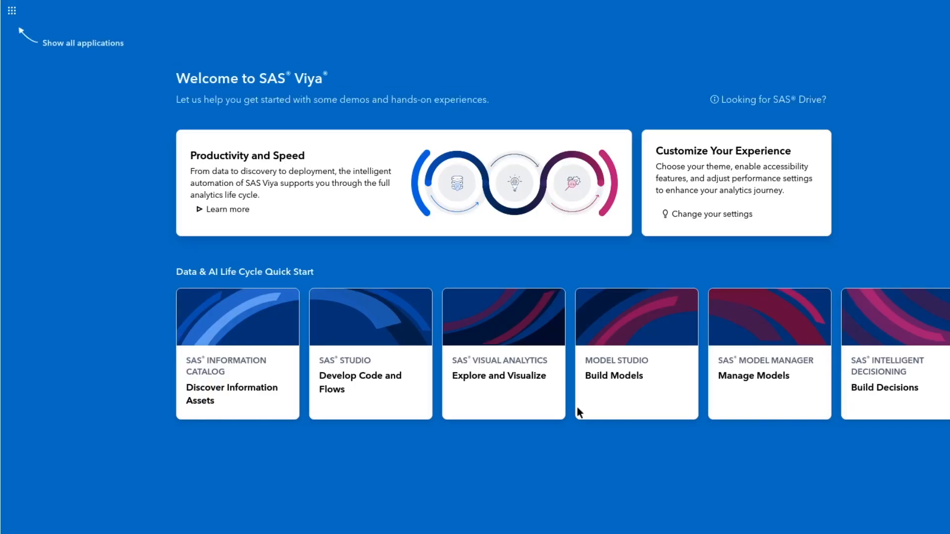
mouse_move(94, 79)
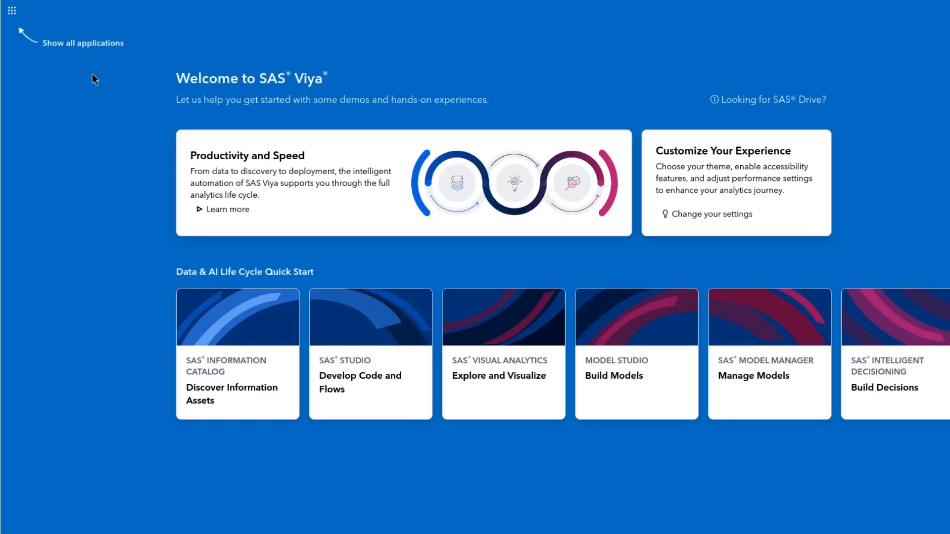
- Launch Manage Environment from the Show all applications menu
left_click(10, 10)
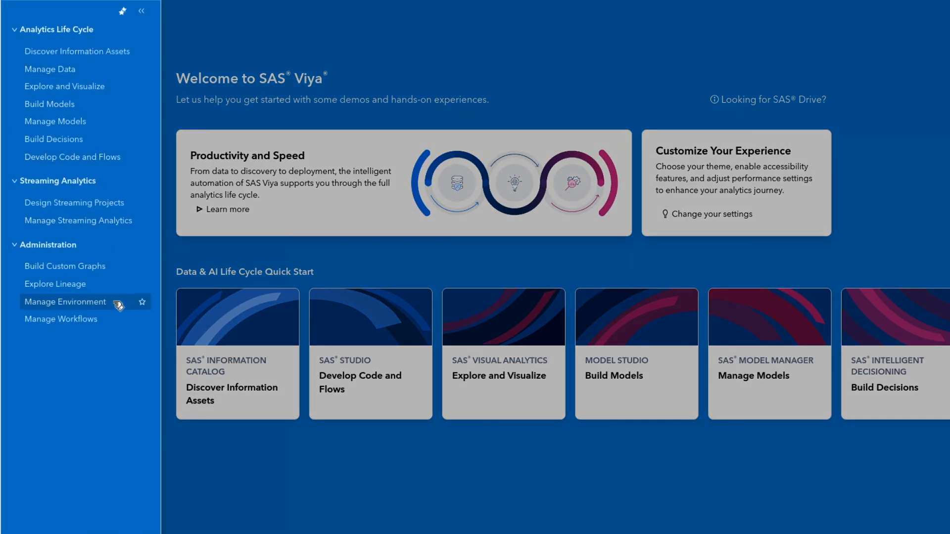
left_click(65, 302)
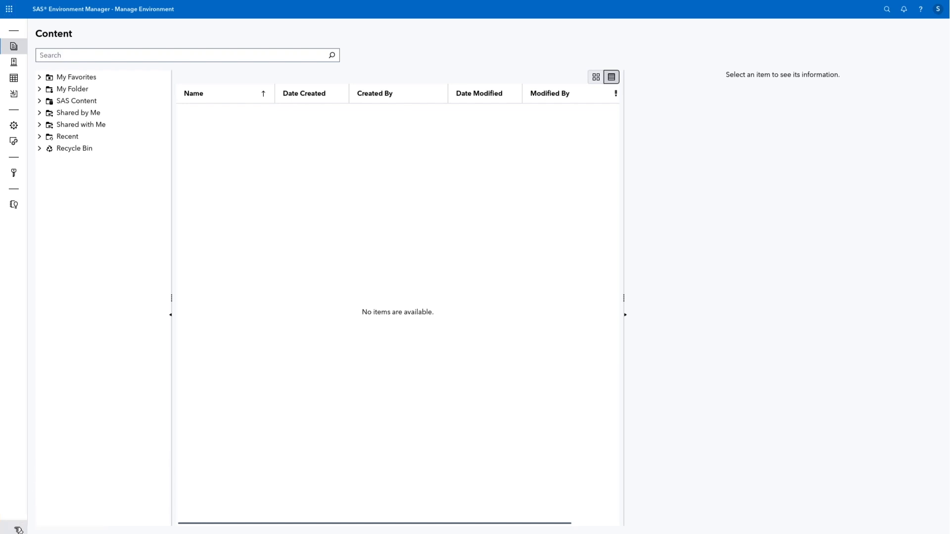
- Browse SAS Content > Products > SAS Visual Analytics > Samples and show its reports as tiles
left_click(13, 31)
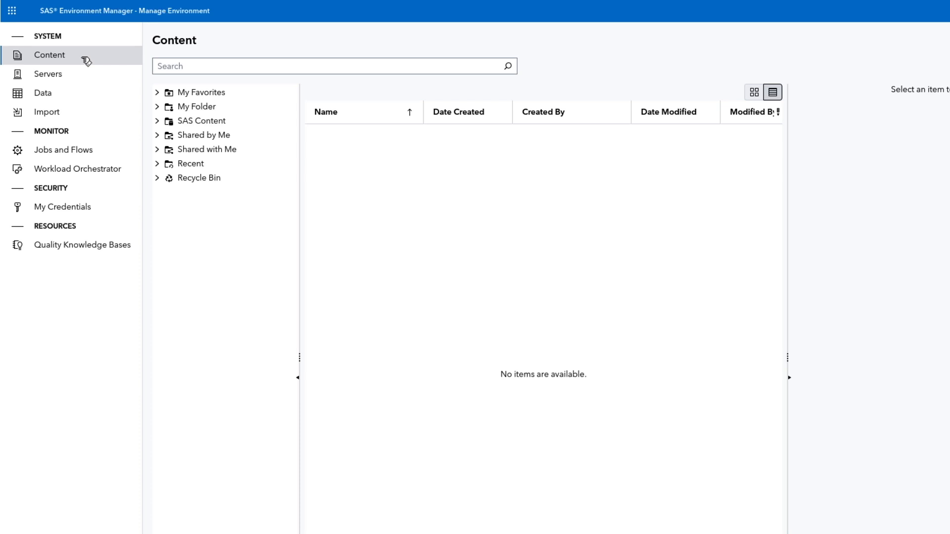
mouse_move(145, 66)
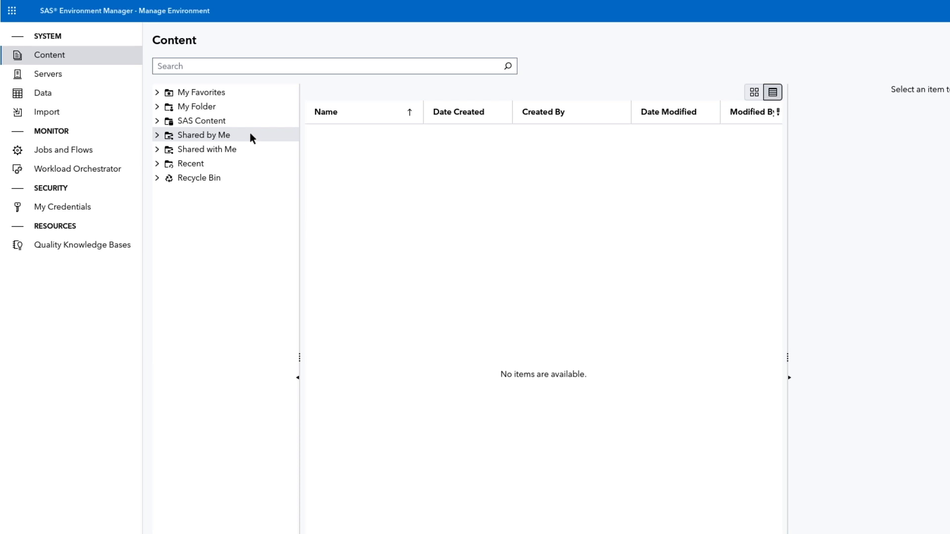
mouse_move(179, 131)
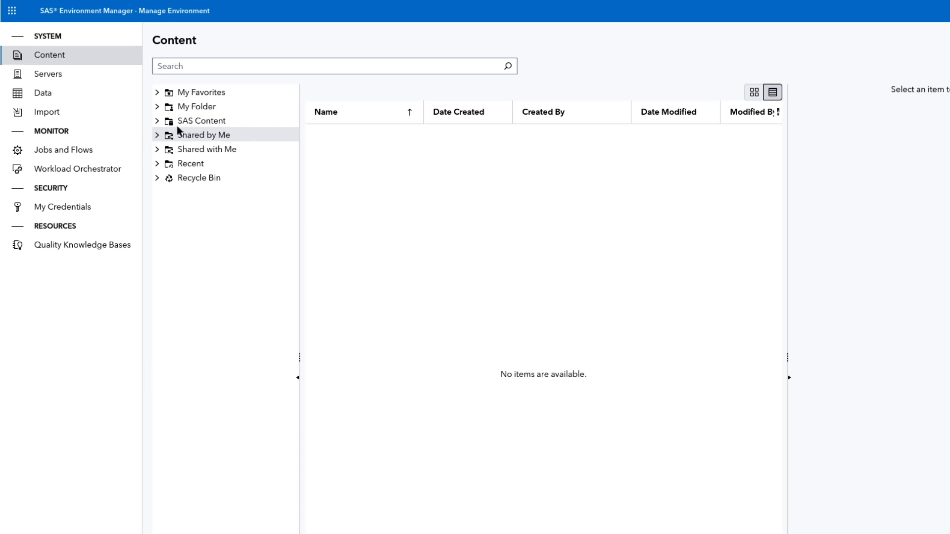
left_click(157, 121)
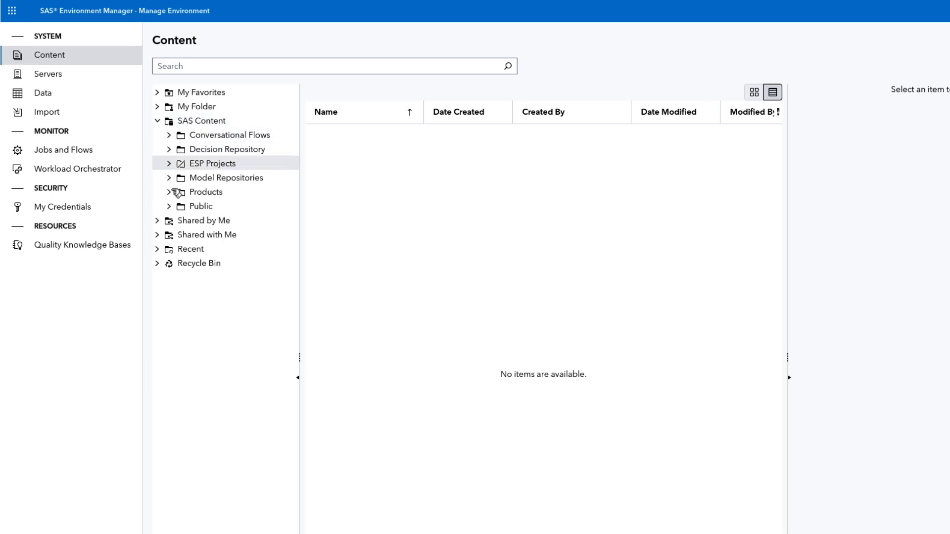
left_click(170, 192)
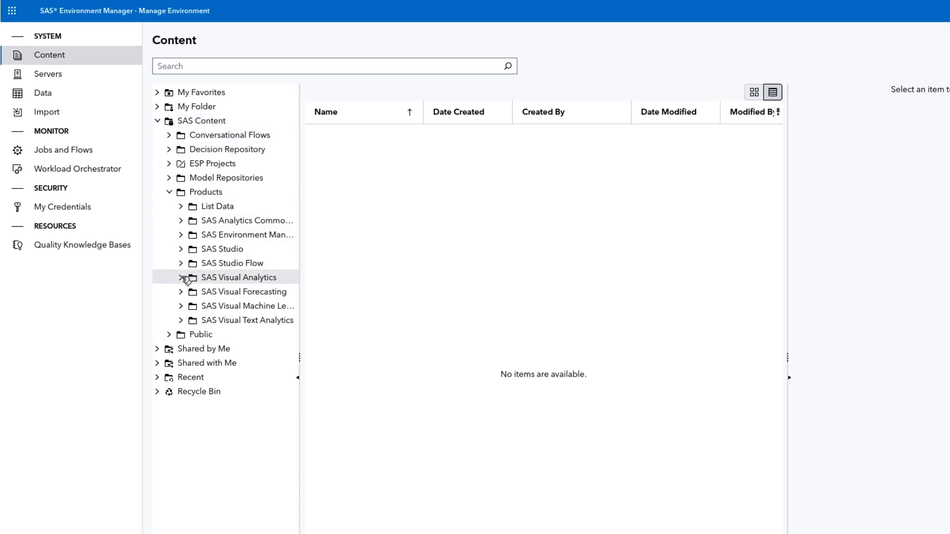
left_click(169, 277)
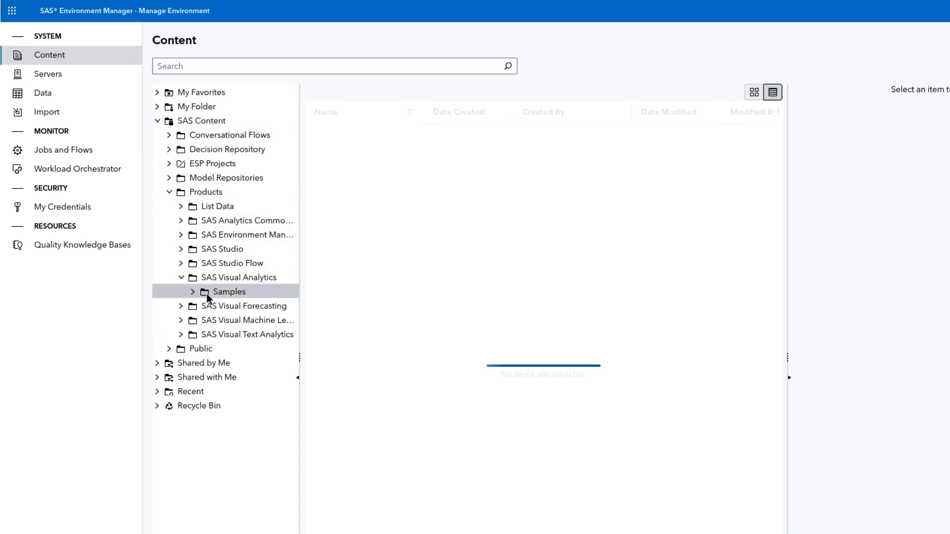
left_click(228, 291)
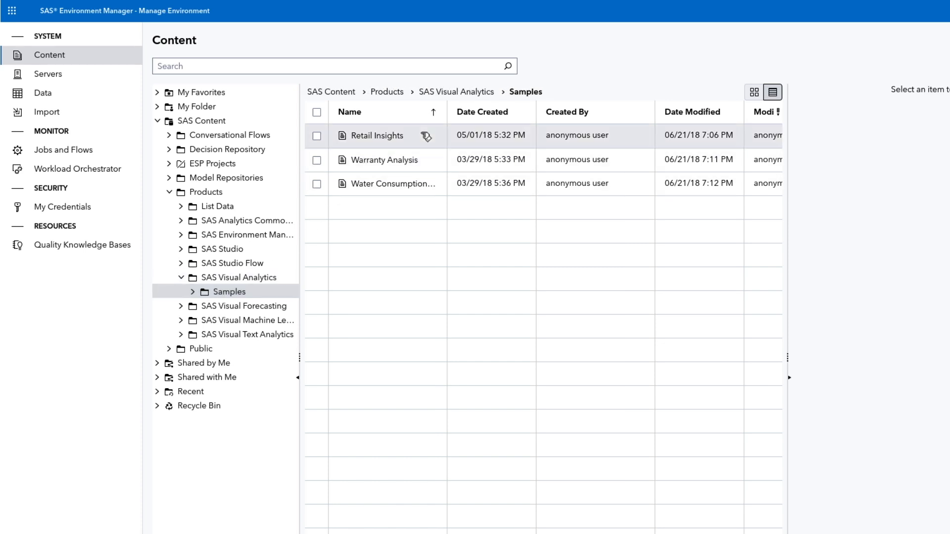
mouse_move(790, 357)
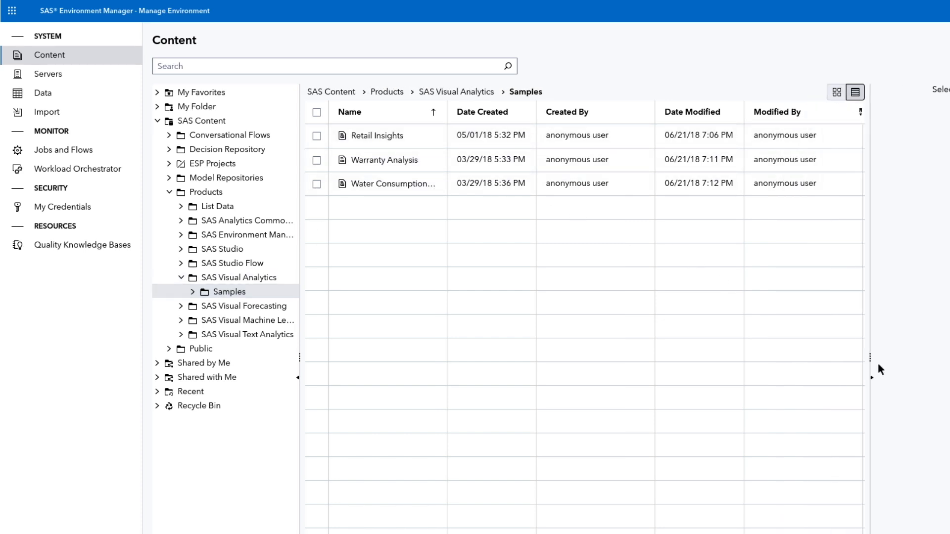
left_click(836, 92)
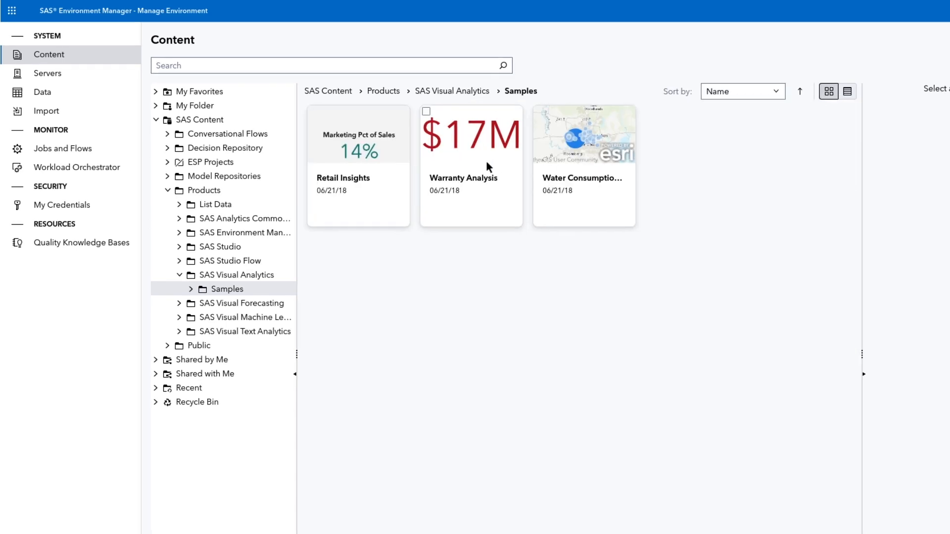
- Select Warranty Analysis and expand its Properties, More and Related Items details
left_click(471, 139)
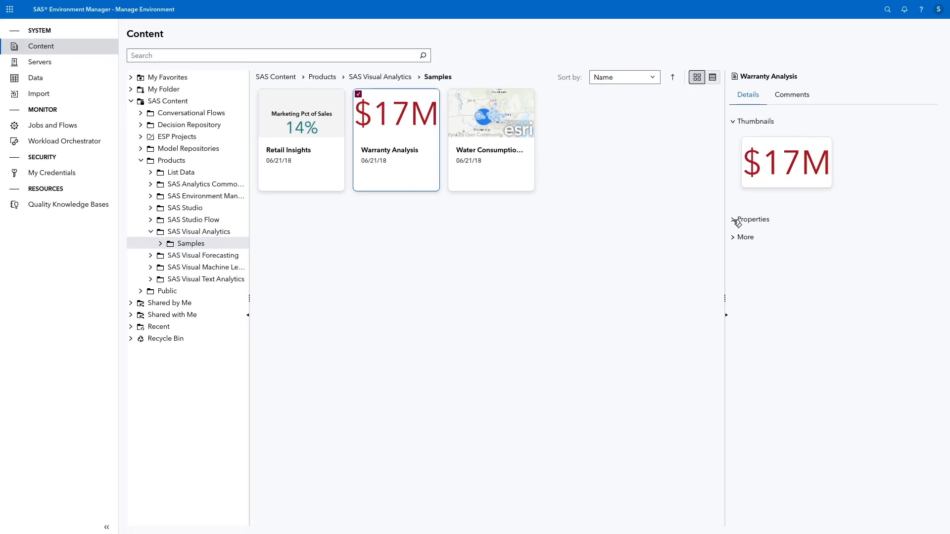
left_click(735, 219)
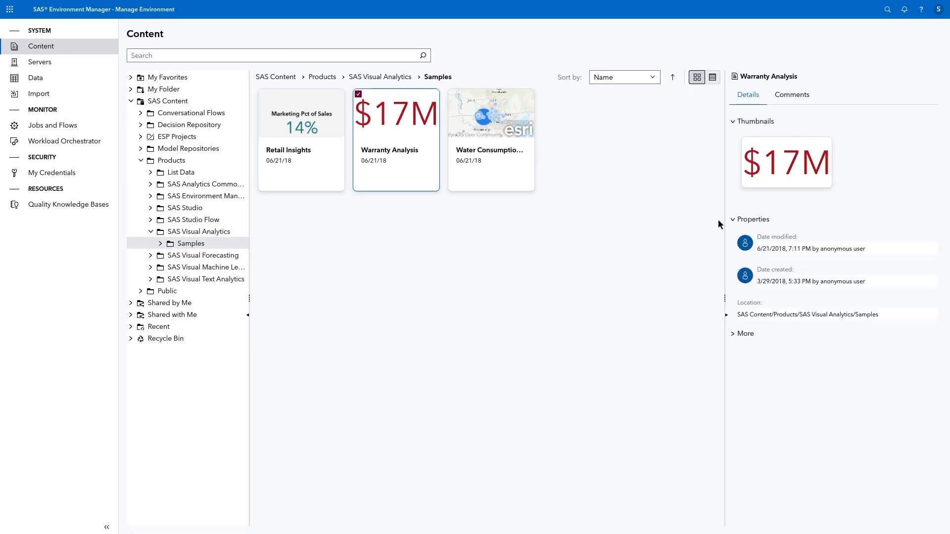
left_click(744, 334)
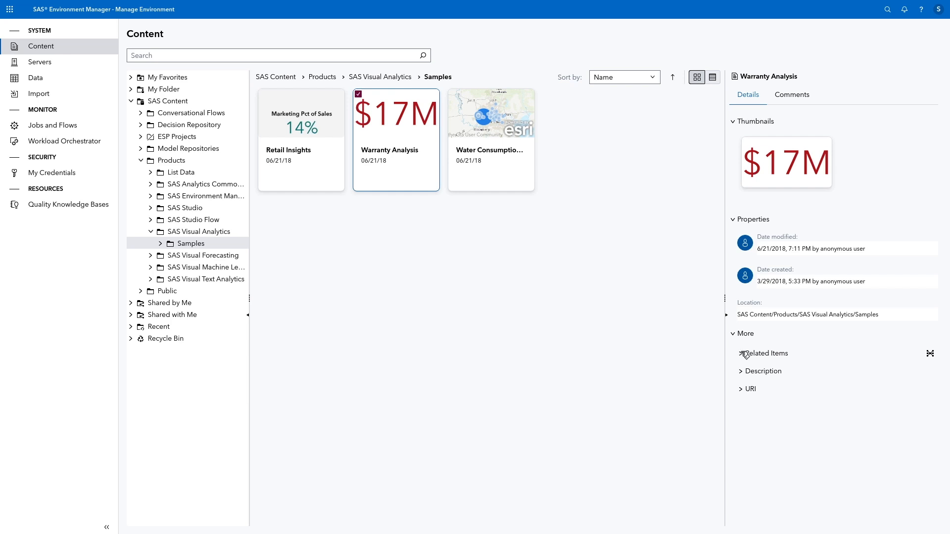
left_click(766, 353)
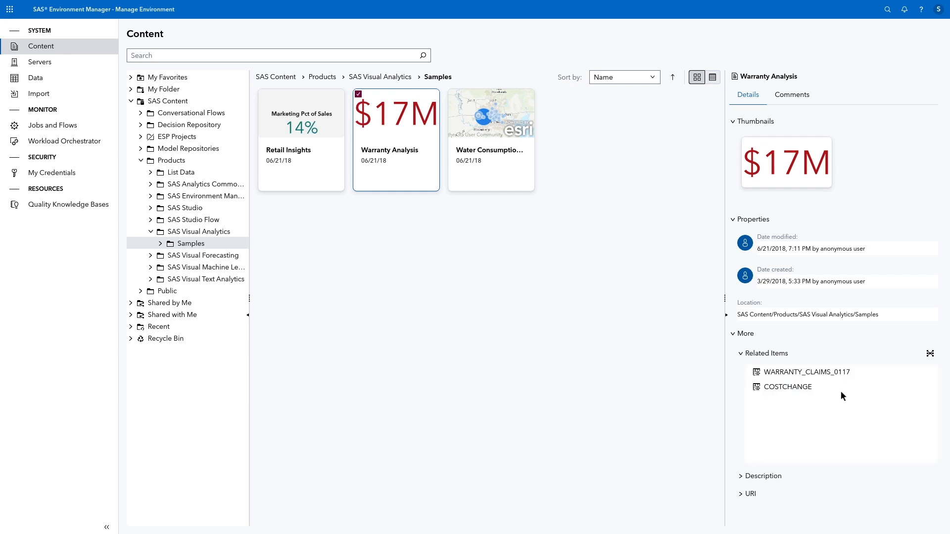
mouse_move(920, 359)
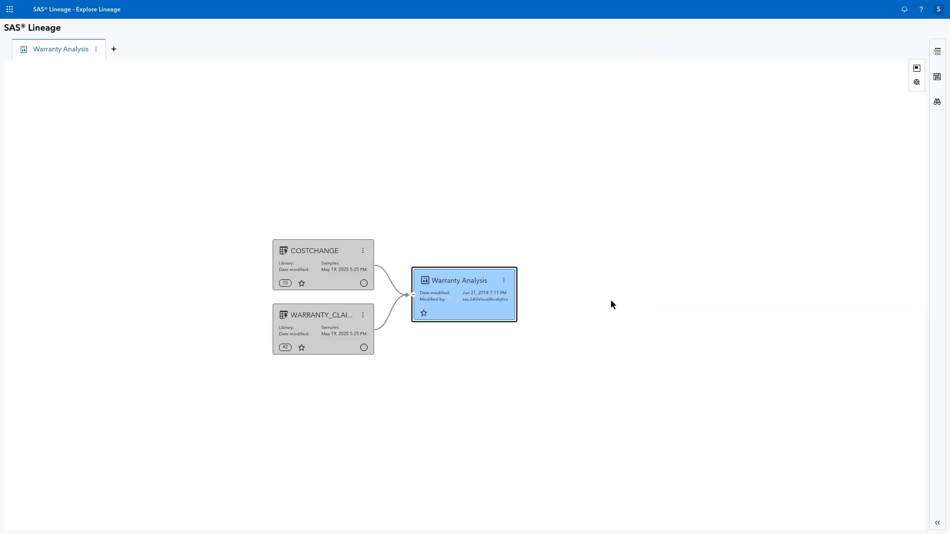
mouse_move(356, 213)
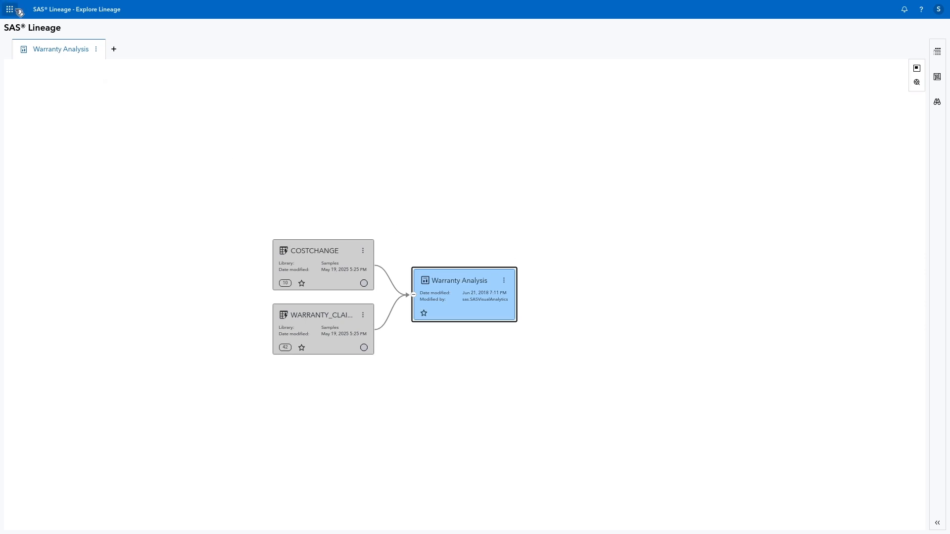
left_click(10, 9)
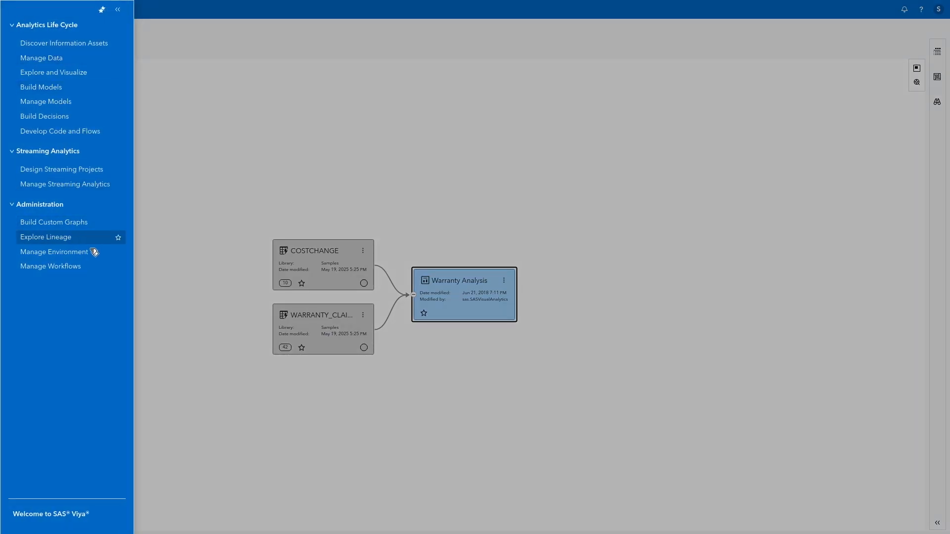
- Post the comment 'This is a great report' on the Warranty Analysis report
left_click(53, 253)
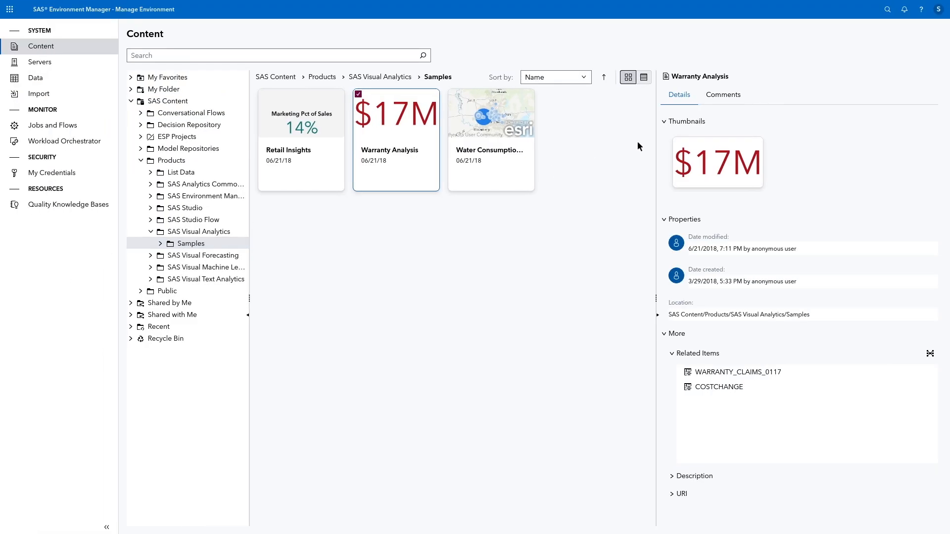
left_click(722, 95)
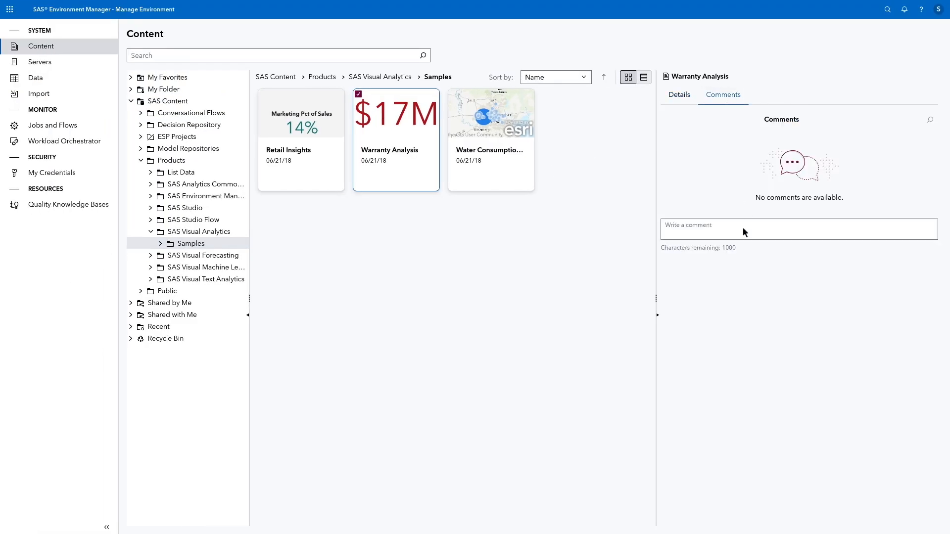
type("This")
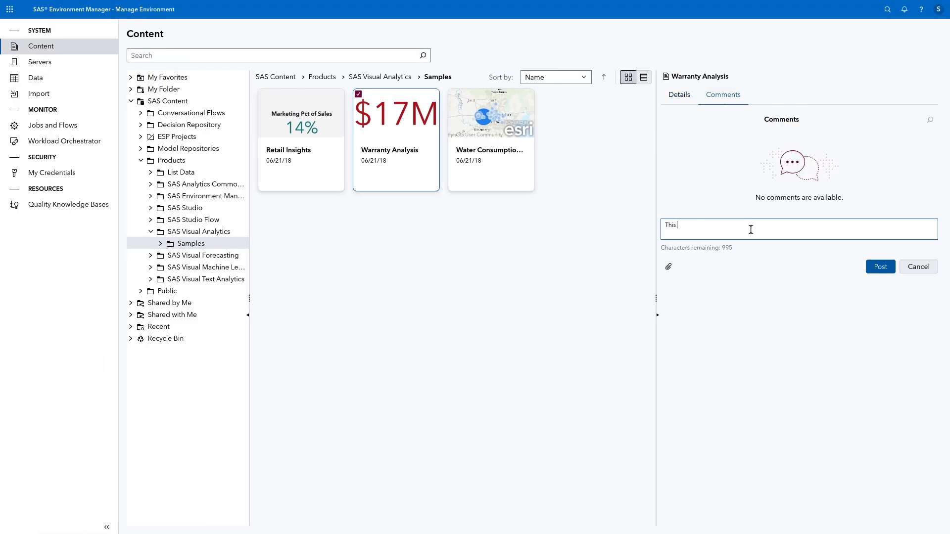
type("is a great report!")
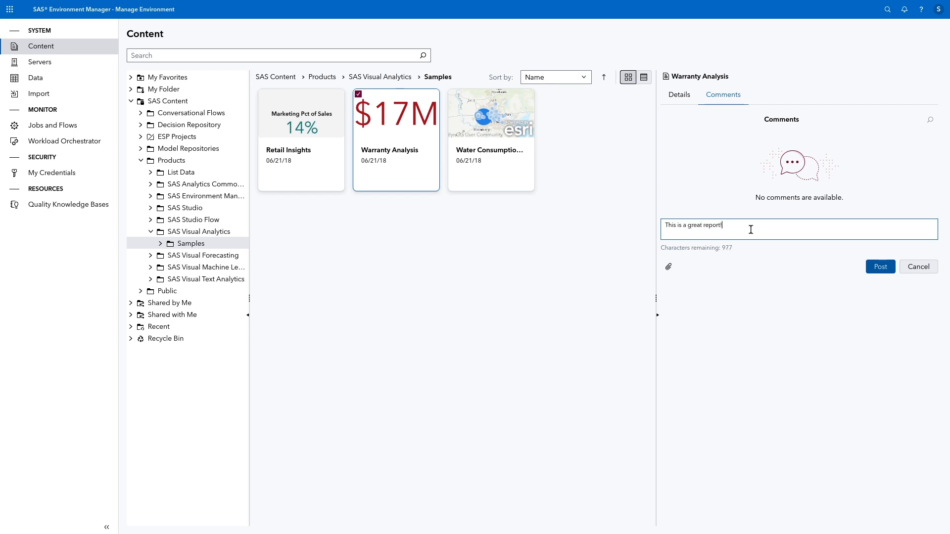
left_click(879, 266)
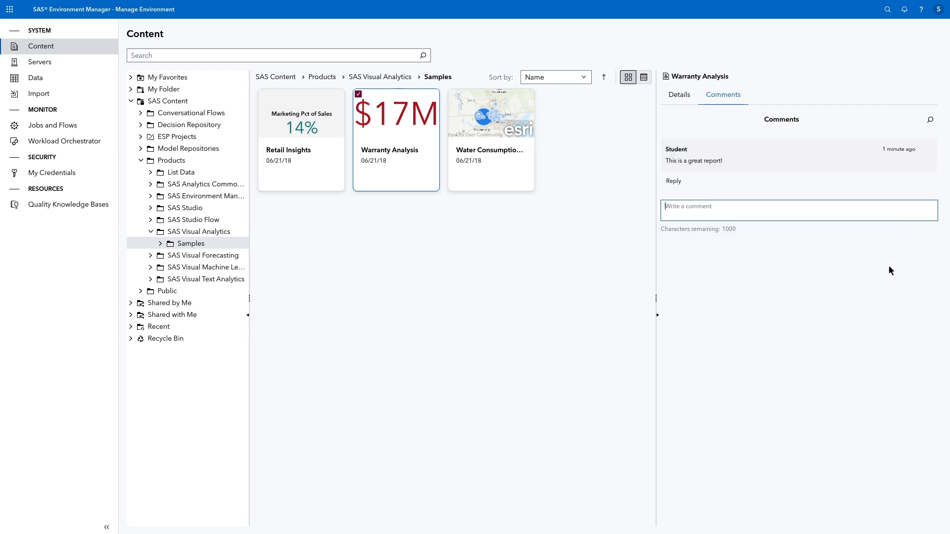
- Add Warranty Analysis to favorites and check it appears in My Favorites
right_click(395, 140)
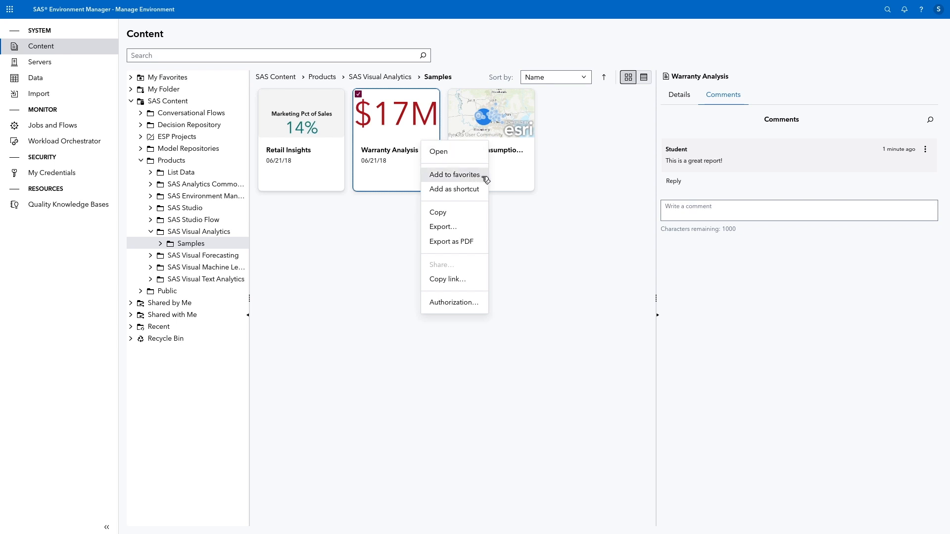
left_click(454, 174)
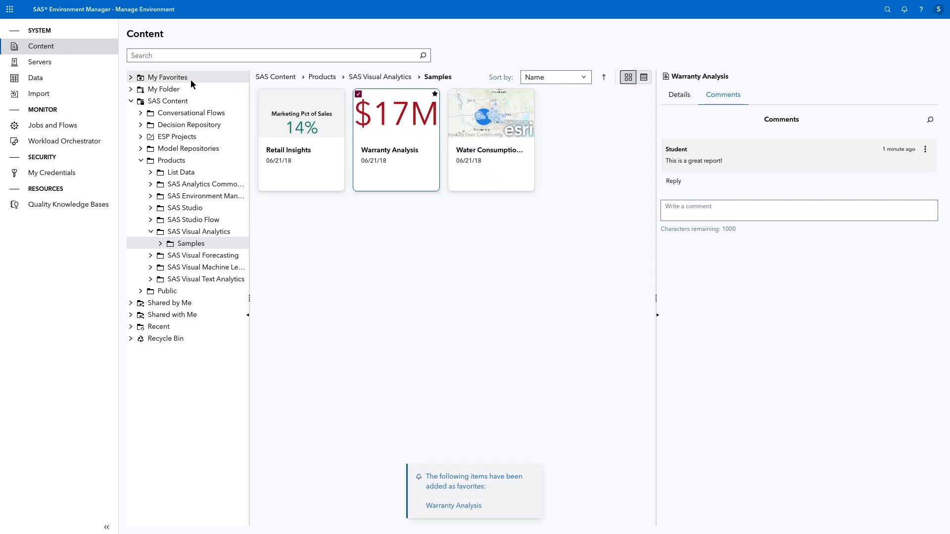
left_click(168, 78)
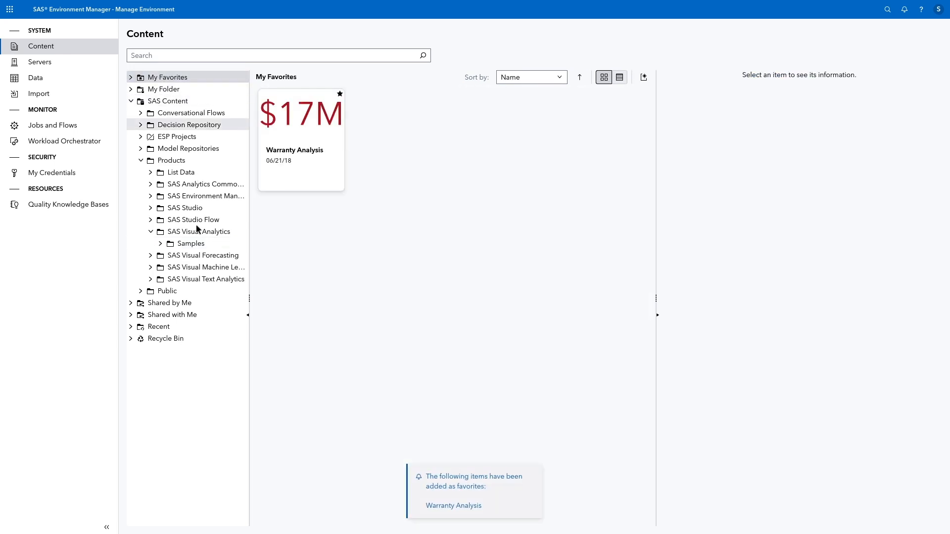
left_click(190, 244)
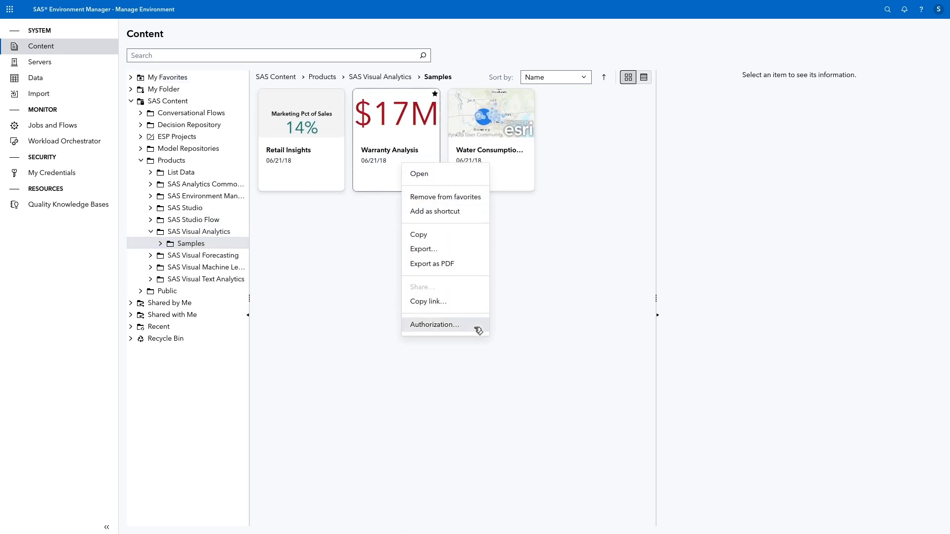
- Review the Warranty Analysis authorization showing Student's read, update, delete and secure rights
left_click(433, 325)
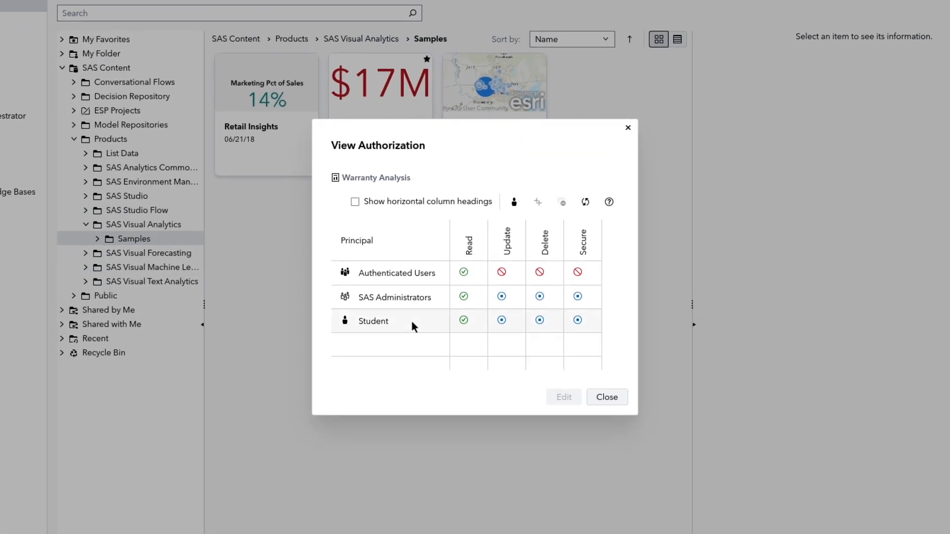
mouse_move(476, 327)
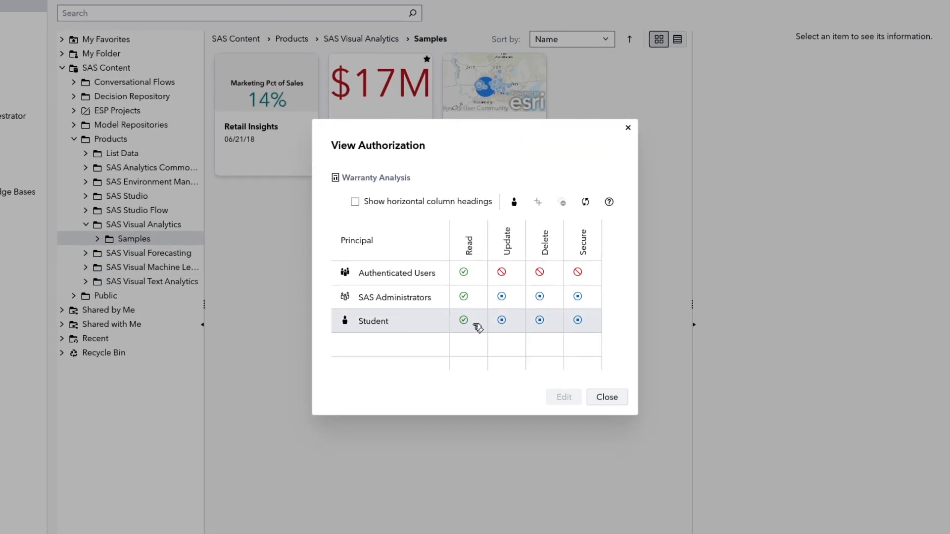
left_click(605, 397)
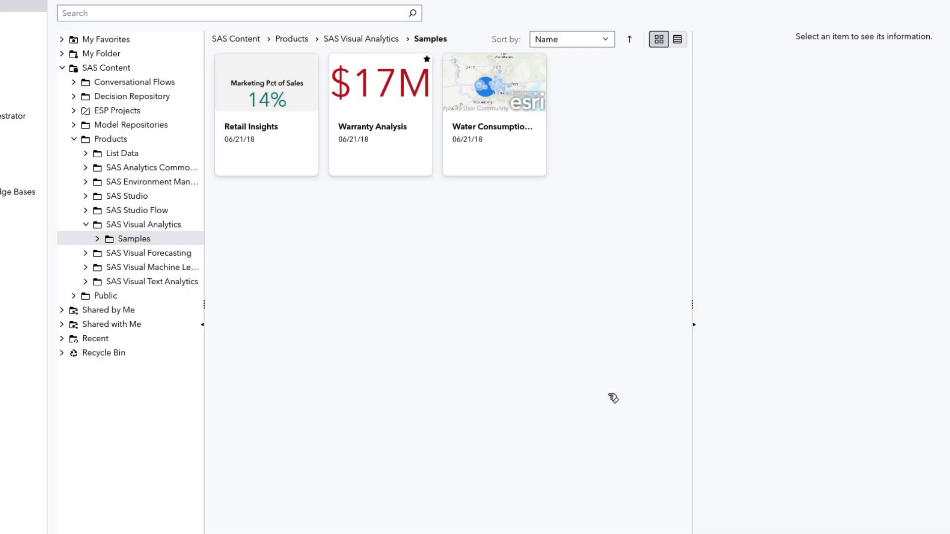
mouse_move(603, 396)
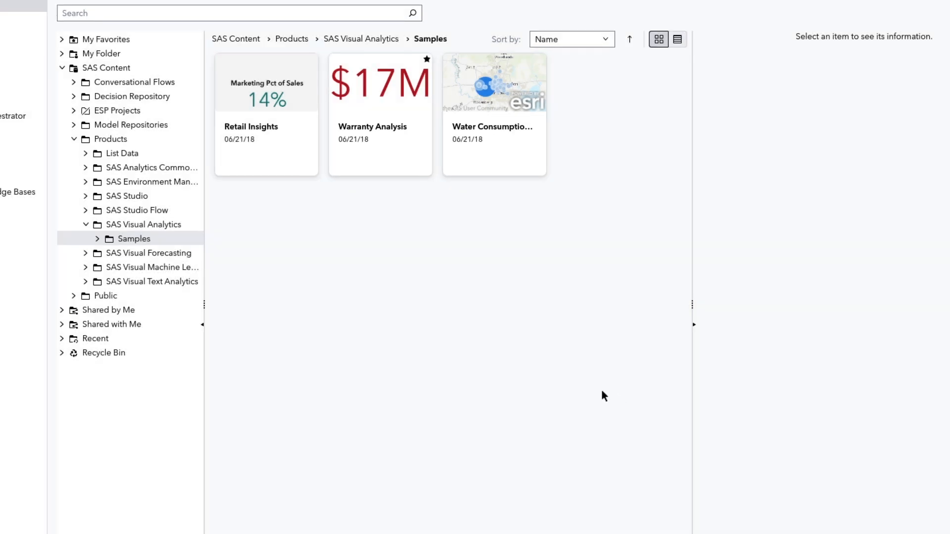
- Create a new folder named quick-start-sas-content inside My Folder
right_click(100, 53)
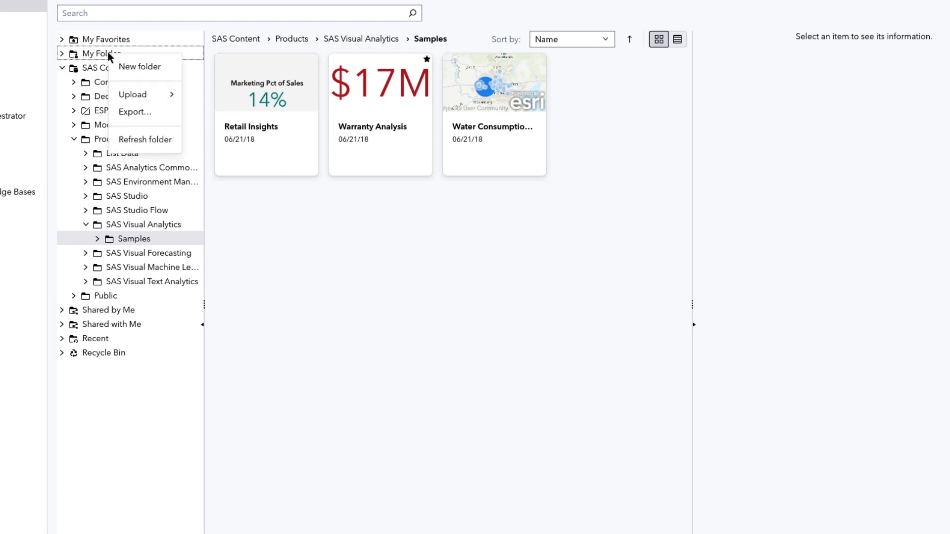
left_click(139, 67)
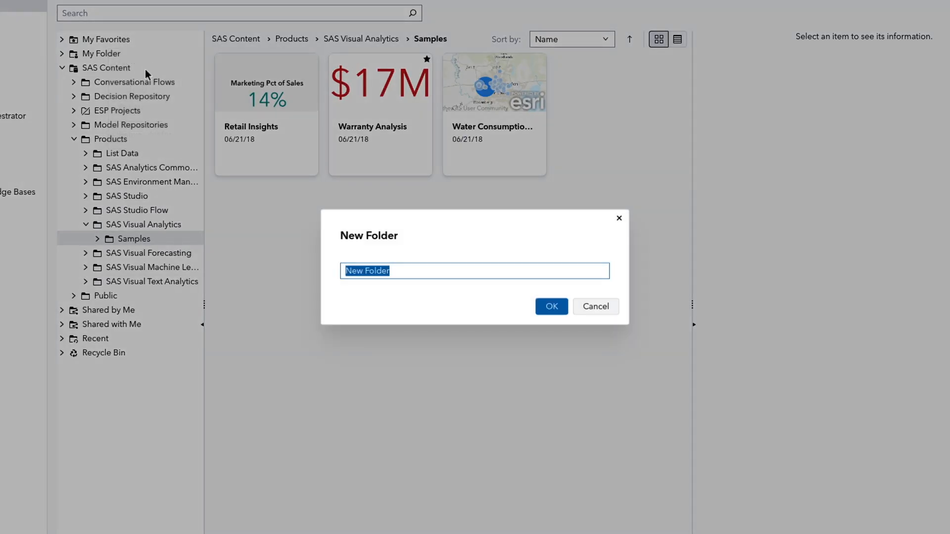
type("quick-start-sas-content")
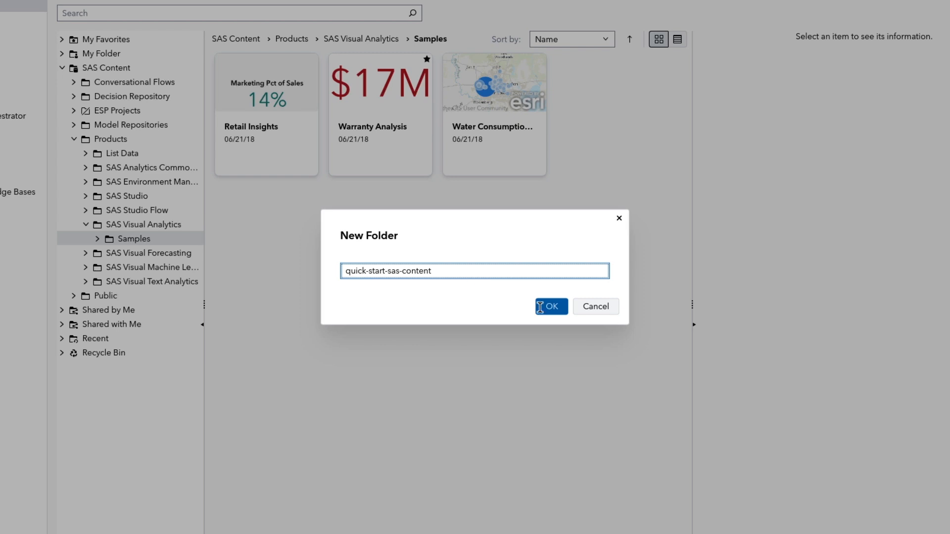
left_click(549, 306)
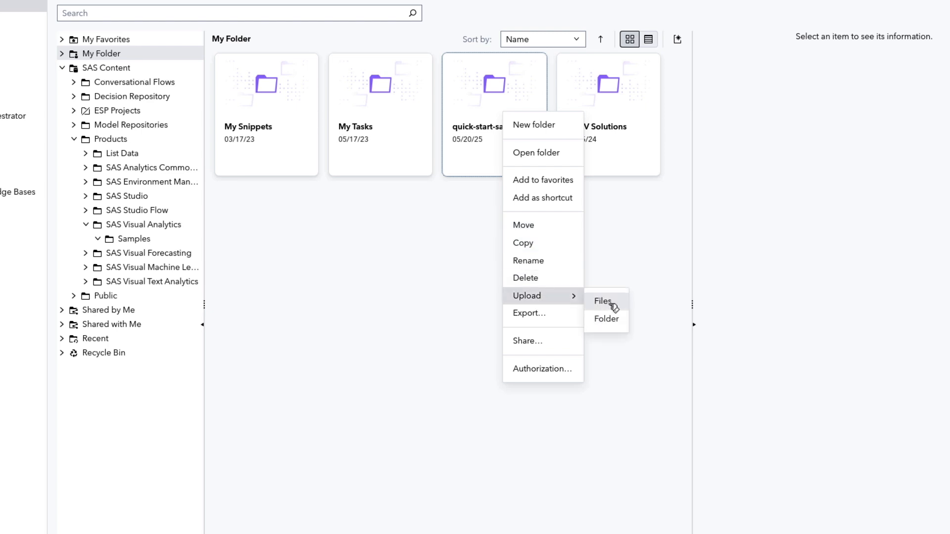
- Upload Import_HOME_EQUITY.sas and Prepare_Home_Equity_Data.flw into the new folder
left_click(602, 301)
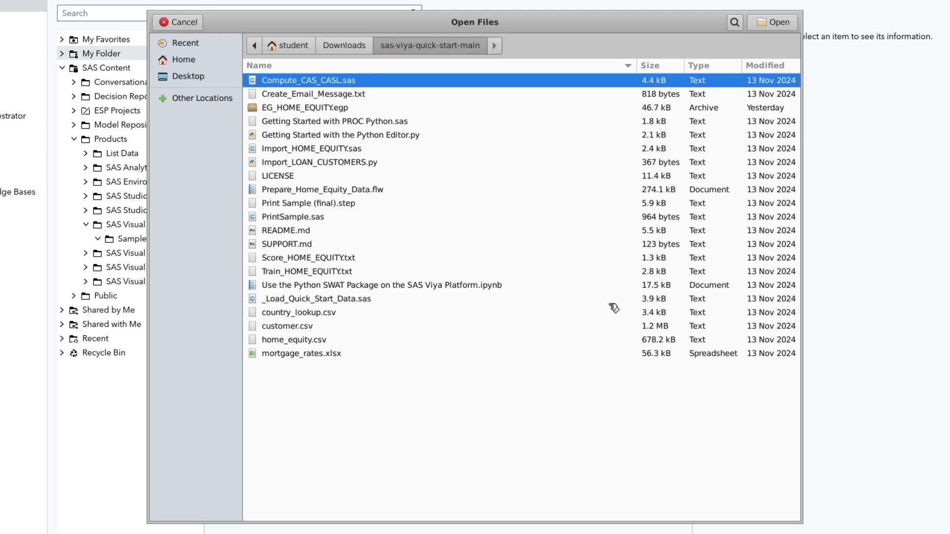
mouse_move(354, 149)
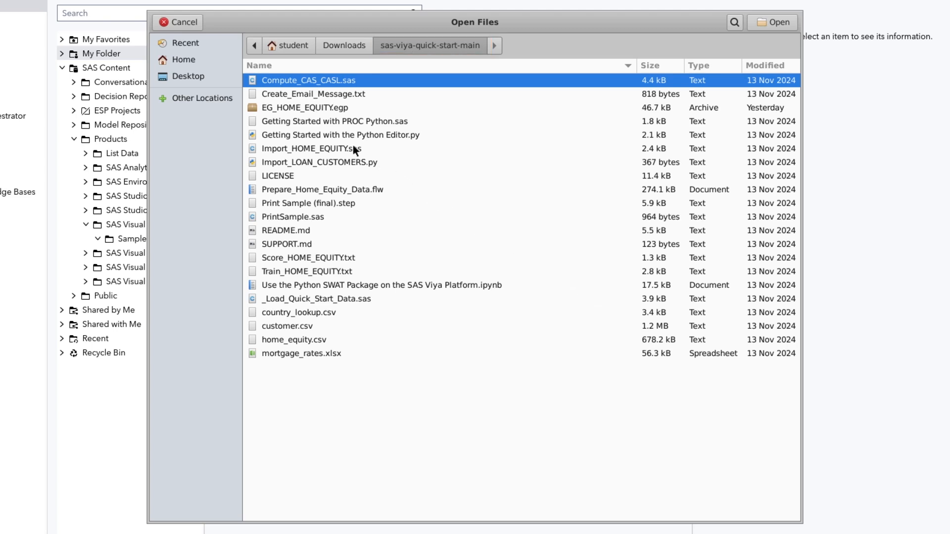
left_click(323, 189)
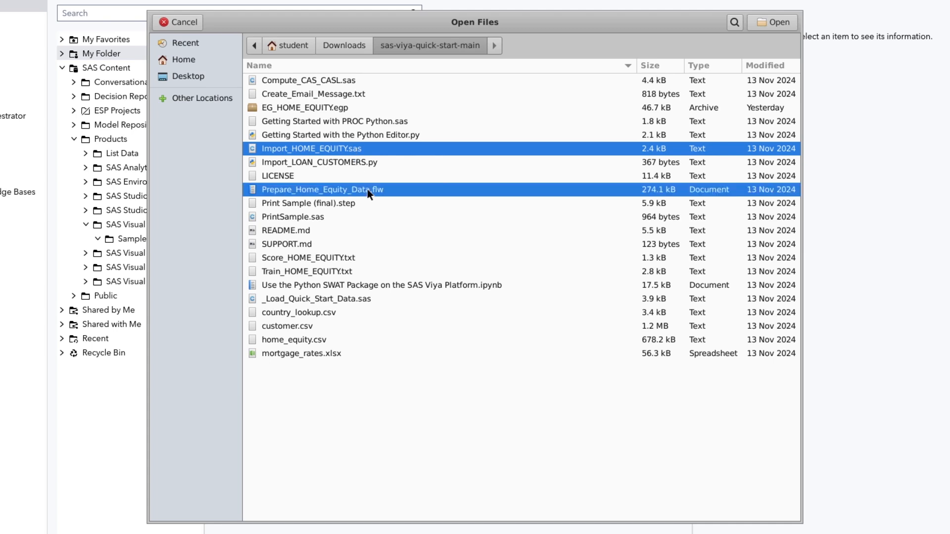
mouse_move(392, 194)
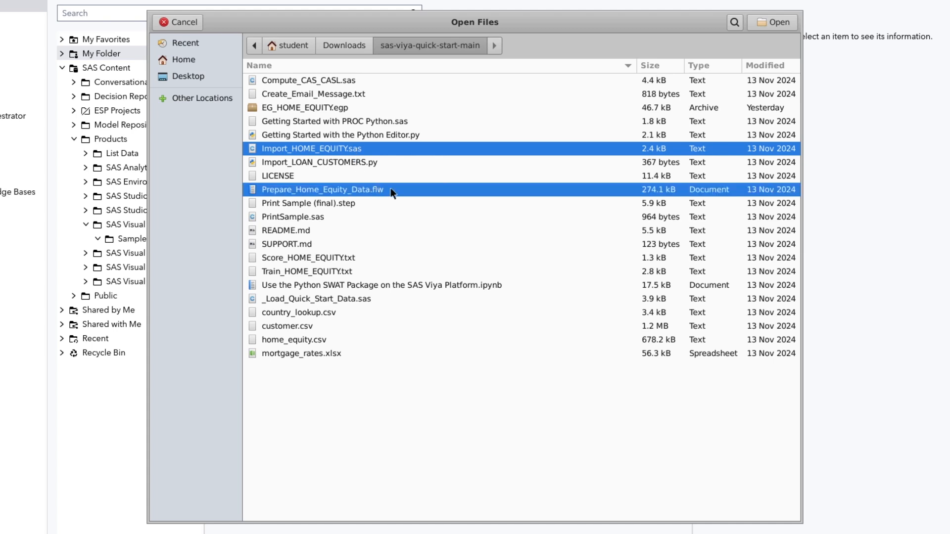
mouse_move(394, 197)
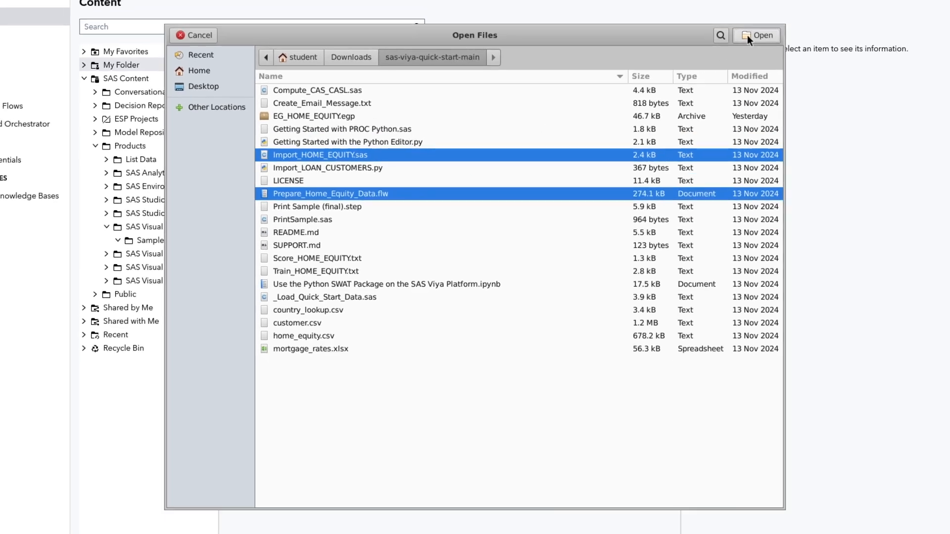
left_click(755, 35)
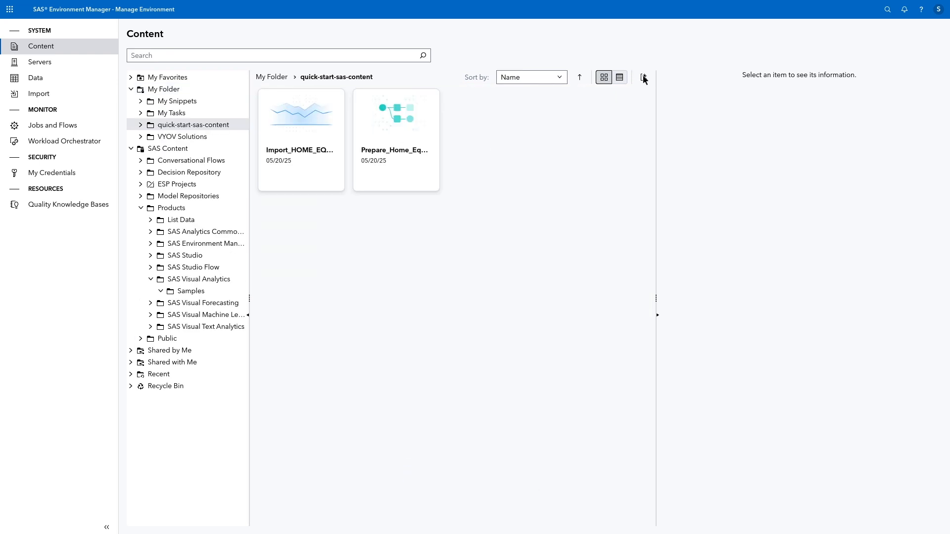
left_click(643, 77)
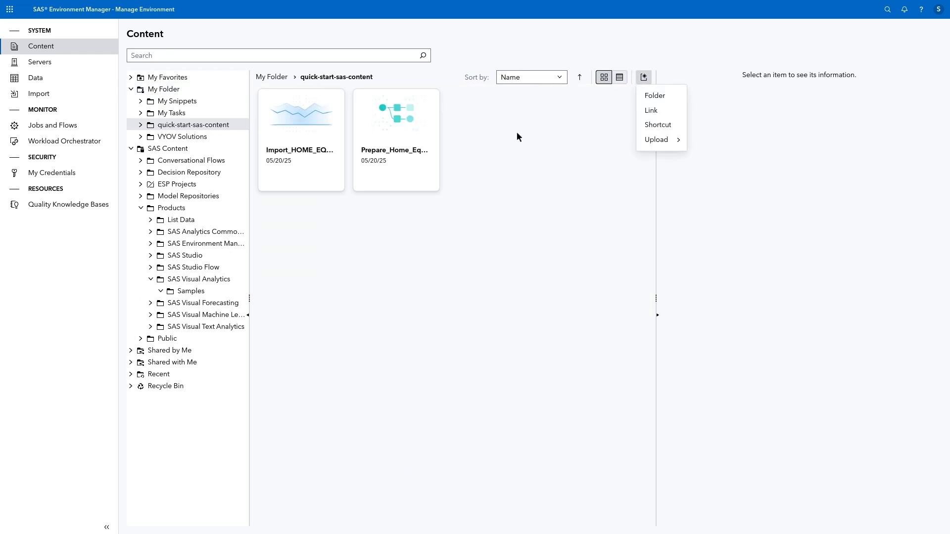
right_click(517, 135)
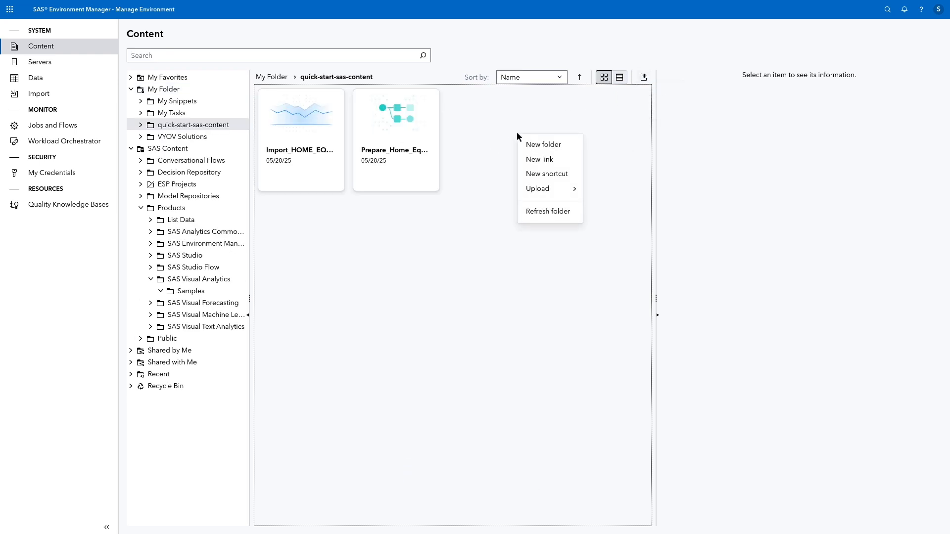
mouse_move(539, 159)
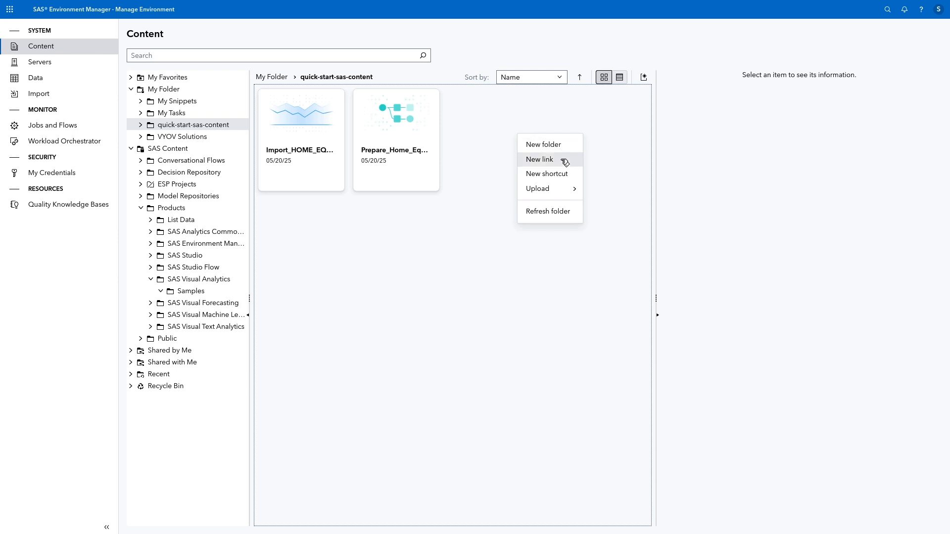
mouse_move(548, 174)
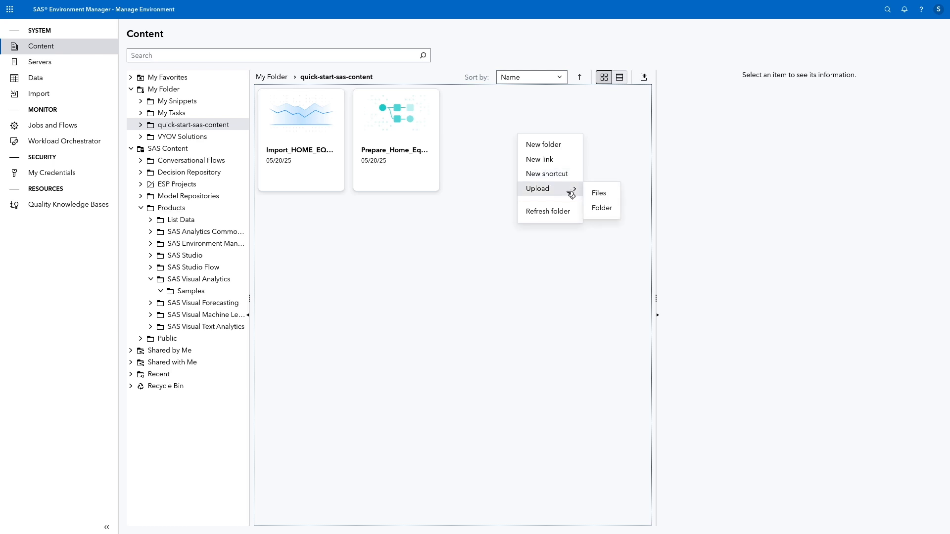
mouse_move(557, 174)
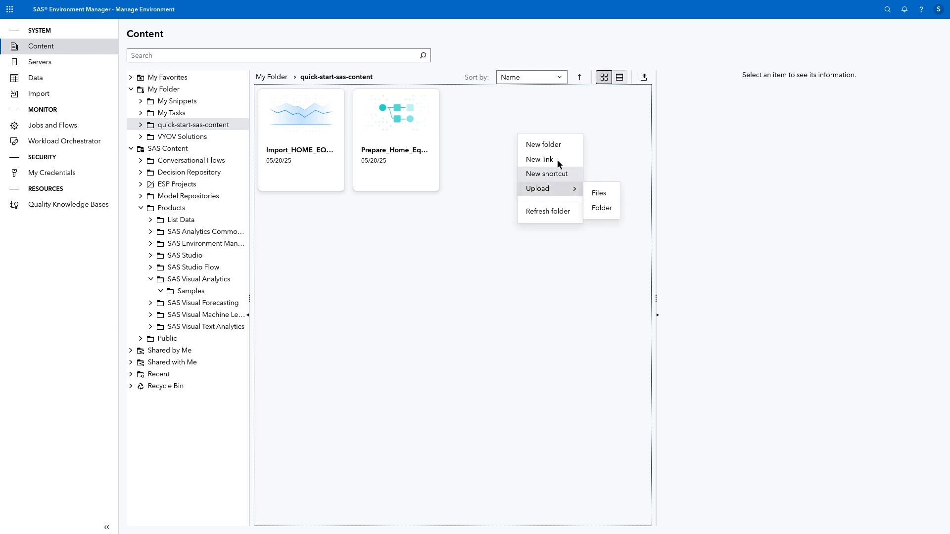
left_click(538, 160)
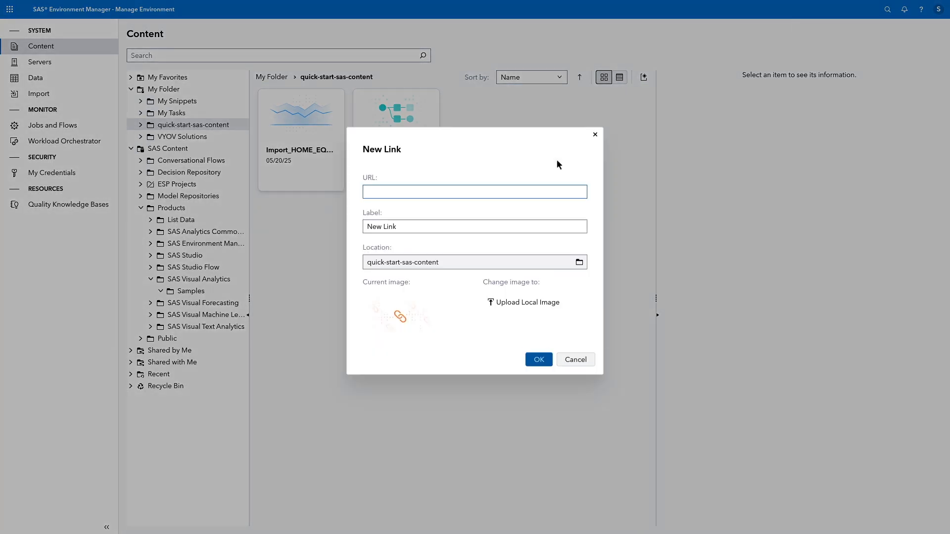
type("www.sas.com")
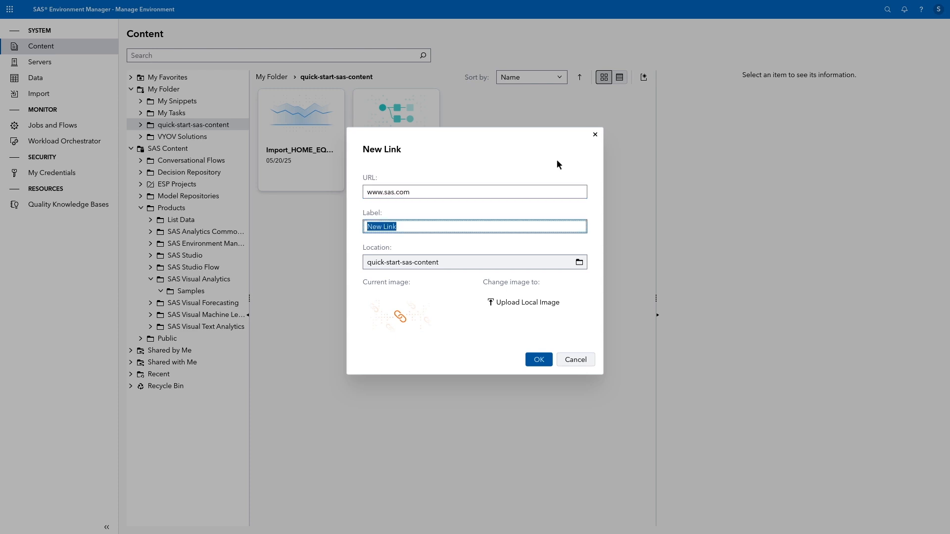
type("SAS Website")
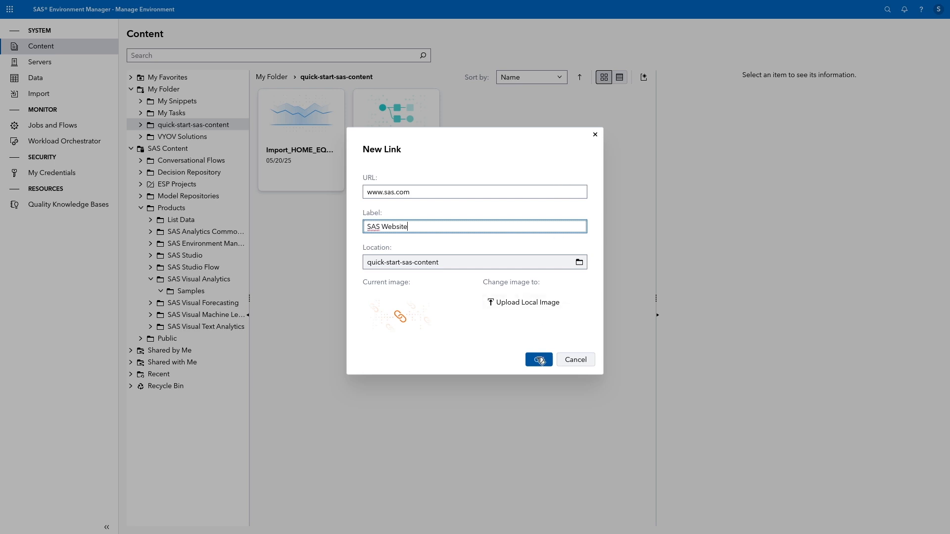
left_click(538, 359)
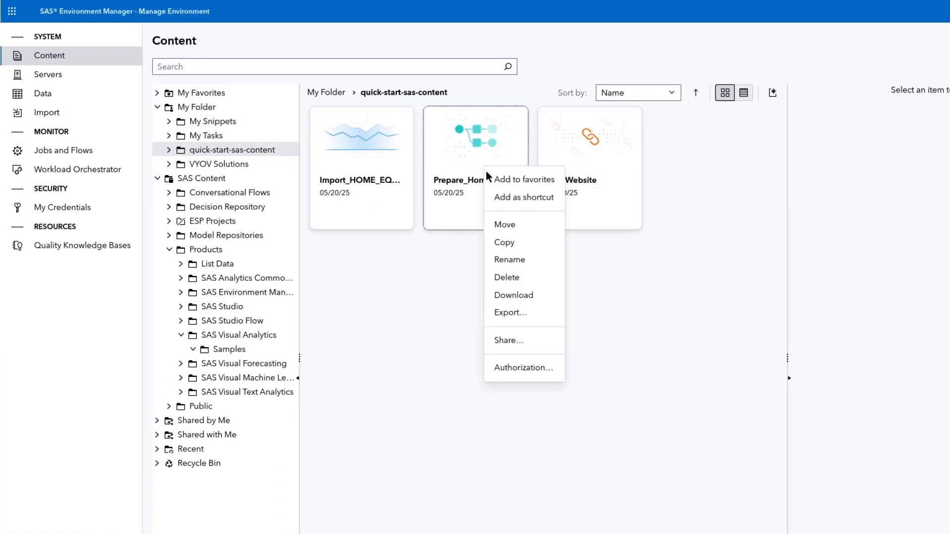
mouse_move(491, 182)
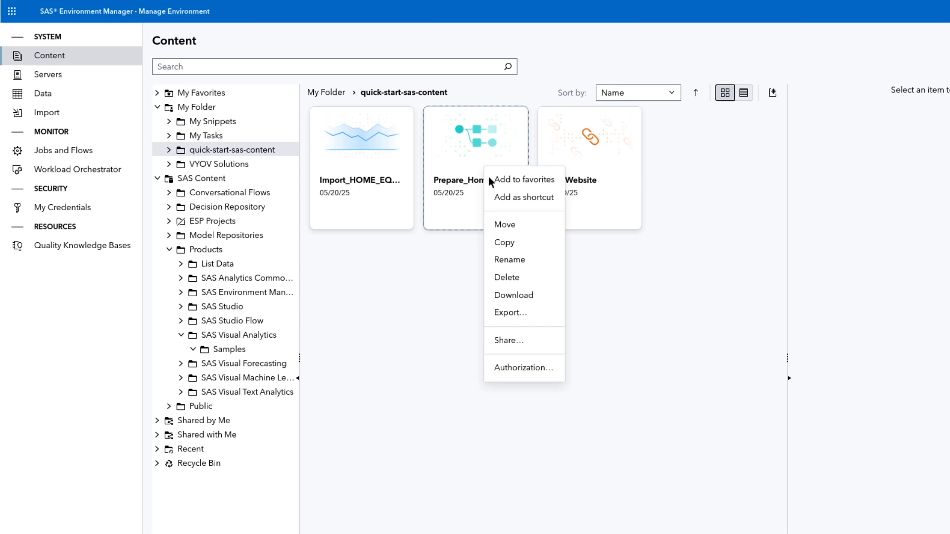
mouse_move(524, 340)
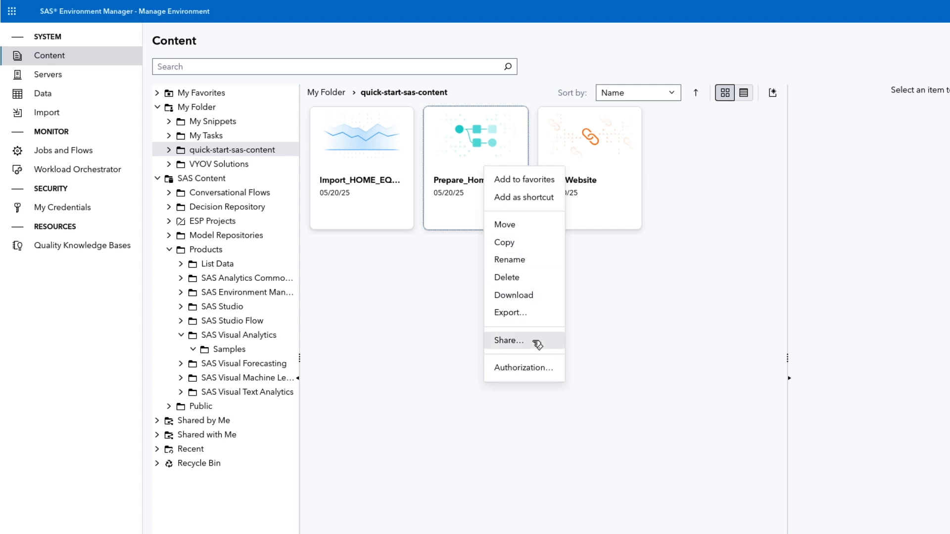
- Share Prepare_Home_Equity_Data.flw with the Data Builders group at 'Can read' permission
left_click(509, 340)
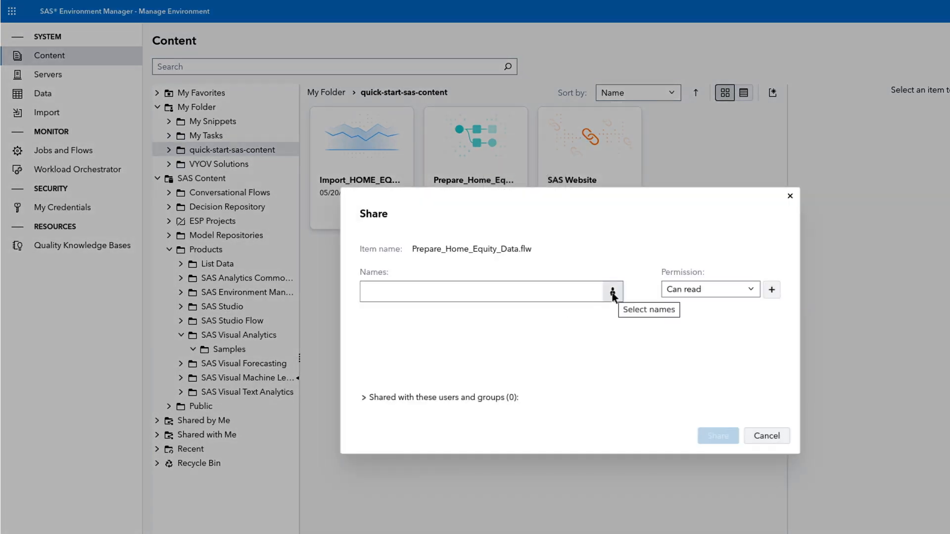
left_click(613, 291)
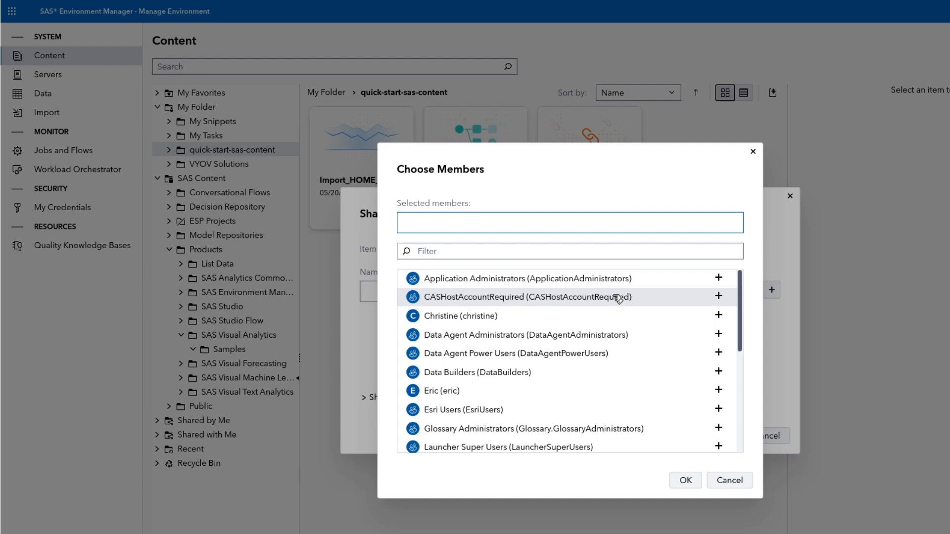
mouse_move(538, 376)
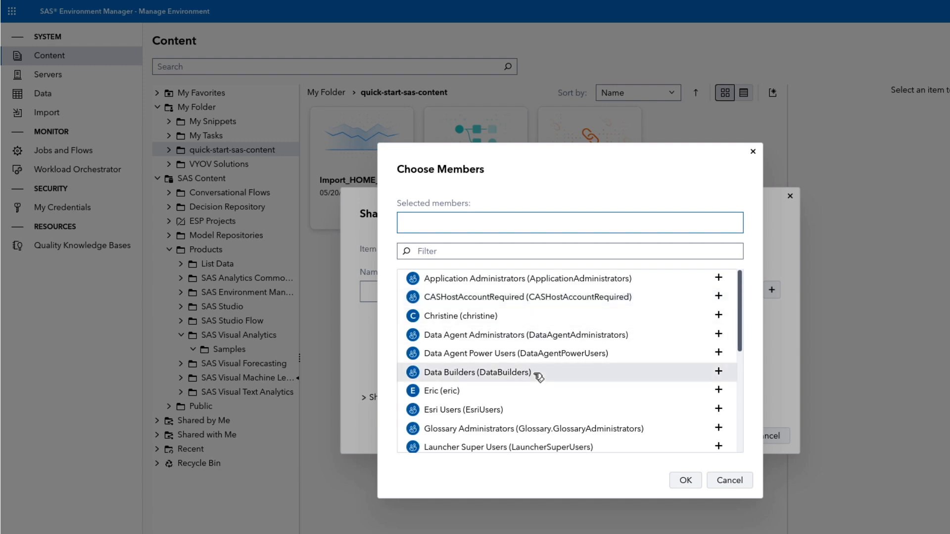
left_click(718, 372)
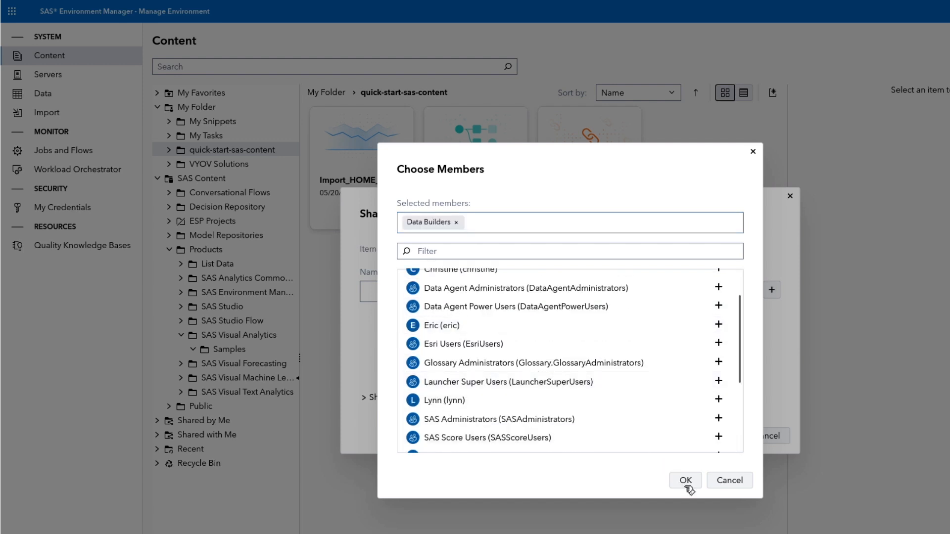
left_click(684, 480)
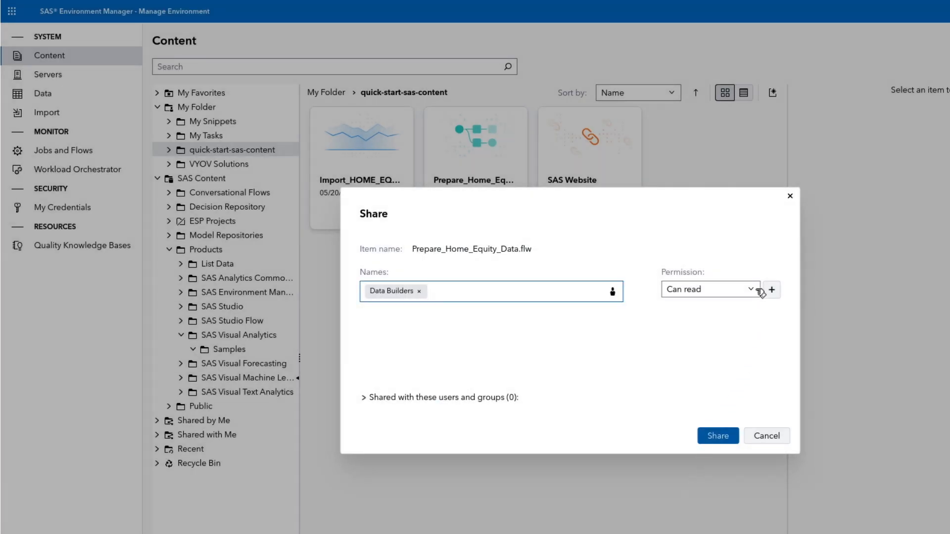
mouse_move(756, 329)
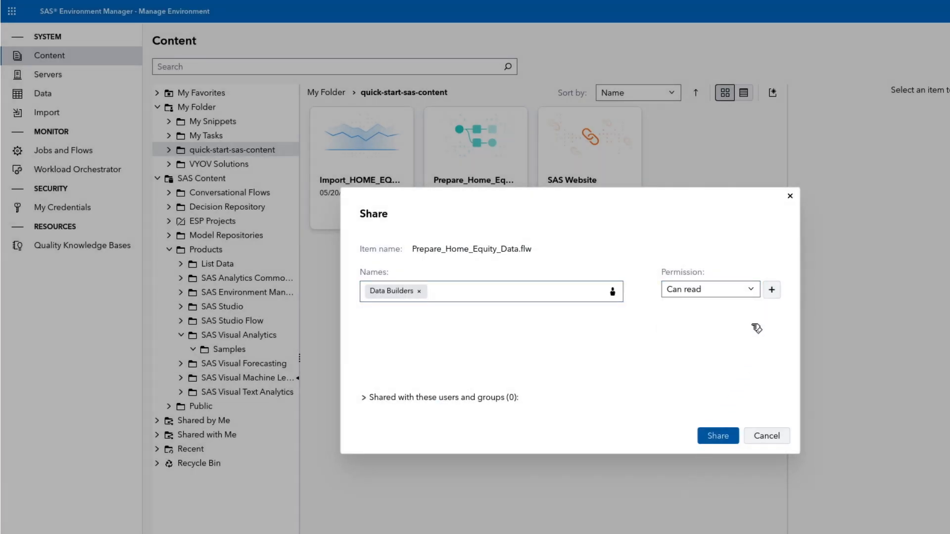
left_click(765, 436)
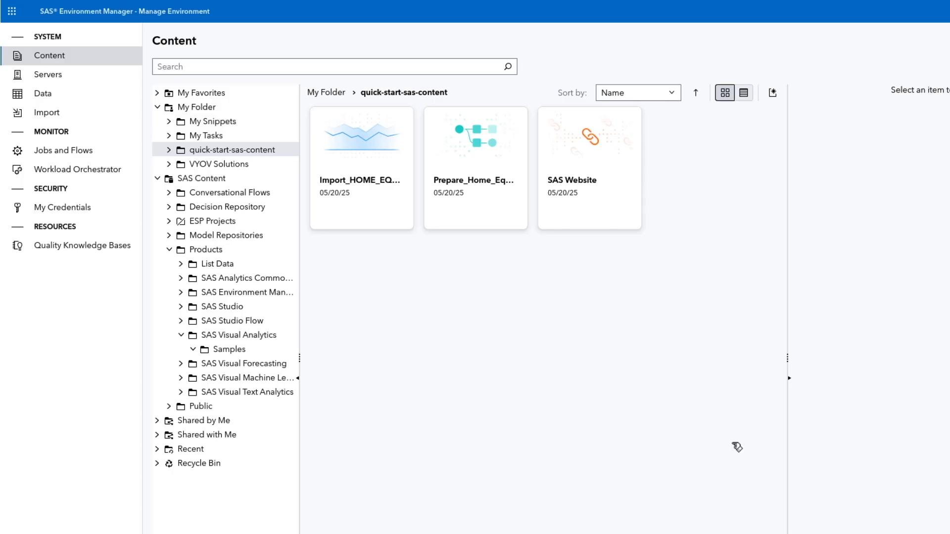
mouse_move(204, 421)
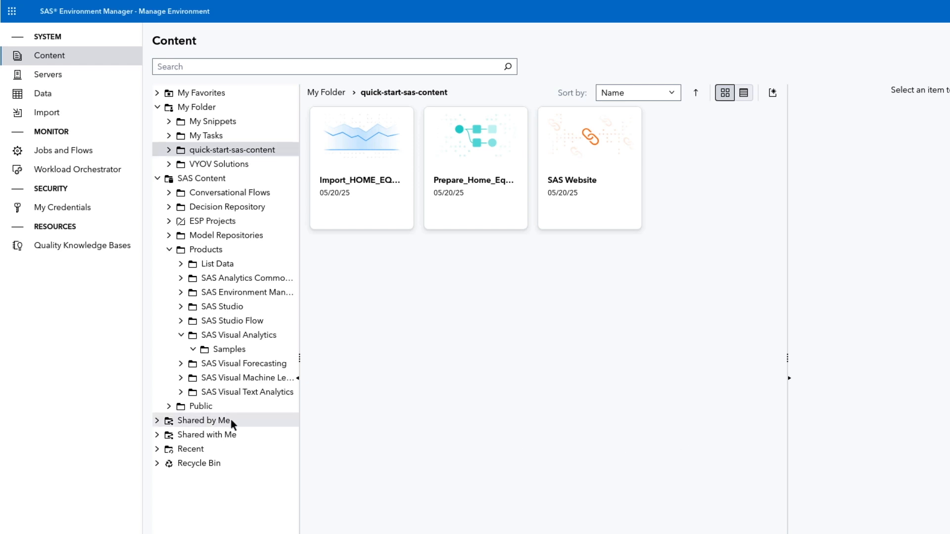
- Check Shared by Me, then search content for 'warranty' and show results as a detailed table
left_click(203, 420)
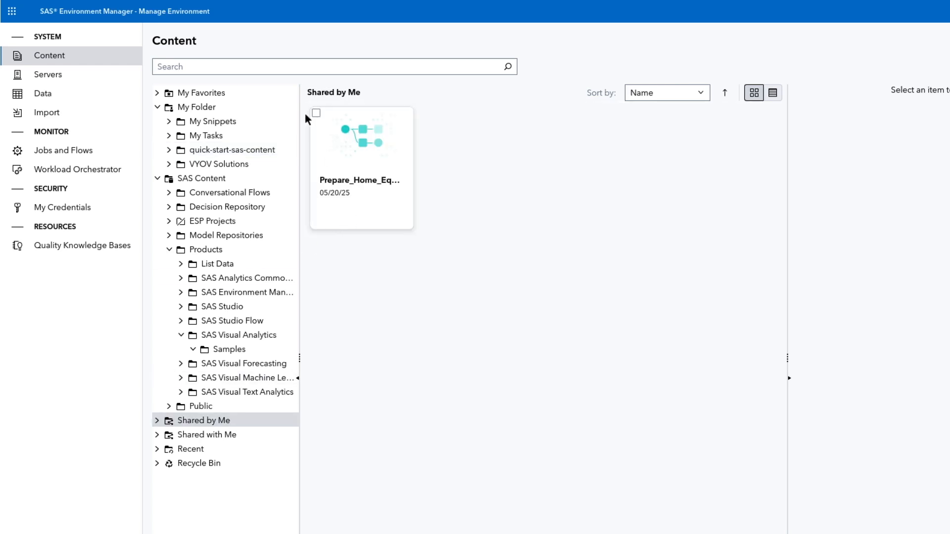
left_click(333, 66)
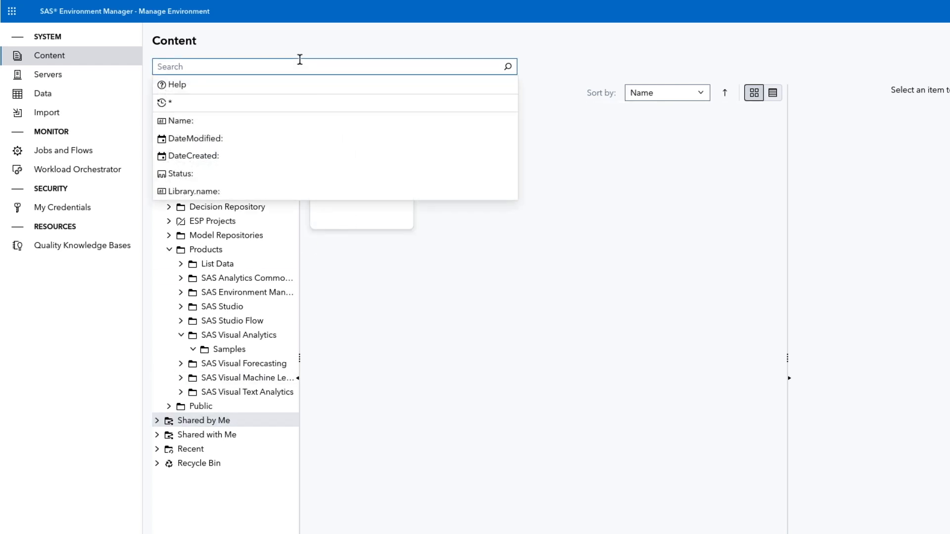
type("warranty")
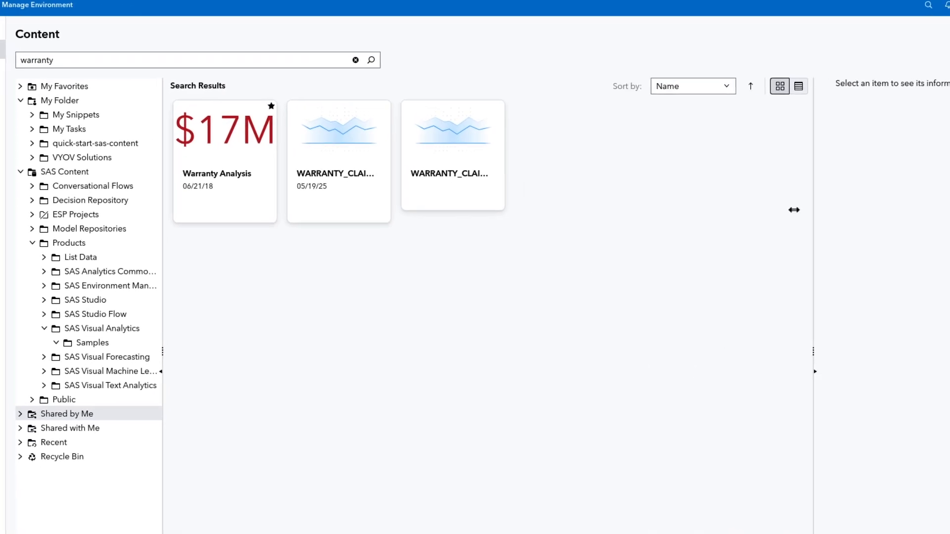
left_click(798, 85)
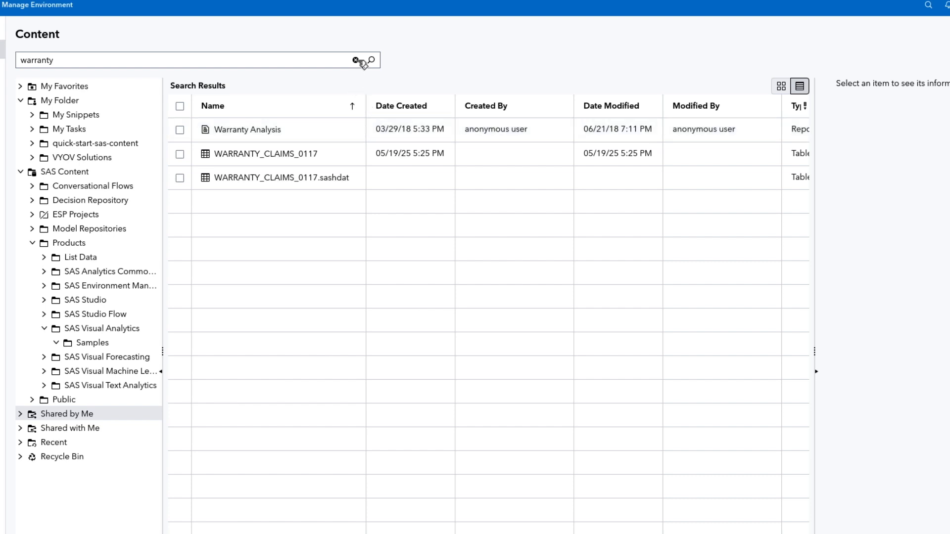
- Replace the search with 'AssetType:report' to list only report assets
left_click(355, 60)
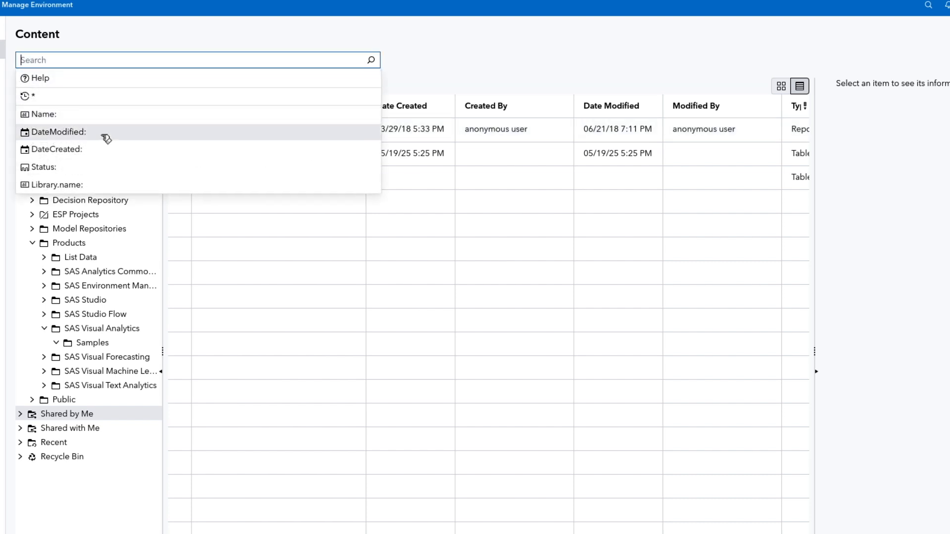
mouse_move(109, 162)
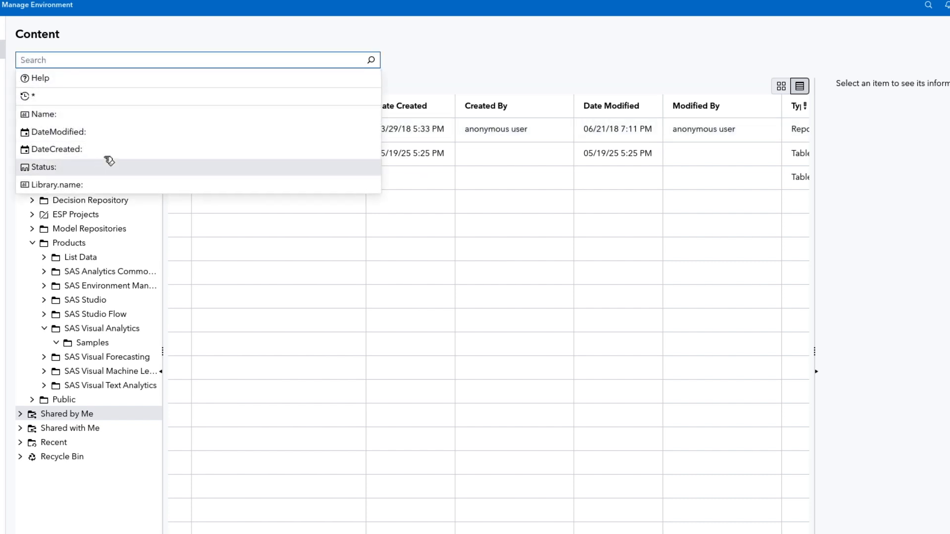
type("assetType:")
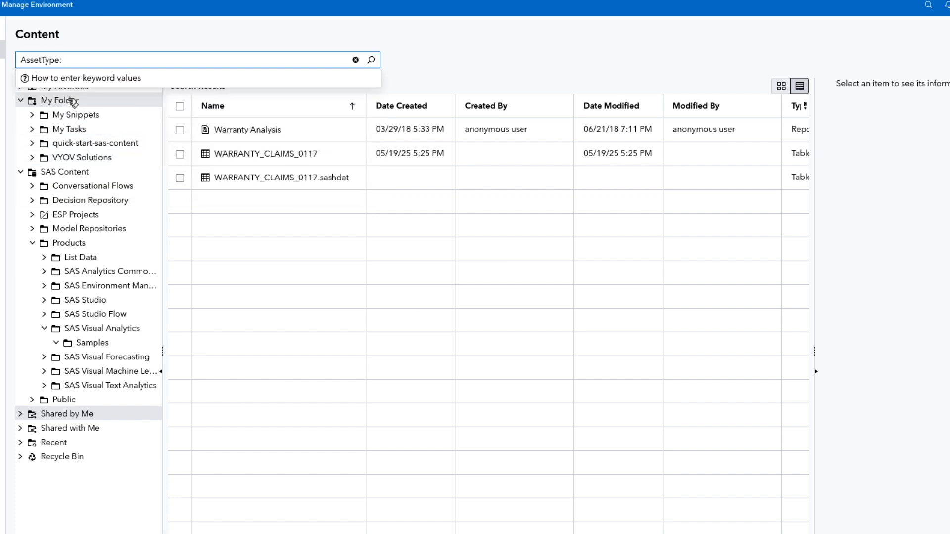
type("report")
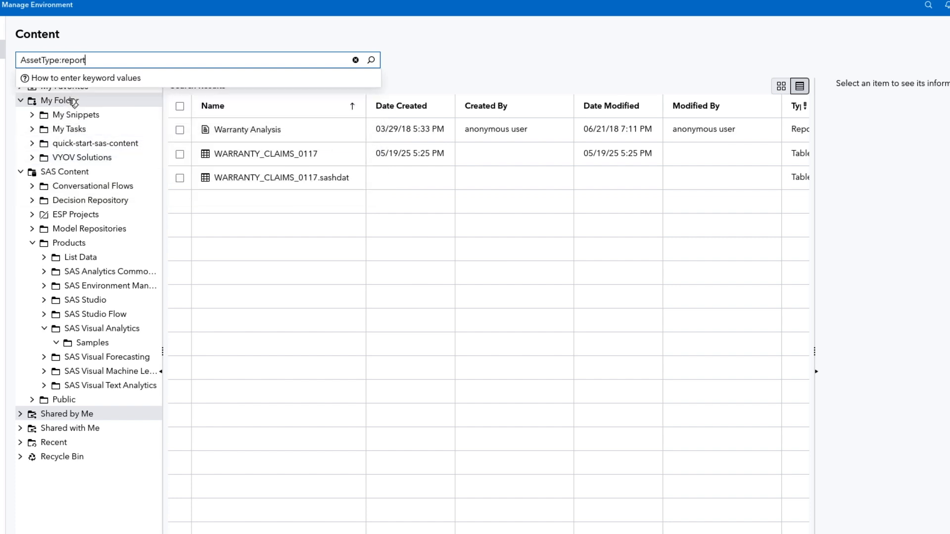
left_click(370, 60)
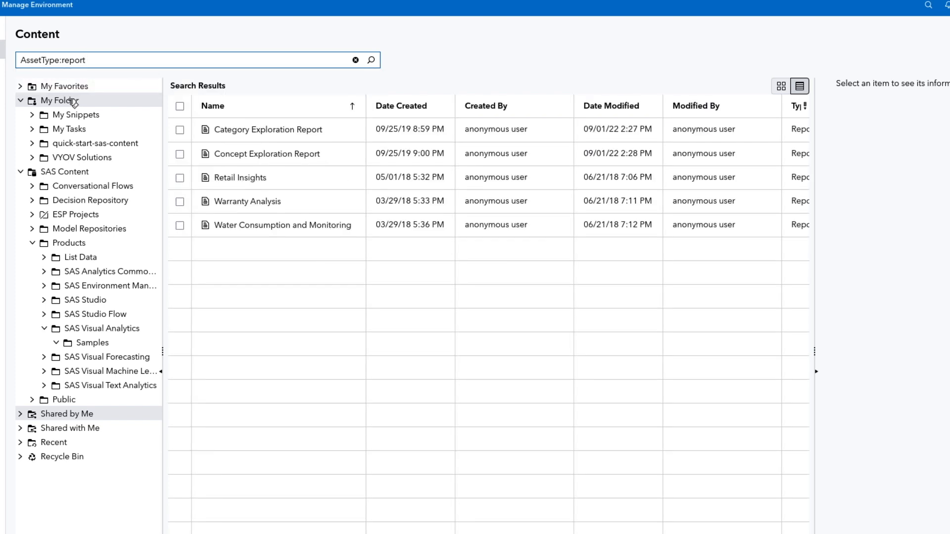
mouse_move(721, 153)
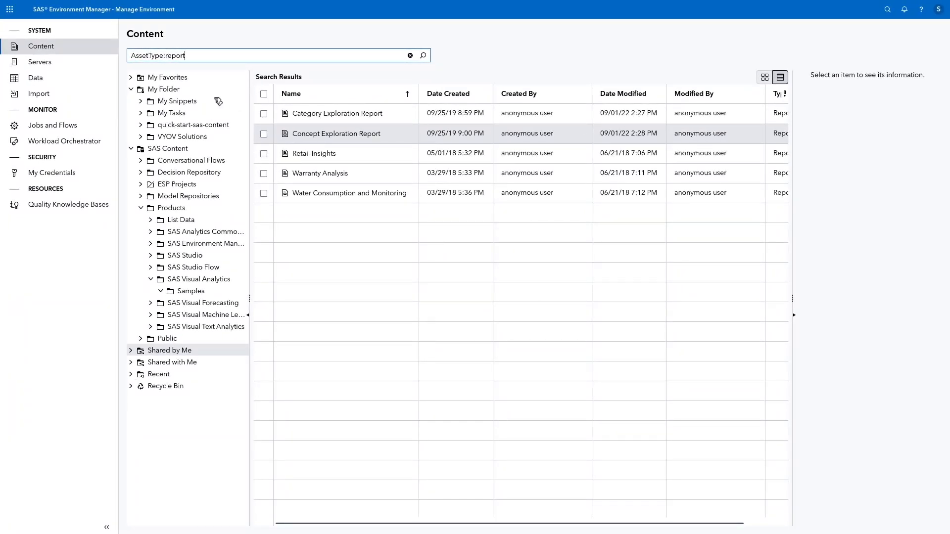
- In Servers, view cas-shared-default's refreshed sessions and its CAS Configuration settings
left_click(40, 61)
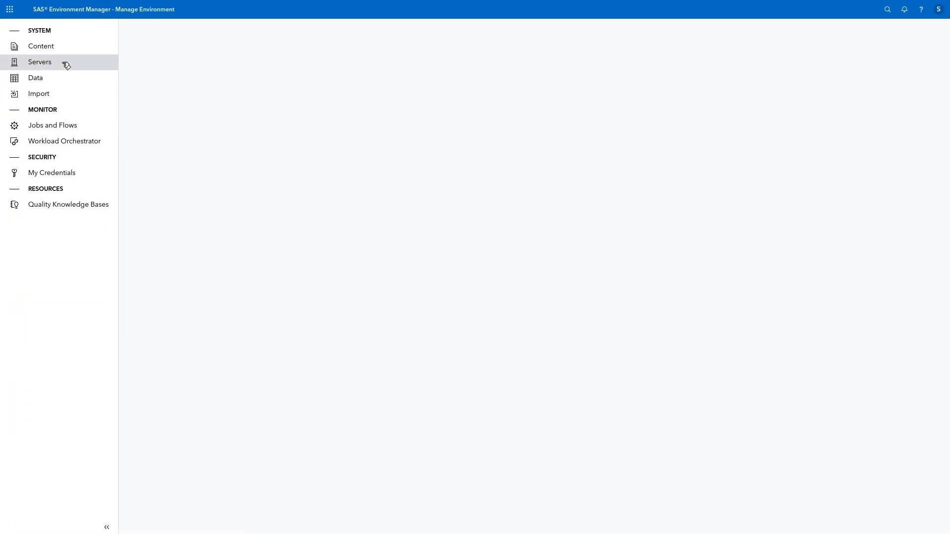
left_click(39, 62)
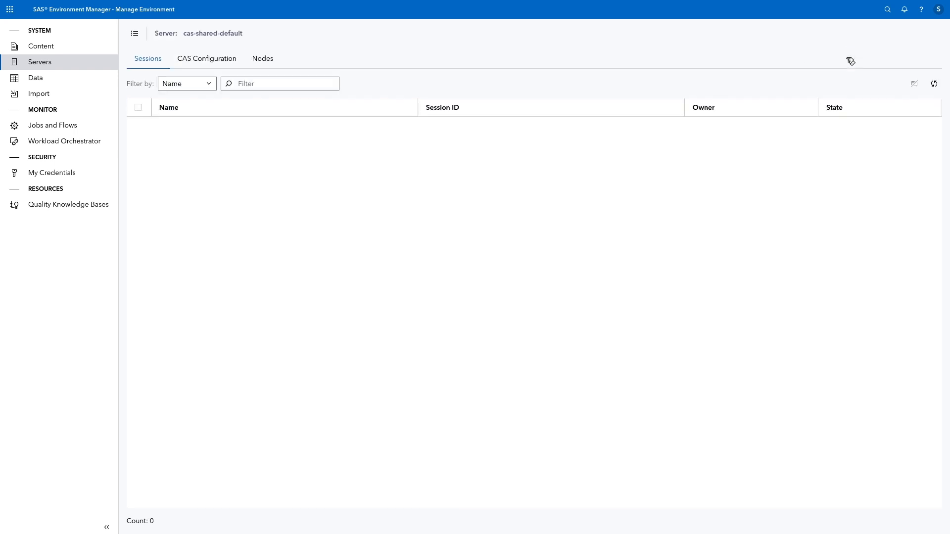
left_click(933, 83)
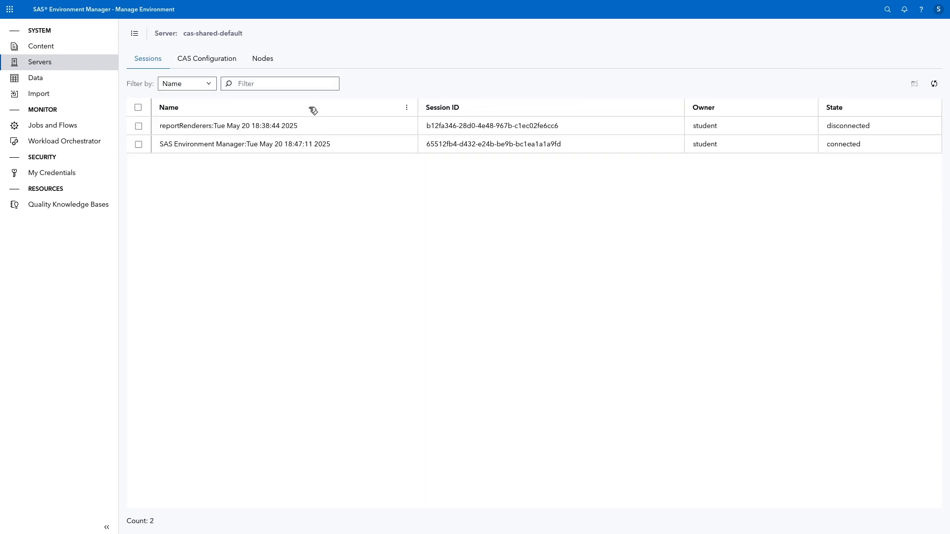
left_click(205, 59)
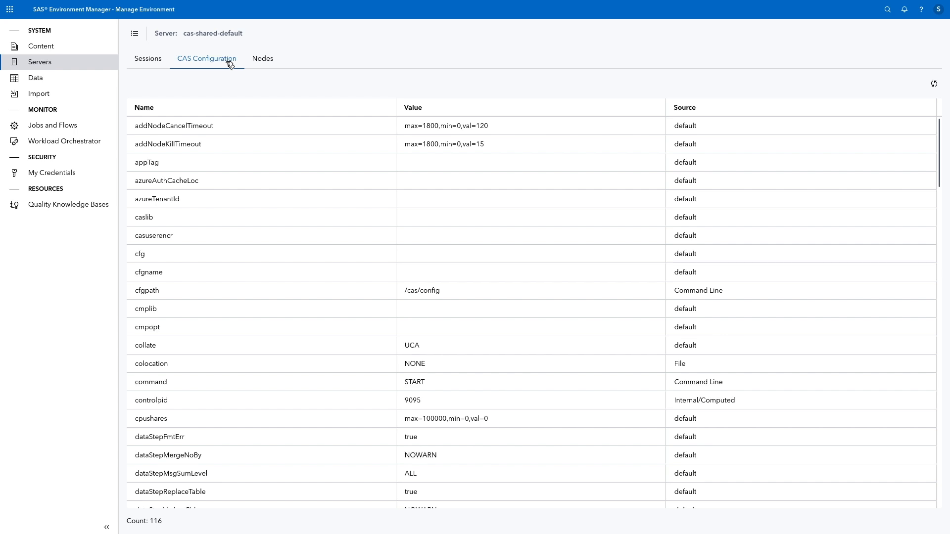
mouse_move(143, 76)
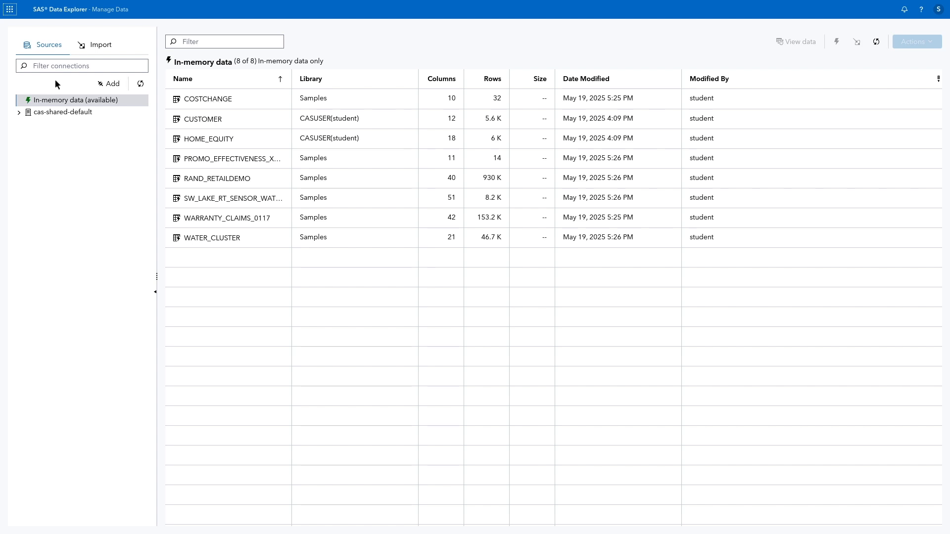
- Expand cas-shared-default in the Sources pane to list its caslibs (CASUSER, Samples, etc.)
left_click(19, 112)
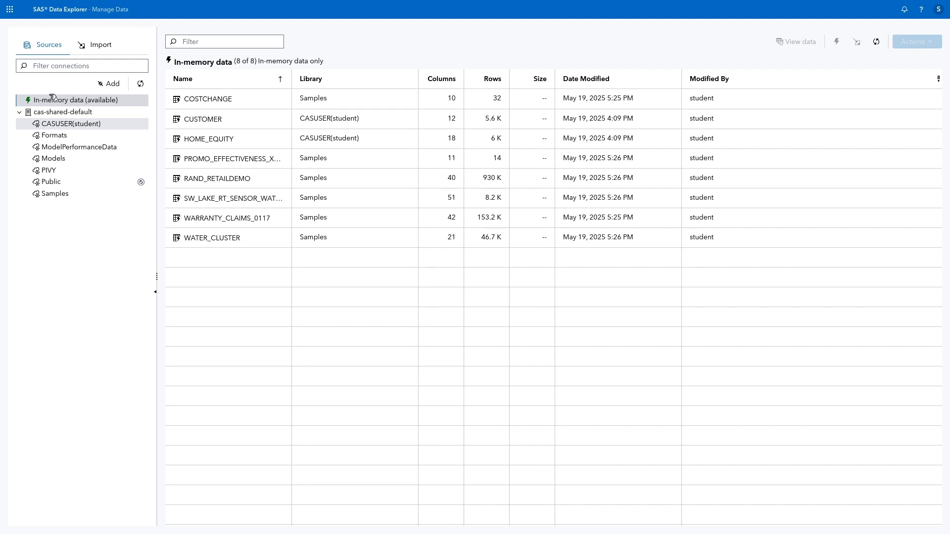
left_click(9, 9)
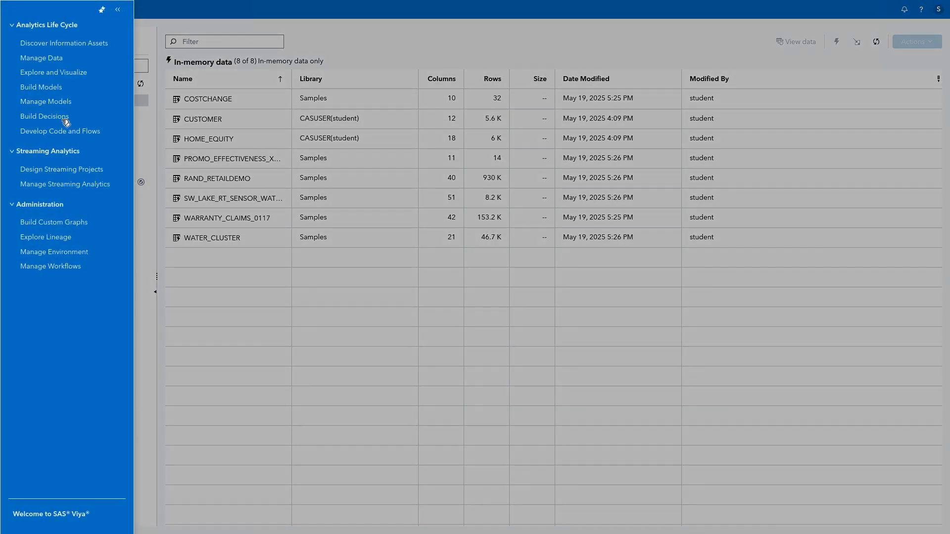
- Switch to Manage Environment and go to the Import page for .json/.spk/.egp/.ctm/.ctk files
left_click(53, 252)
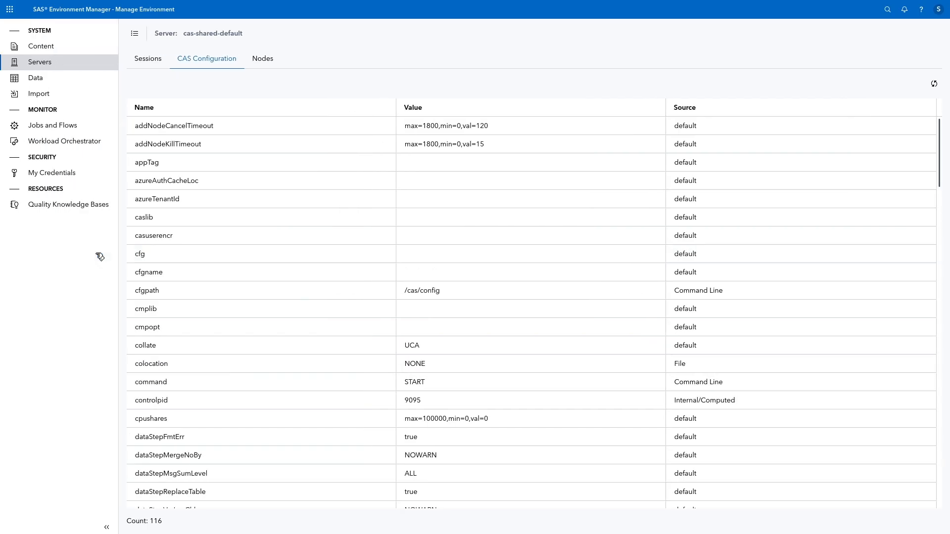
left_click(38, 93)
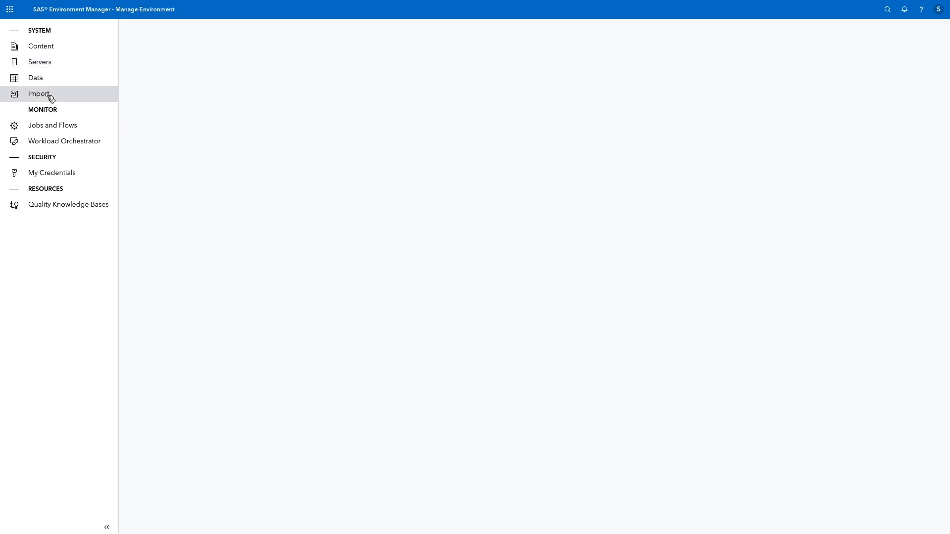
left_click(38, 93)
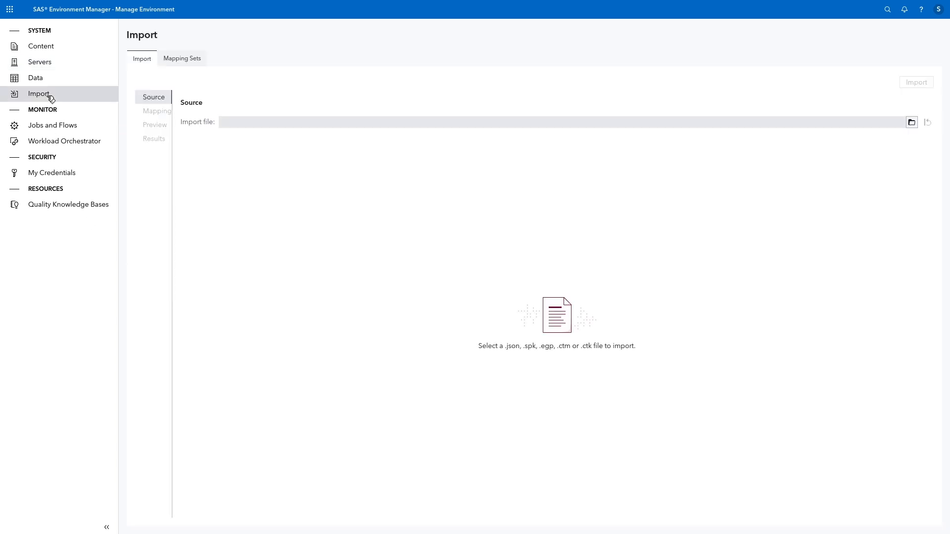
mouse_move(79, 118)
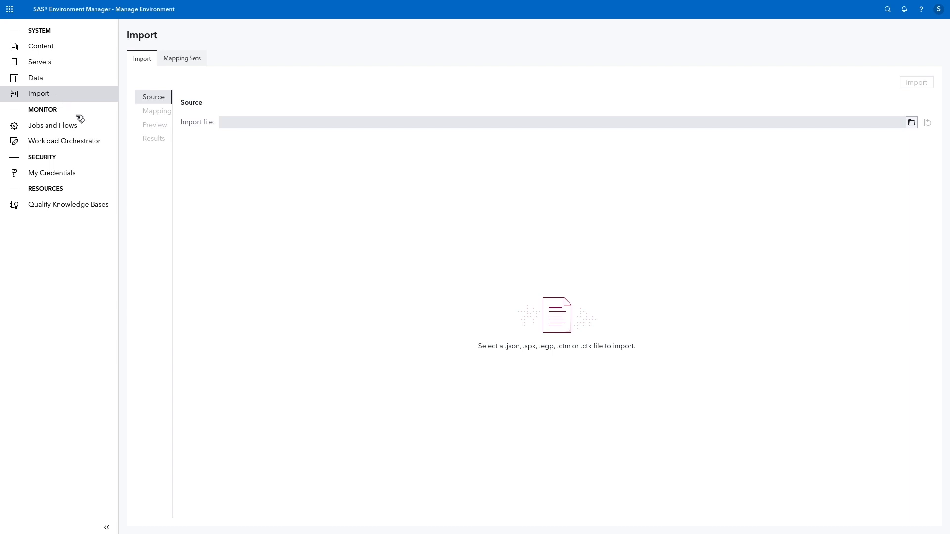
mouse_move(542, 366)
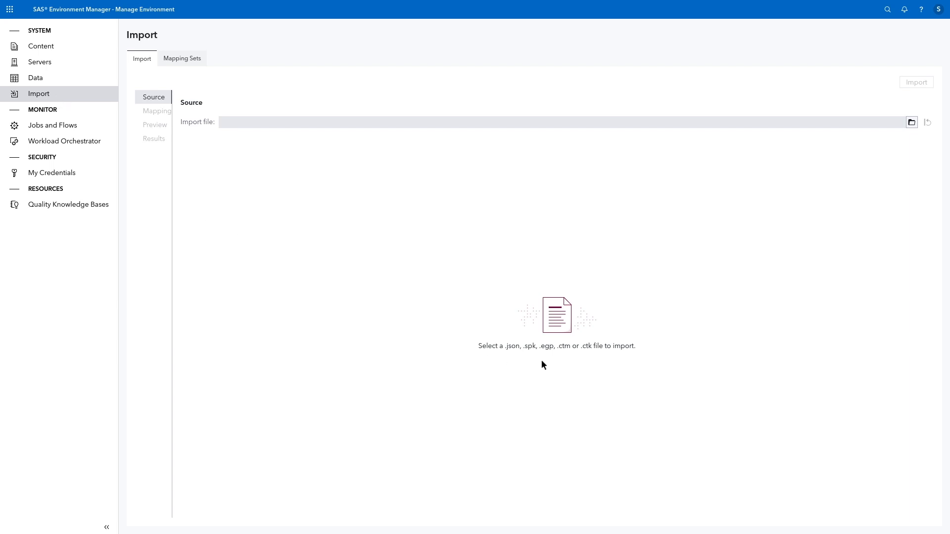
mouse_move(553, 358)
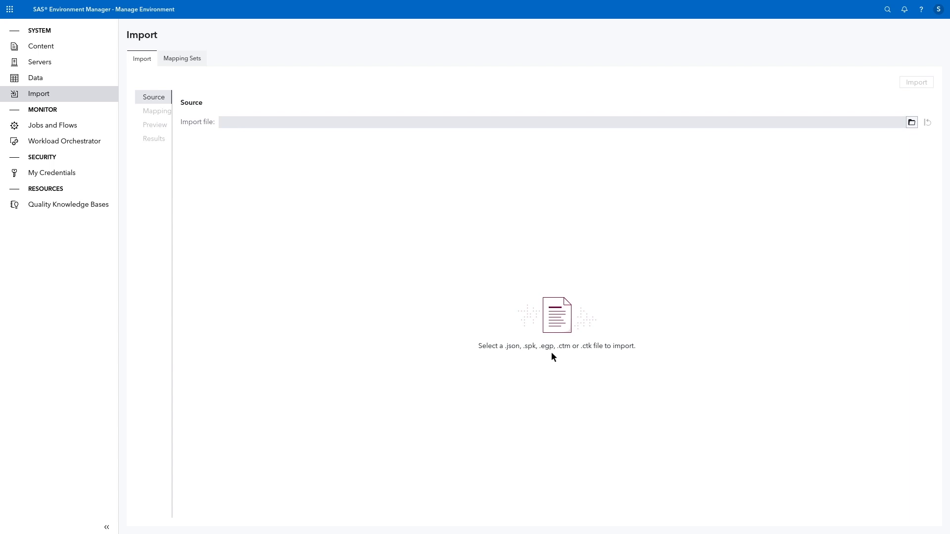
mouse_move(91, 134)
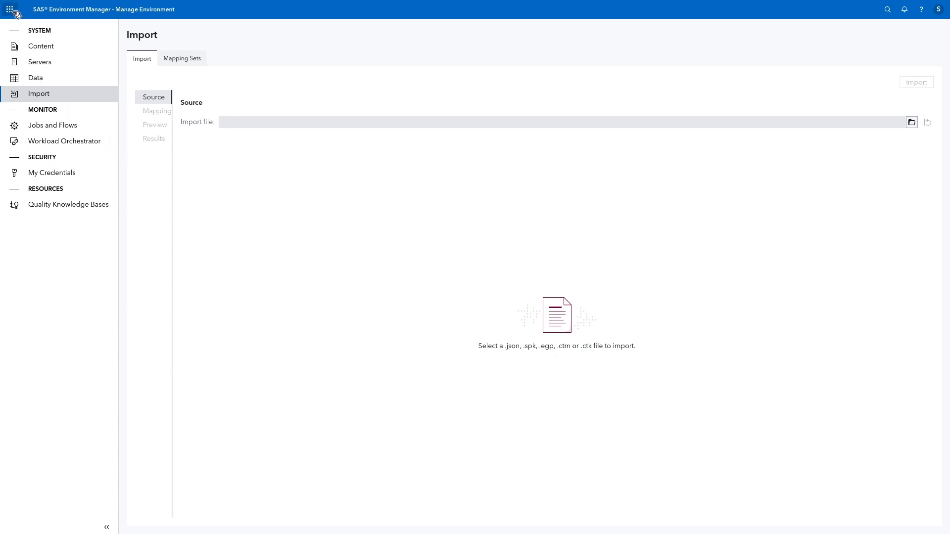
- Switch to Develop Code and Flows and expand Folder Shortcuts > Shortcut to My Folder > quick-start-sas-content
left_click(10, 9)
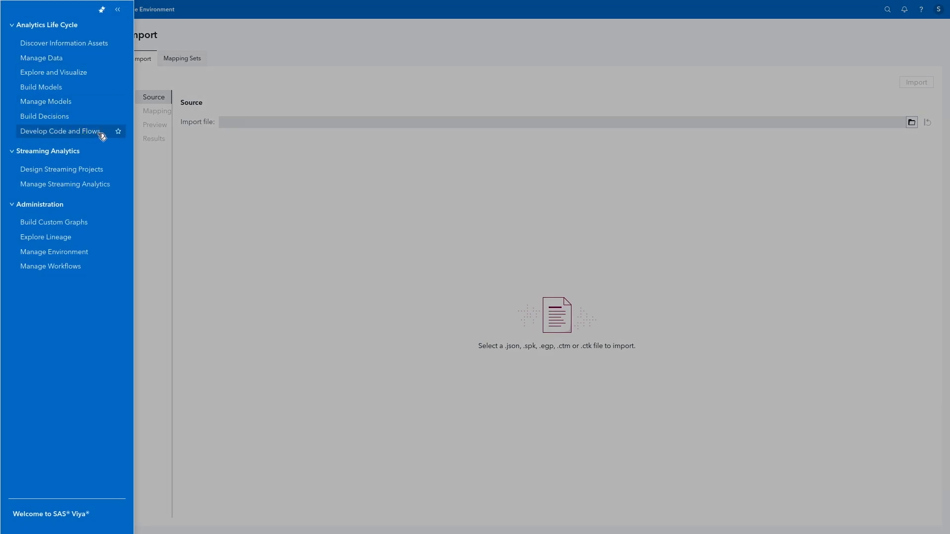
left_click(60, 130)
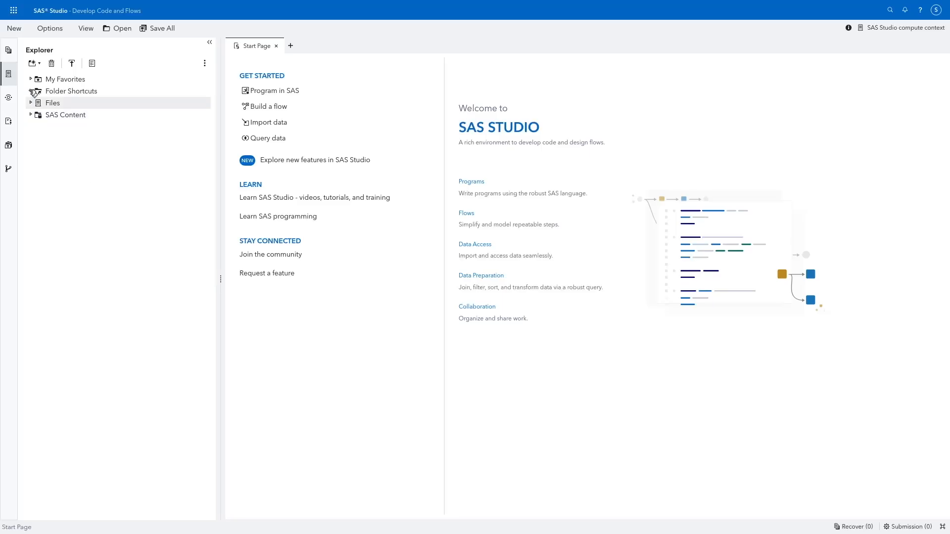
left_click(31, 91)
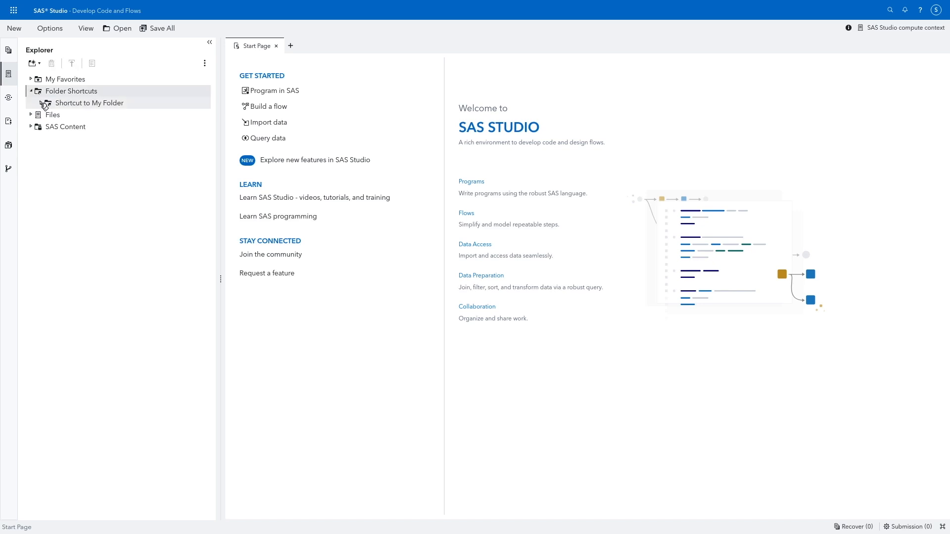
left_click(46, 102)
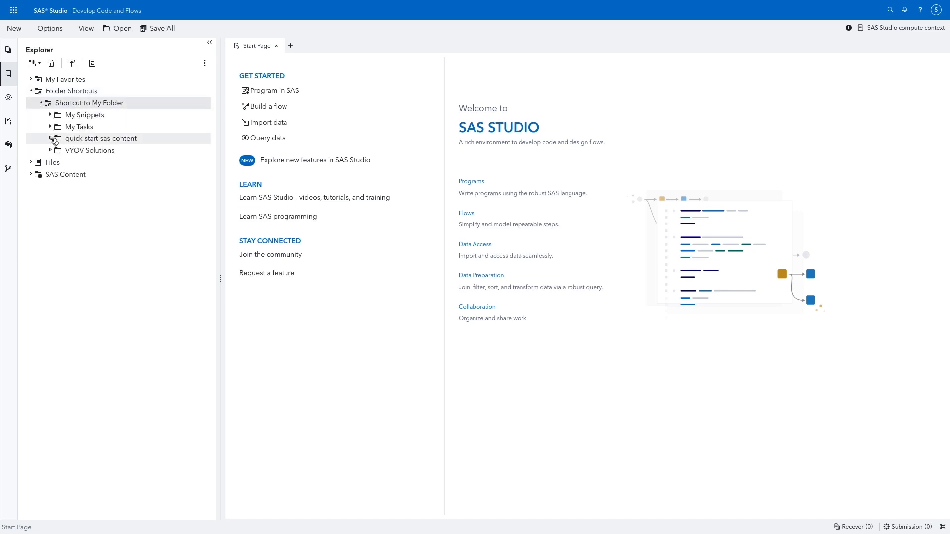
left_click(51, 139)
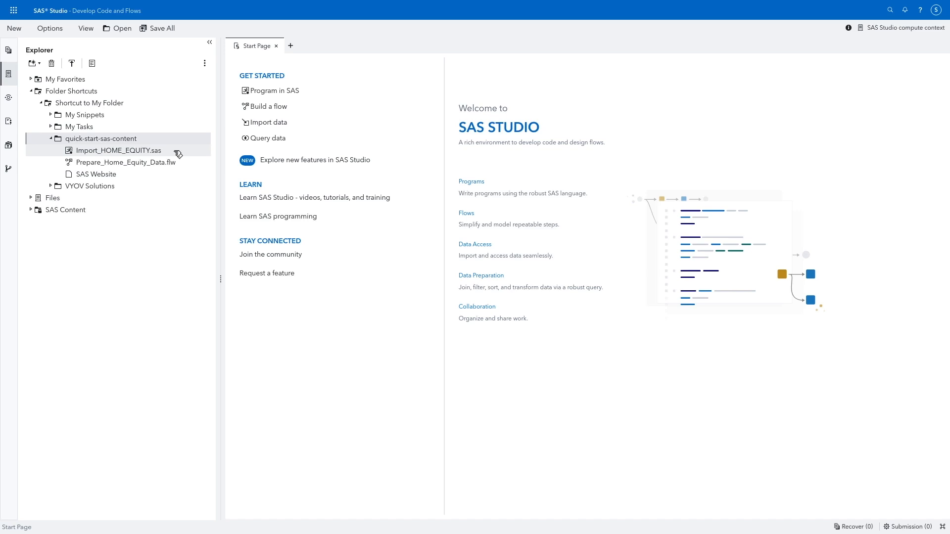
- Schedule Import_HOME_EQUITY.sas as a daily job at 18:56 New York time from May 20, 2025
right_click(118, 151)
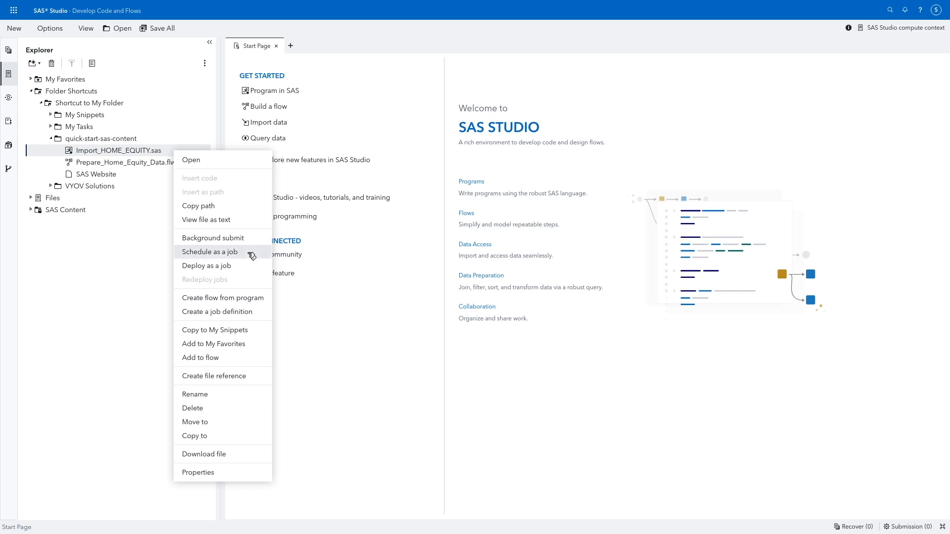
left_click(209, 251)
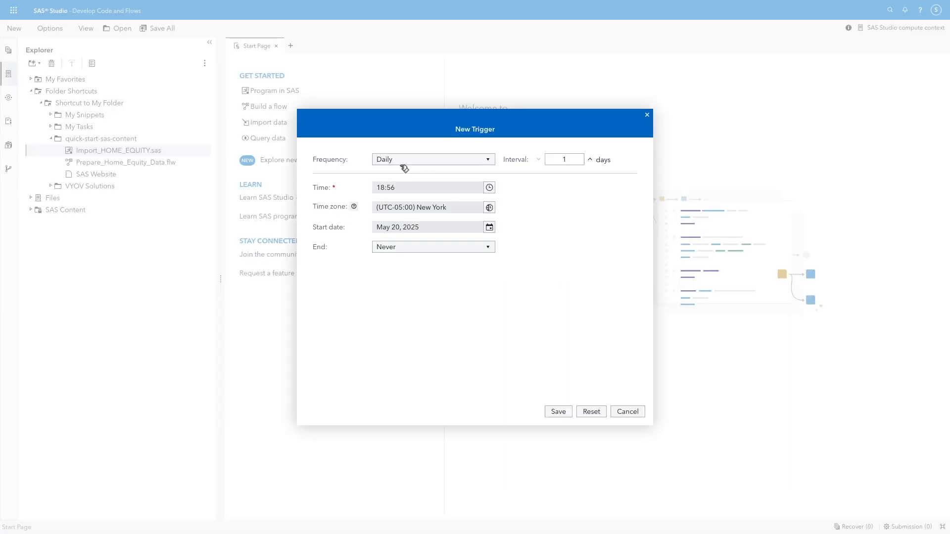
mouse_move(442, 221)
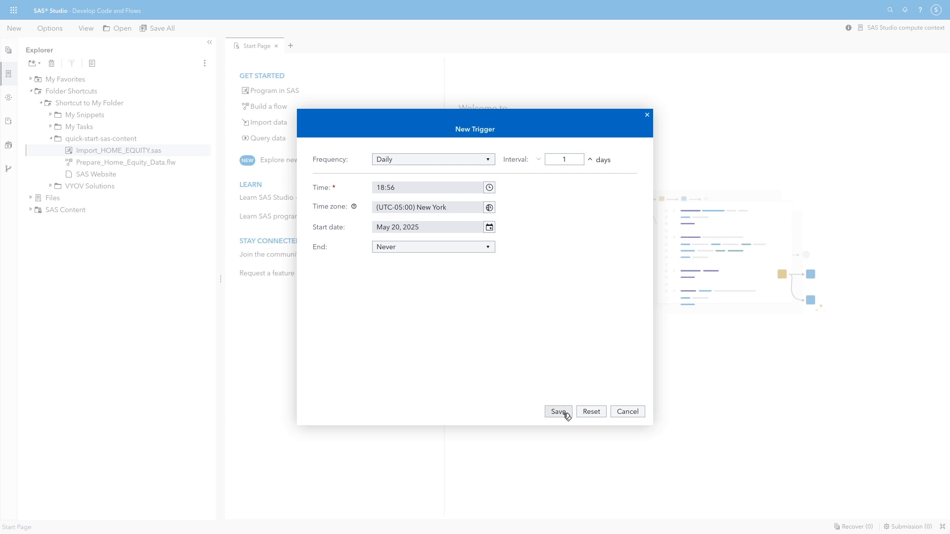
left_click(557, 412)
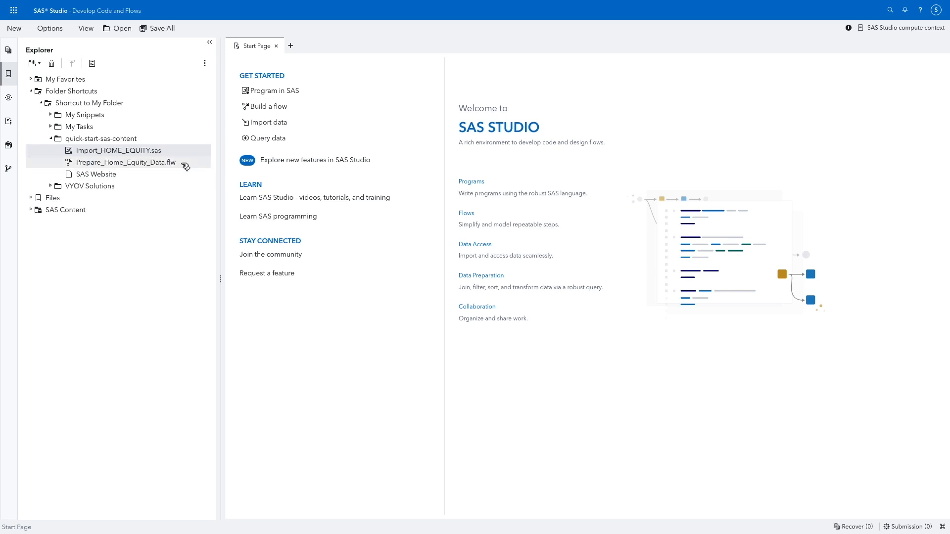
- Associate Prepare_Home_Equity_Data.flw with SAS Studio and open its flow diagram
double_click(124, 162)
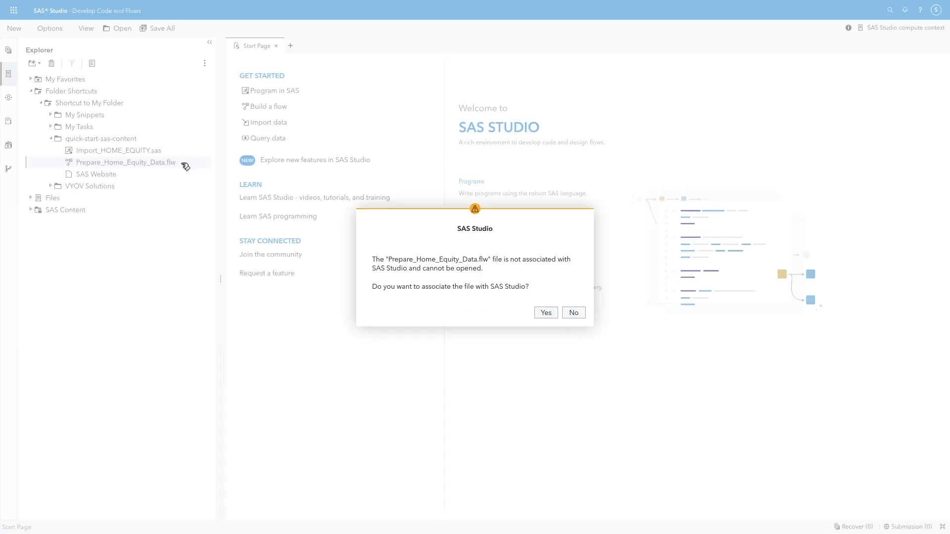
mouse_move(382, 302)
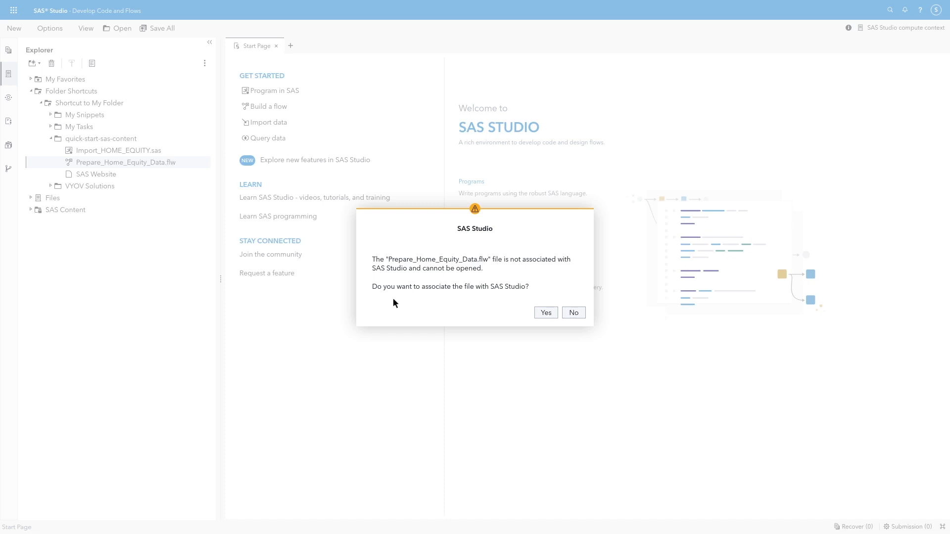
mouse_move(530, 299)
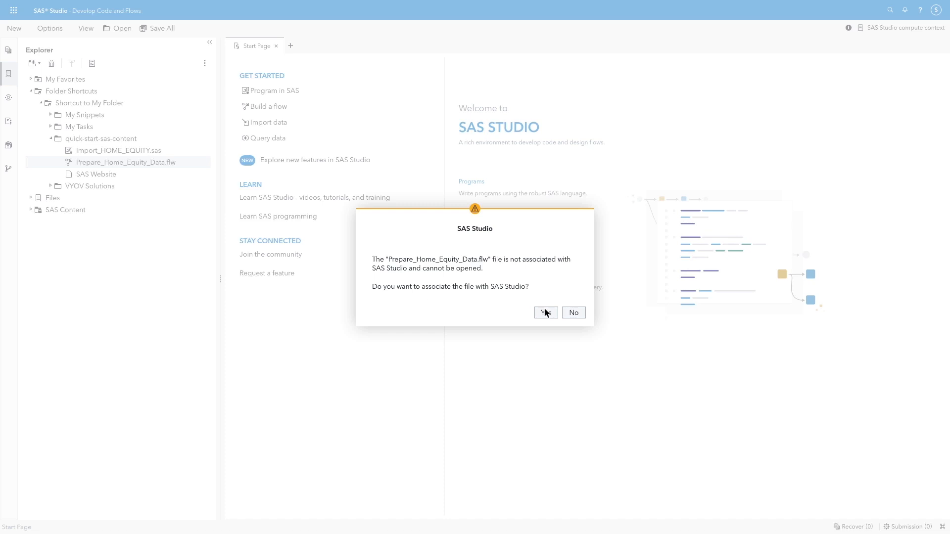
left_click(573, 313)
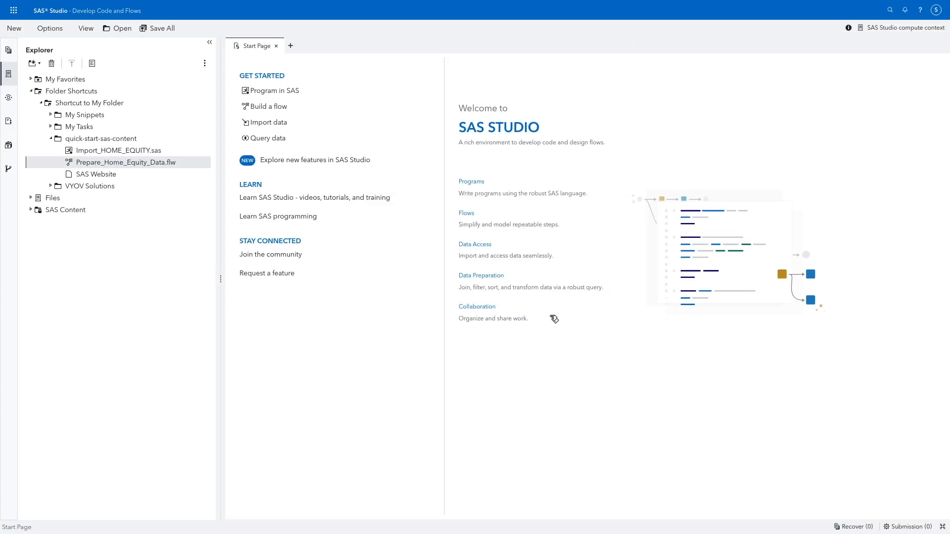
double_click(126, 161)
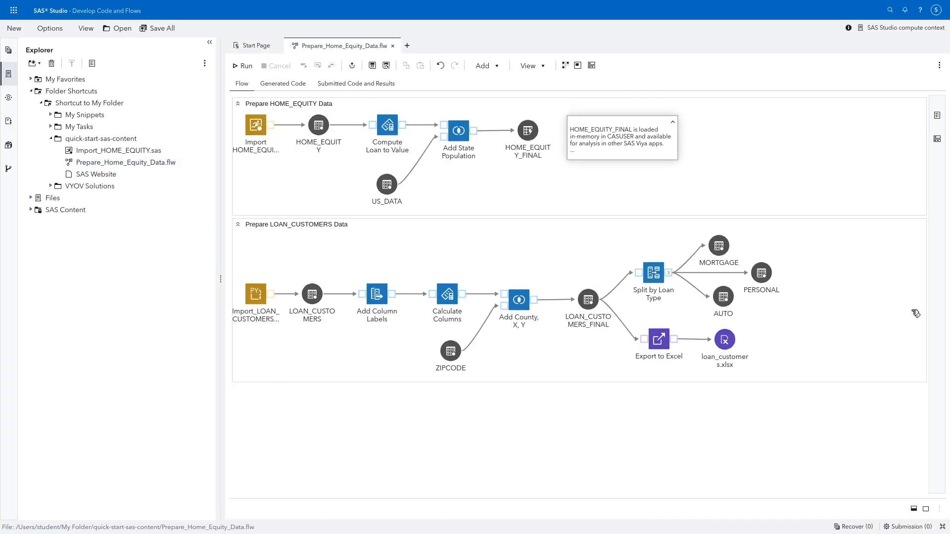
- Deploy Prepare_Home_Equity_Data.flw as a job named Prepare_Home_Equity_Data
right_click(126, 163)
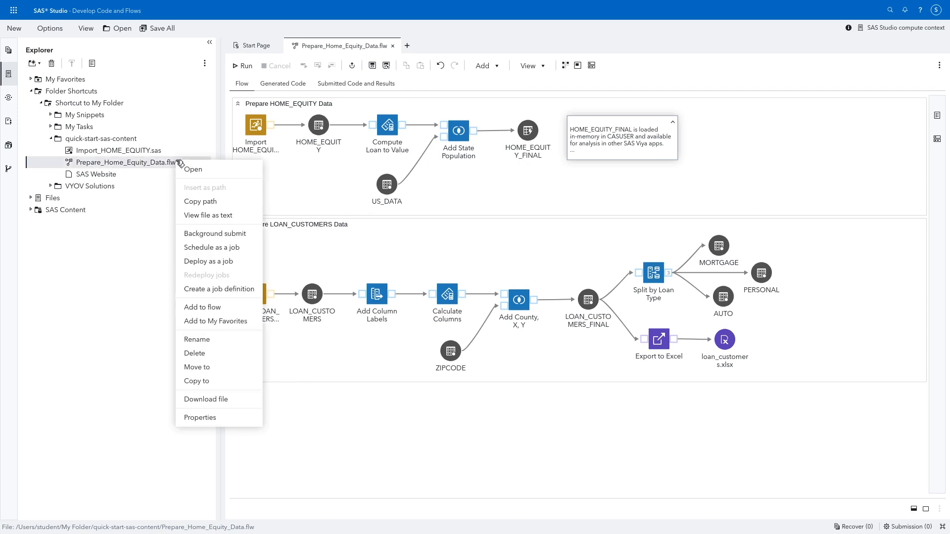
mouse_move(212, 247)
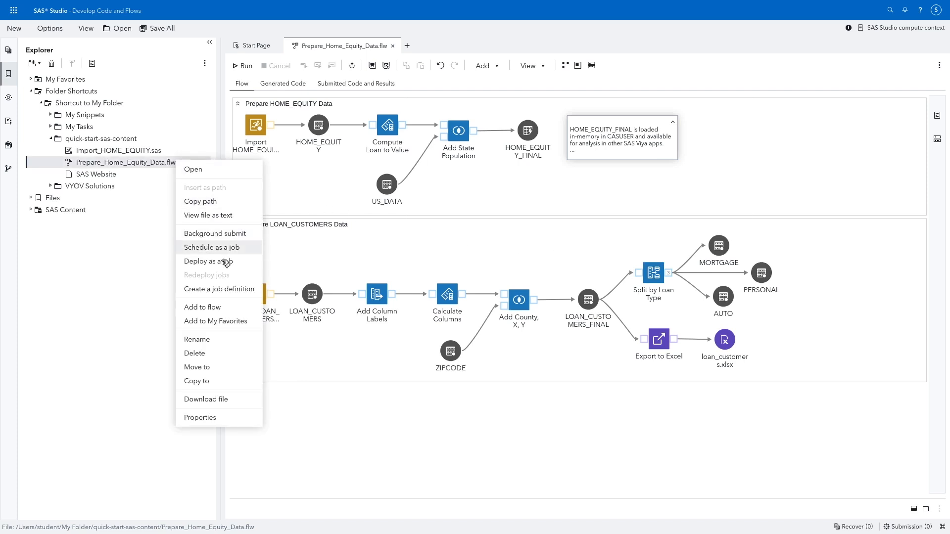
mouse_move(214, 261)
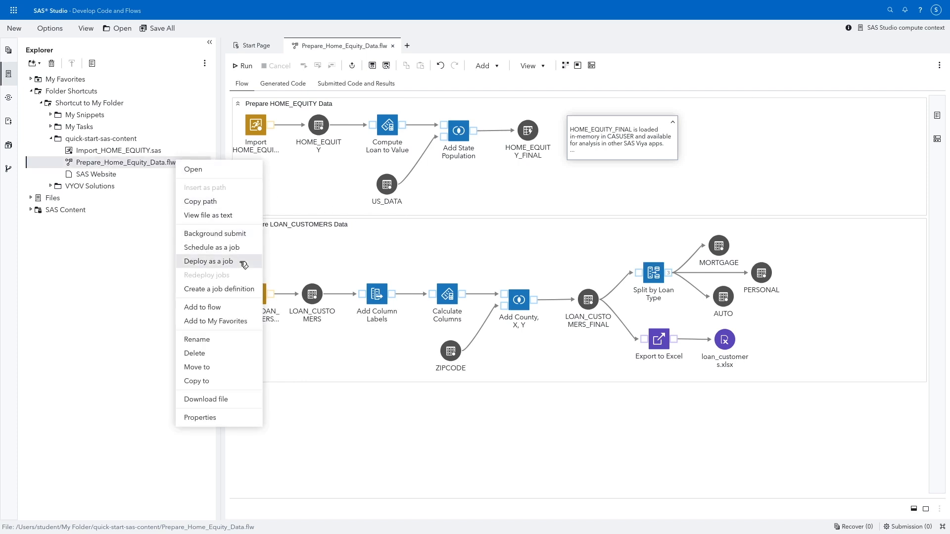
left_click(208, 261)
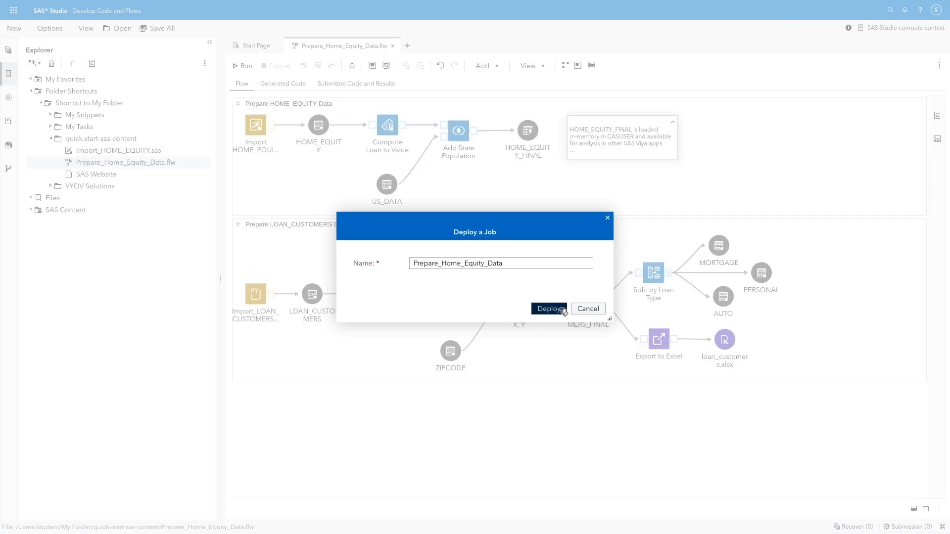
left_click(548, 309)
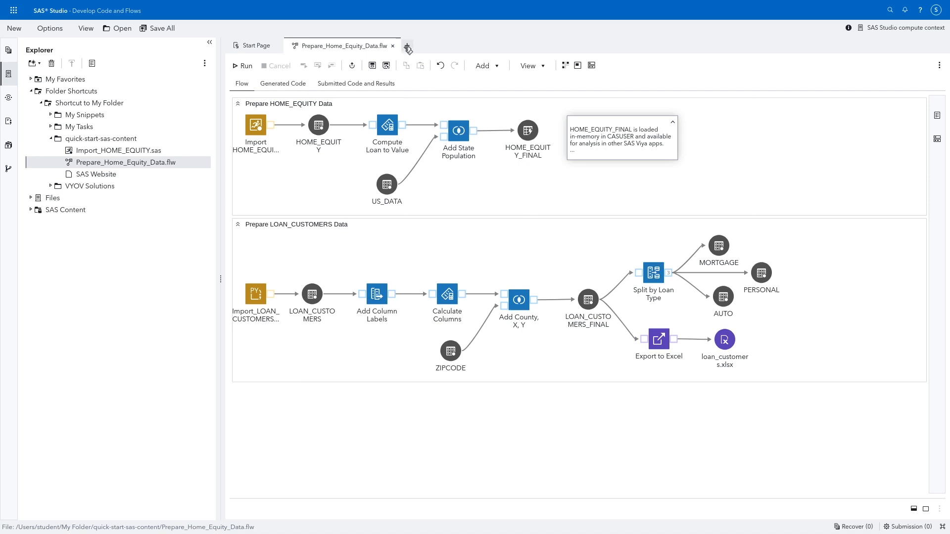
- Create a new SAS program with a data _null_ do until(i=10) loop and run it
left_click(406, 45)
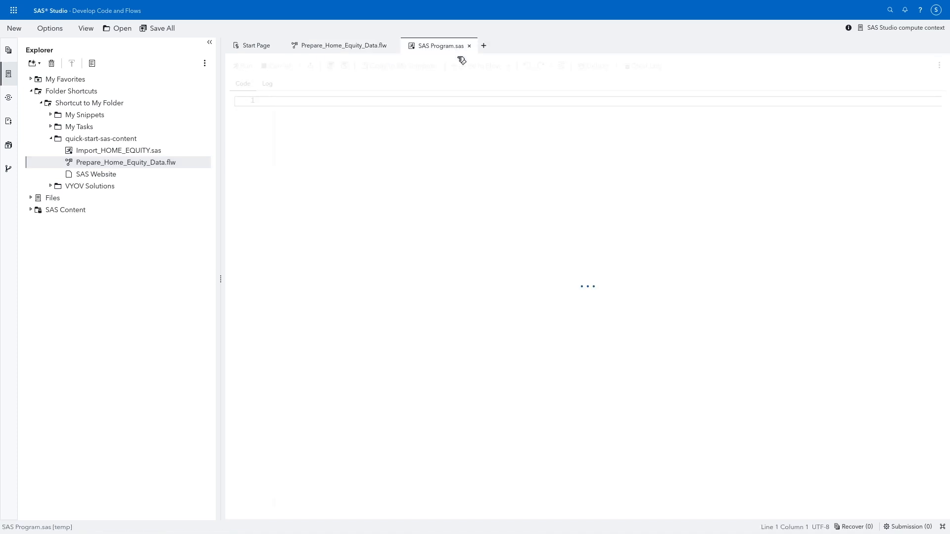
type("data _null_;")
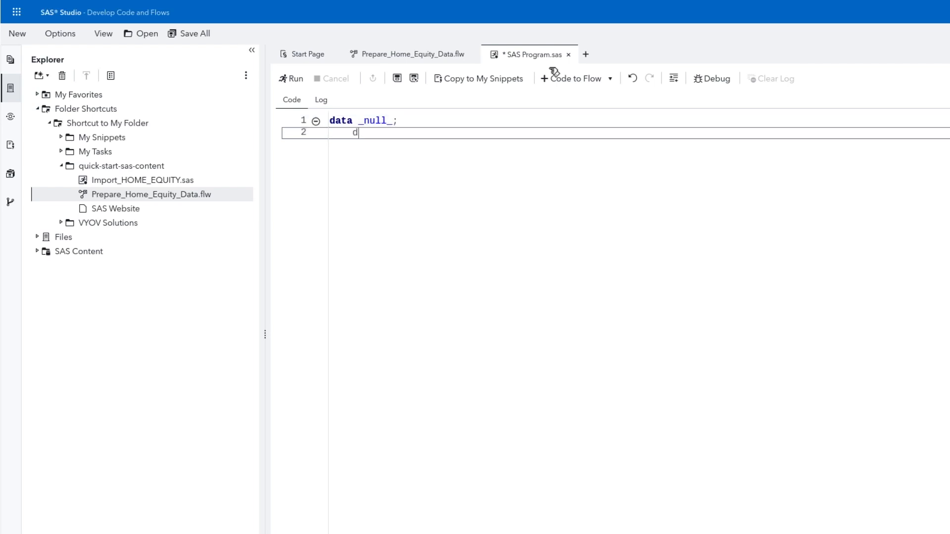
type("o until(i=10)")
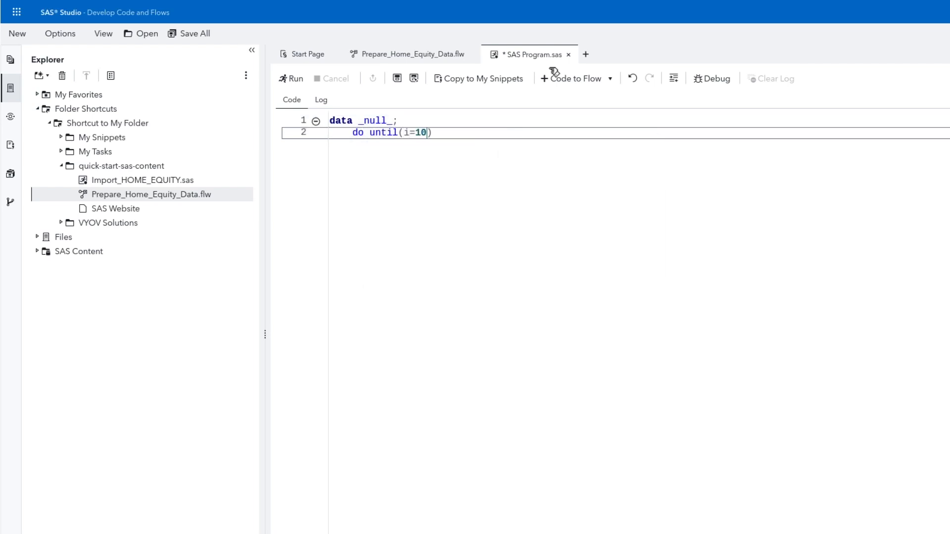
type(";")
type("run;")
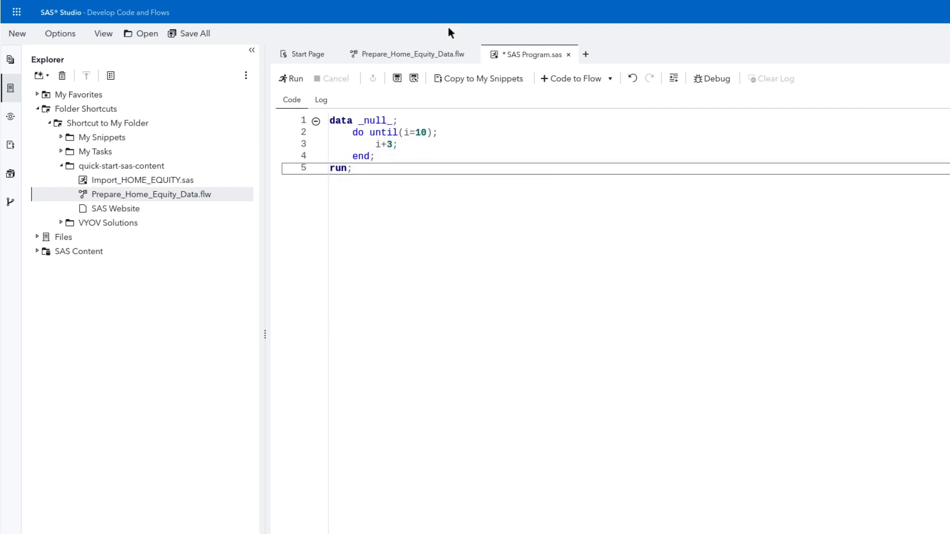
left_click(291, 78)
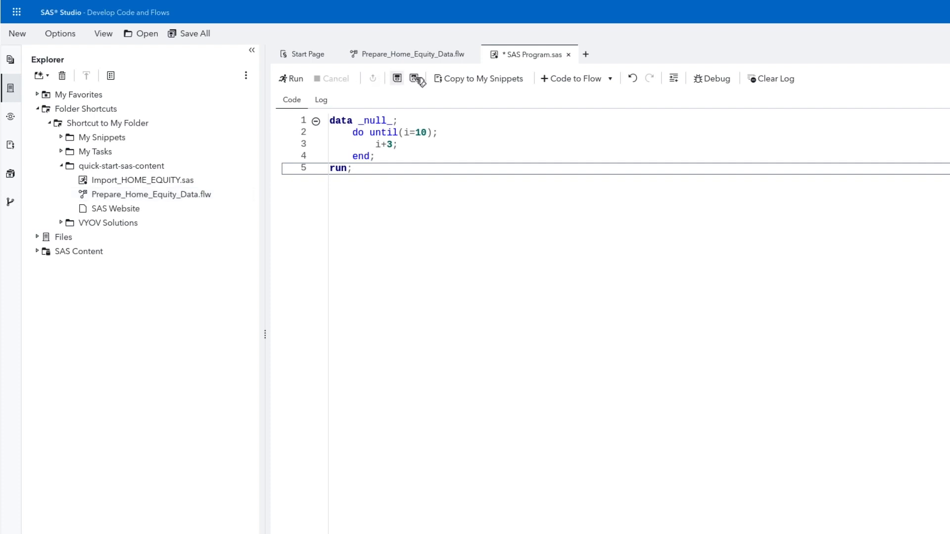
- Save the program as Loop.sas in the quick-start-sas-content folder
left_click(416, 78)
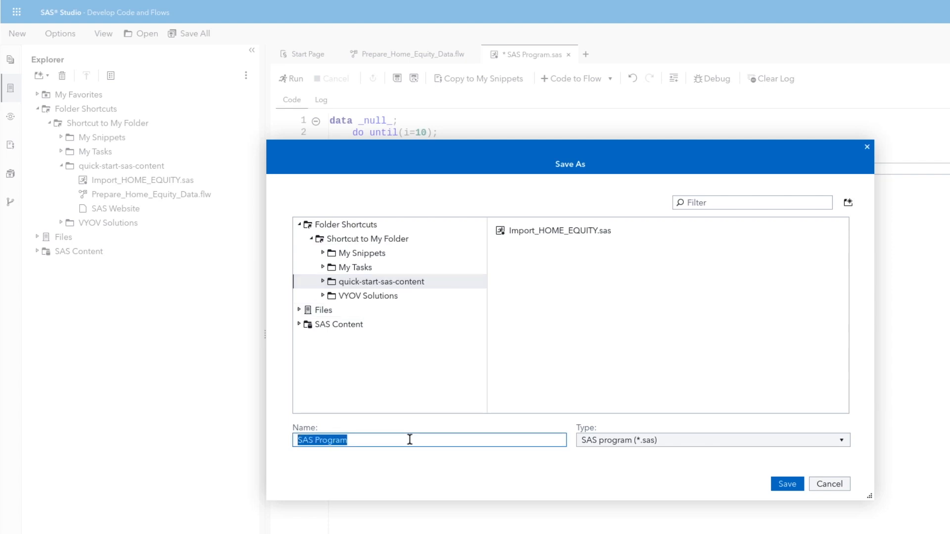
type("Loop")
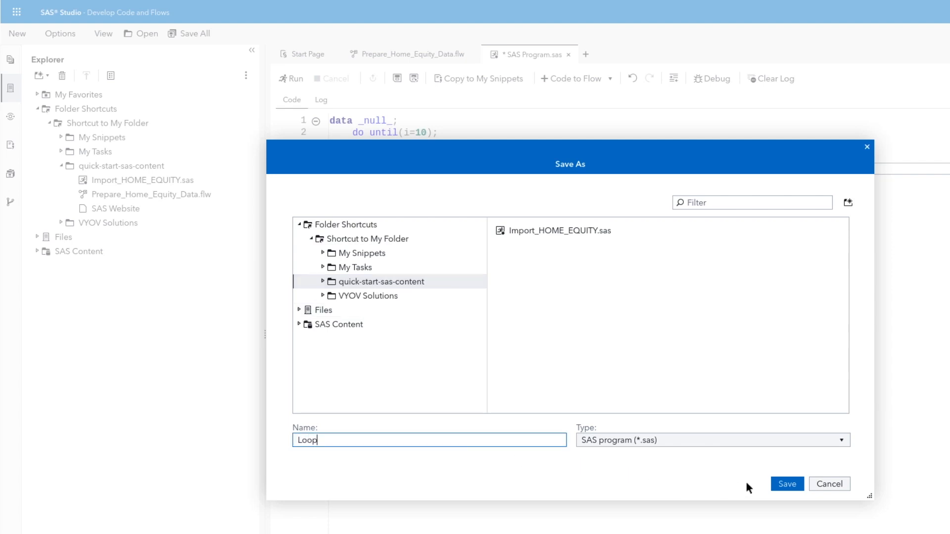
left_click(786, 484)
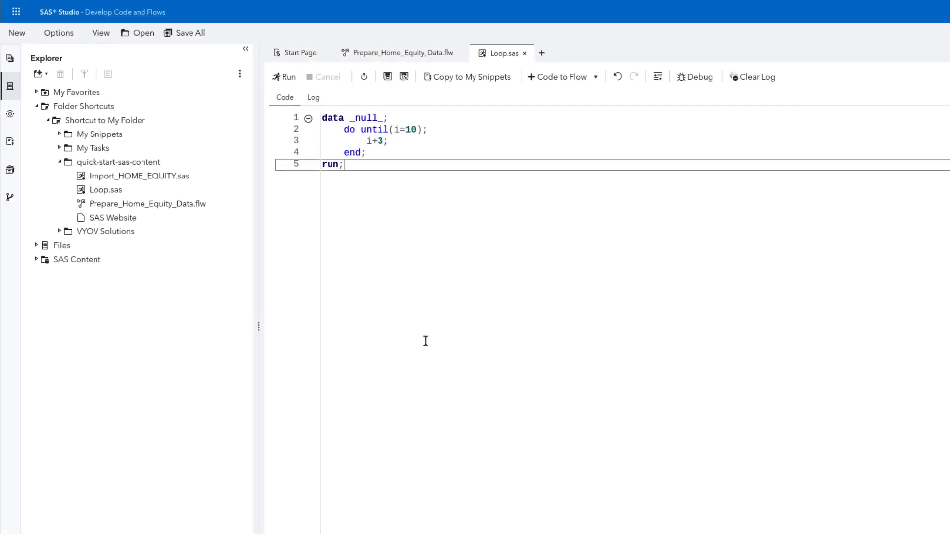
- Deploy Loop.sas as a job and check it in the Deployed and Scheduled Jobs list
right_click(101, 162)
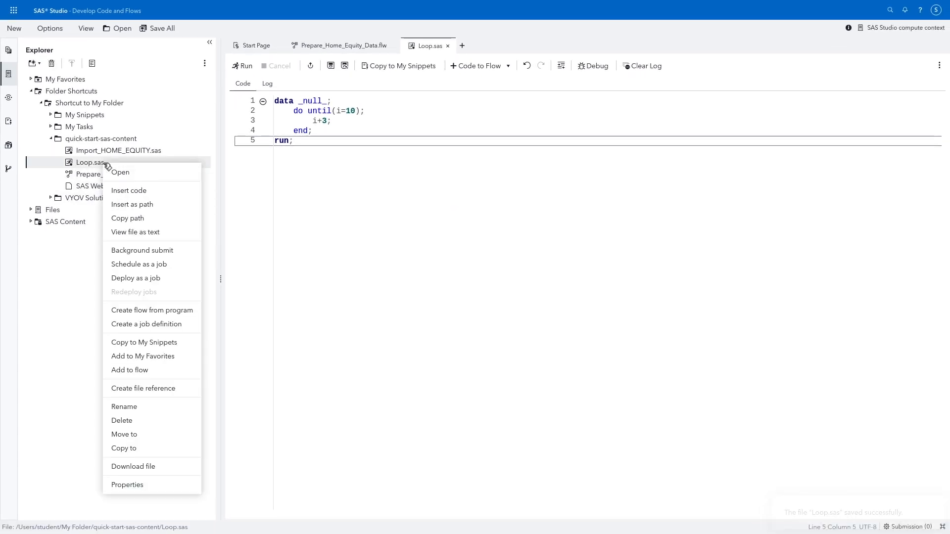
mouse_move(135, 278)
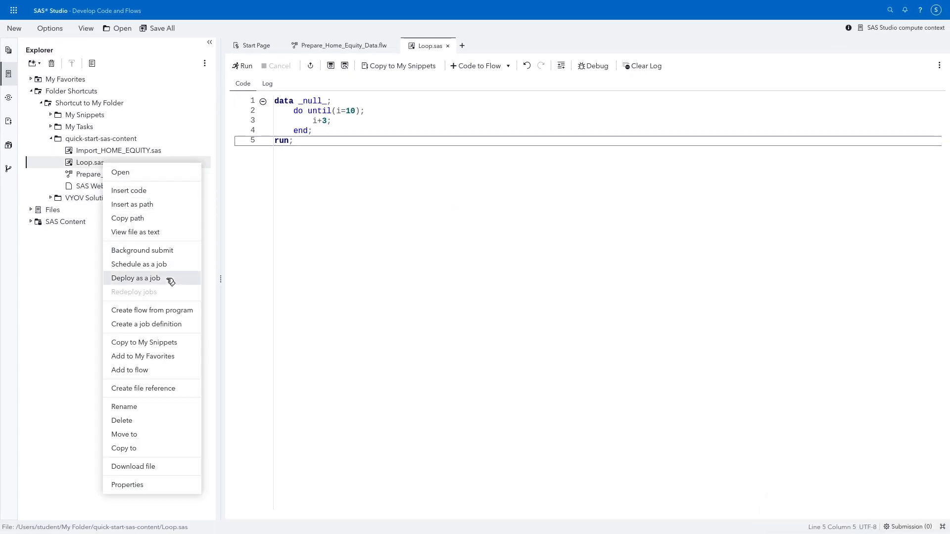
left_click(135, 278)
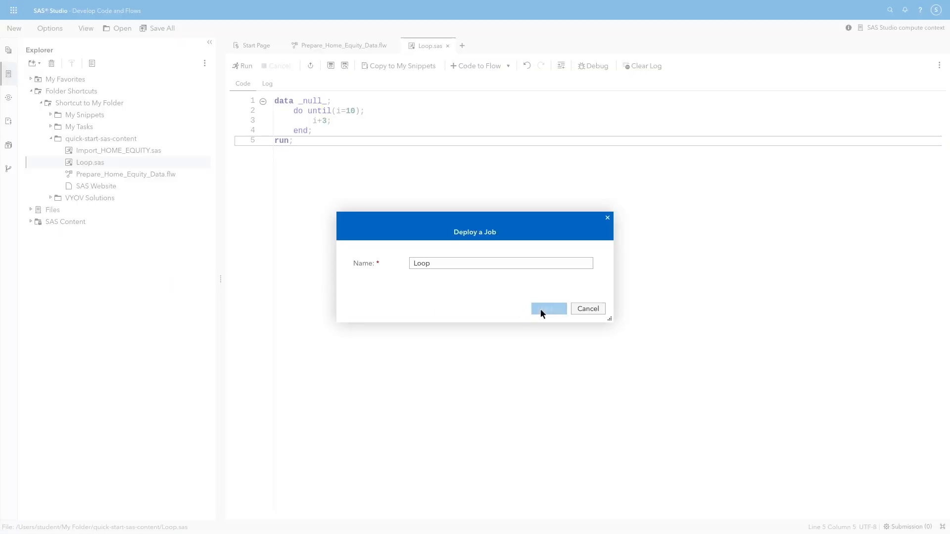
left_click(548, 309)
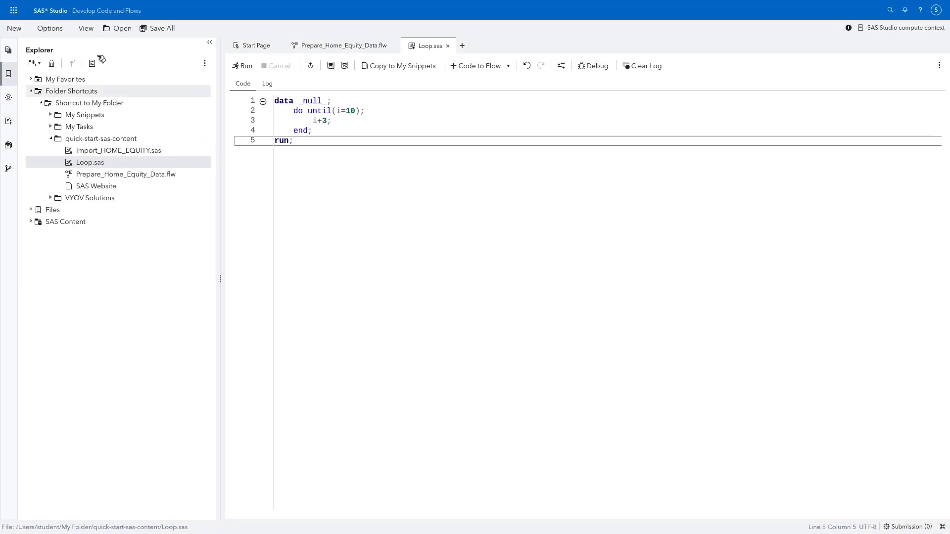
left_click(85, 28)
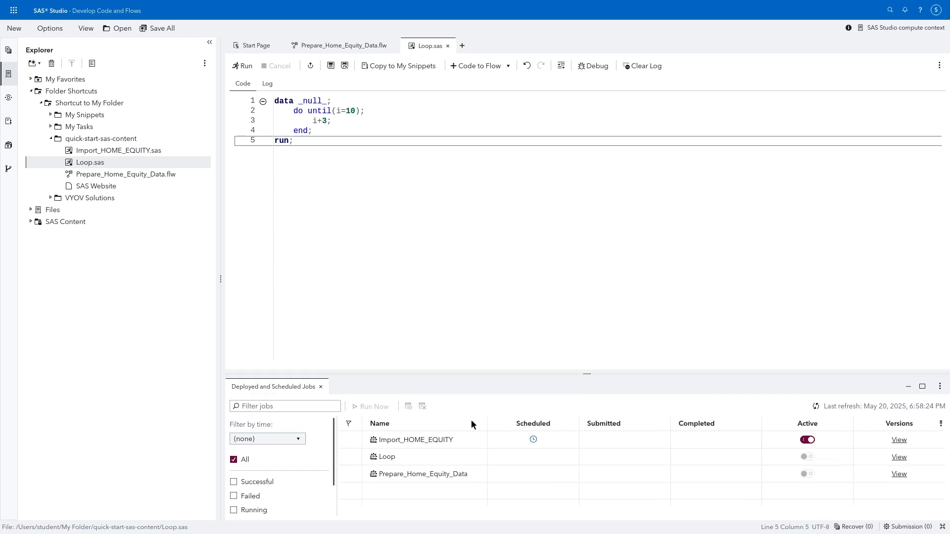
- Switch back to Manage Environment from the applications menu
left_click(12, 10)
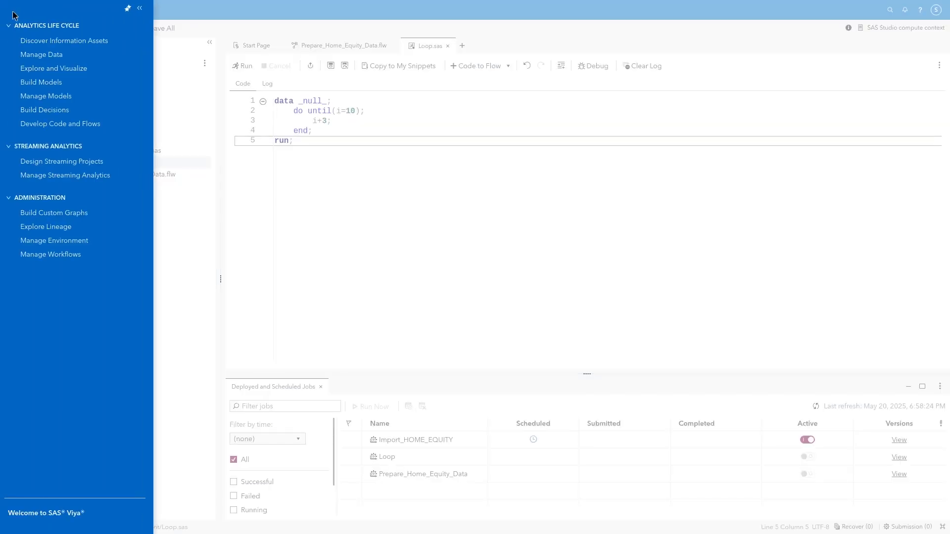
left_click(53, 240)
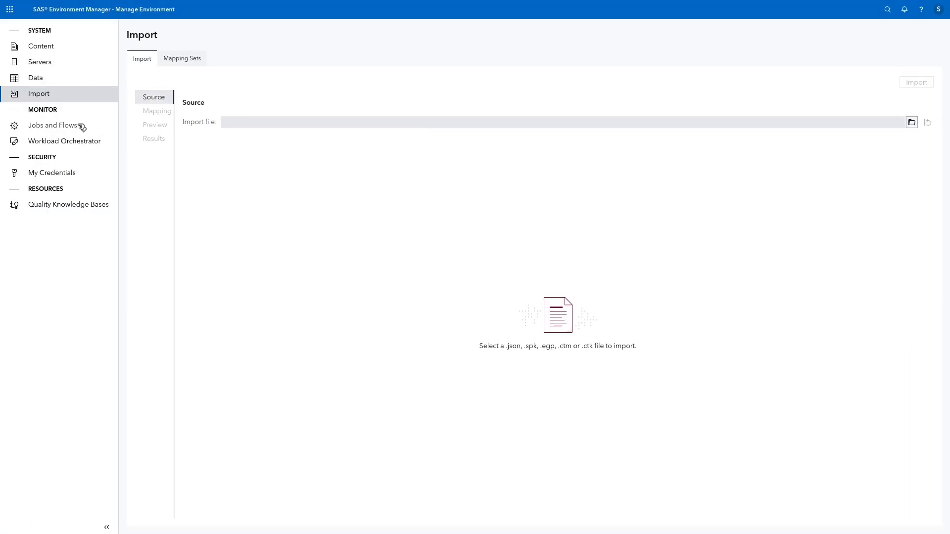
- In Jobs and Flows, move all hidden columns to displayed so the list shows all twelve columns
left_click(53, 126)
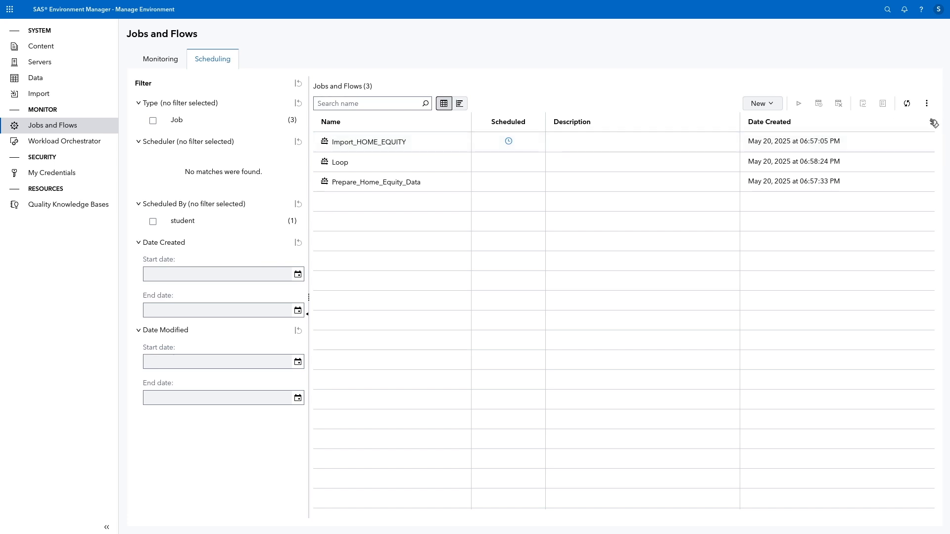
left_click(934, 123)
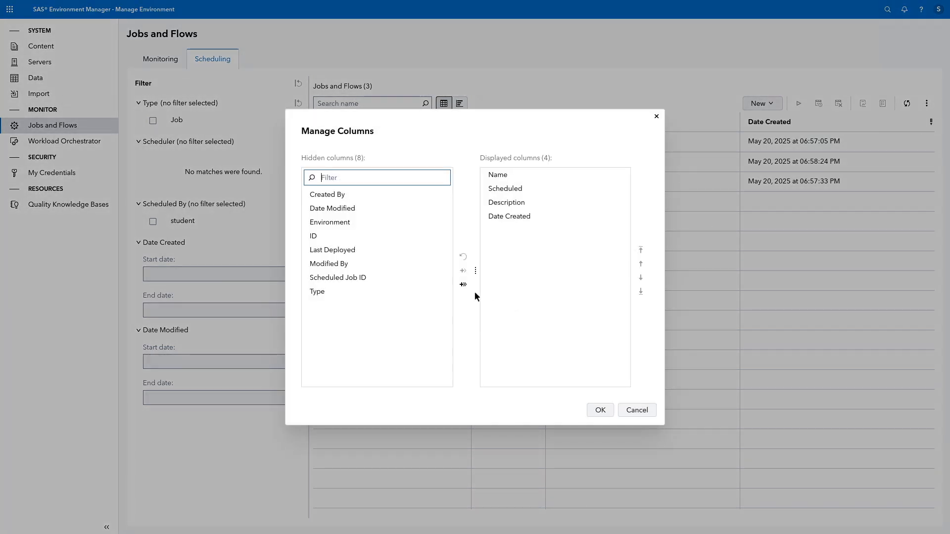
left_click(462, 284)
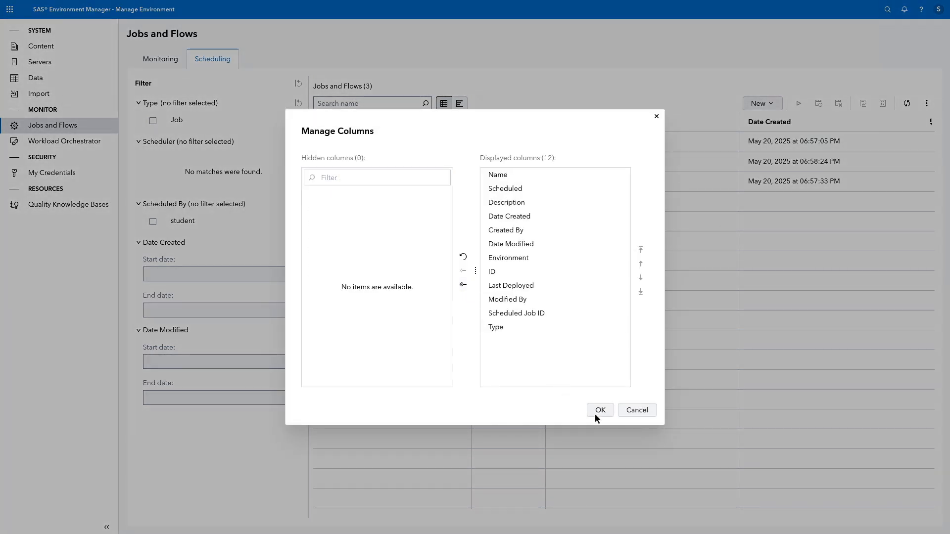
left_click(600, 410)
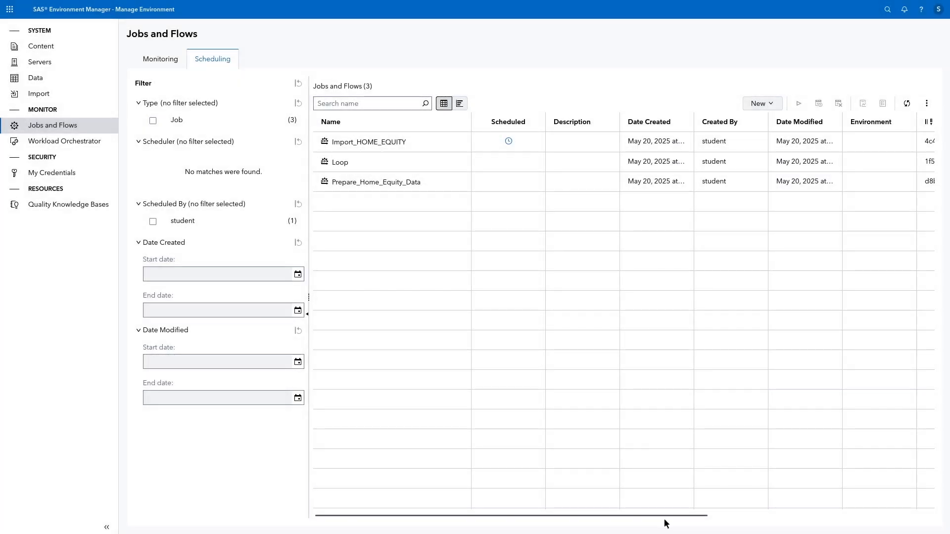
scroll("right", 3)
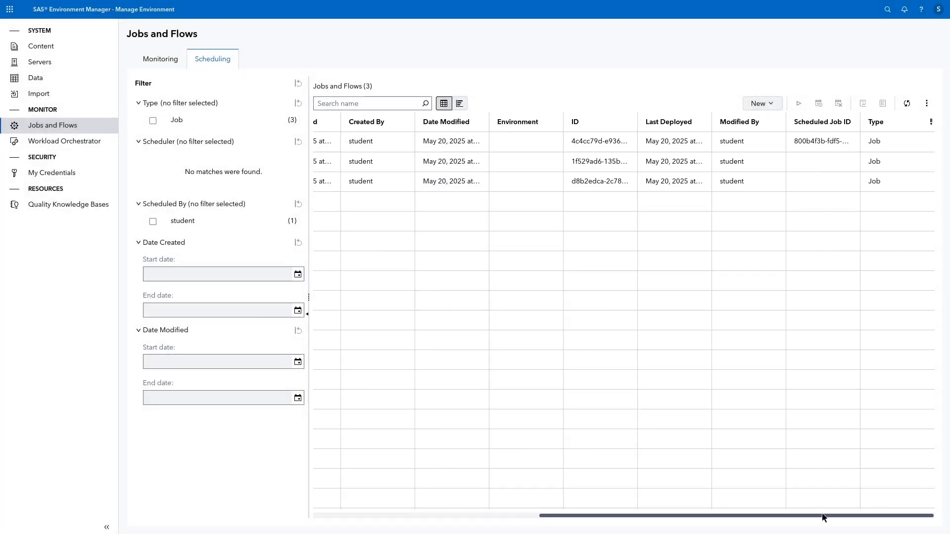
scroll("left", 3)
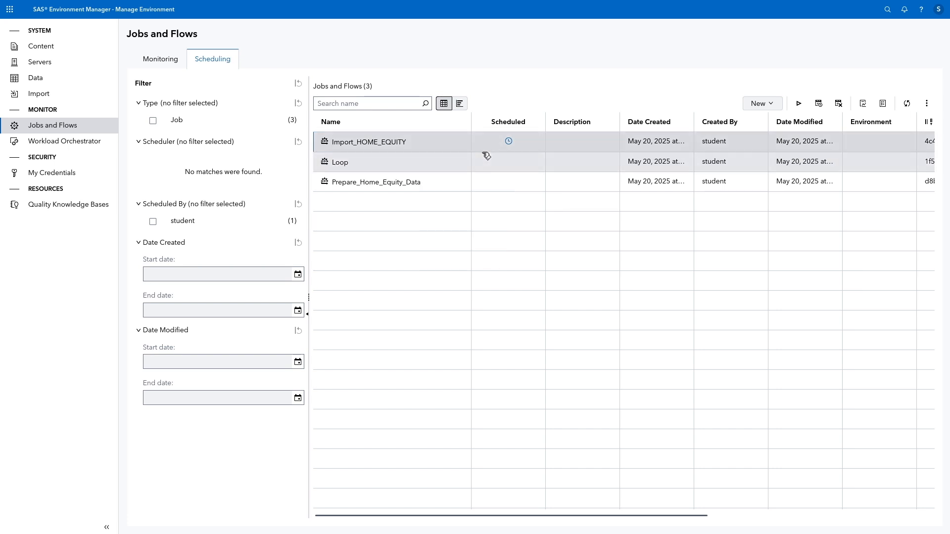
- Unschedule the Import_HOME_EQUITY job and confirm, leaving no job with a schedule
right_click(340, 161)
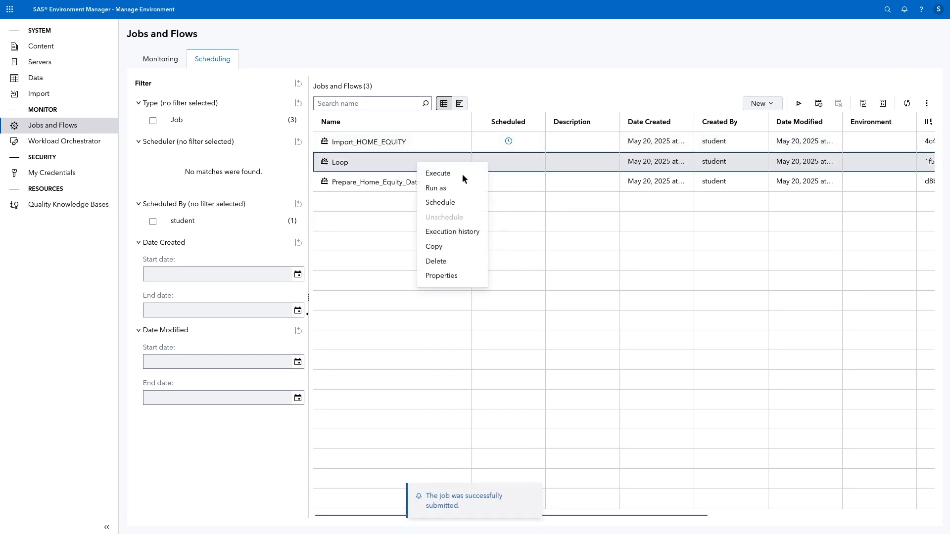
right_click(376, 182)
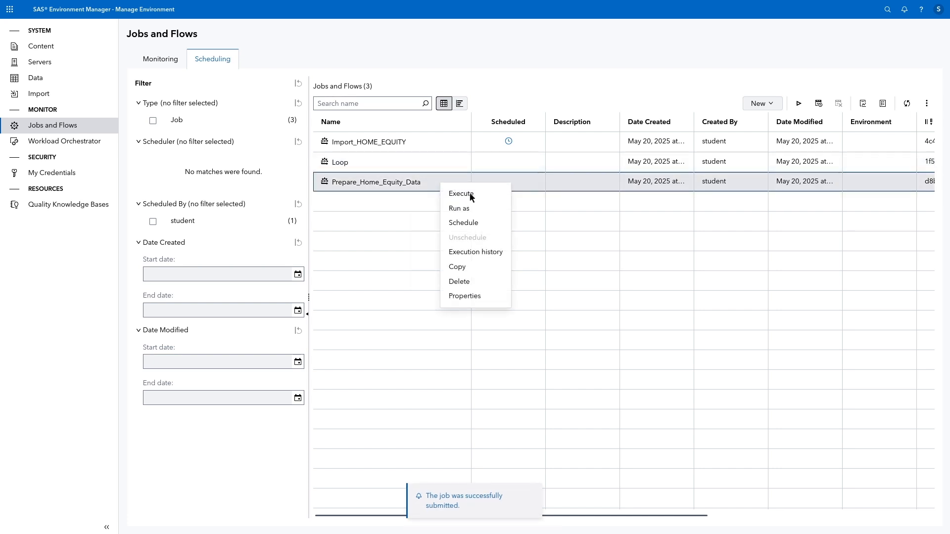
left_click(508, 171)
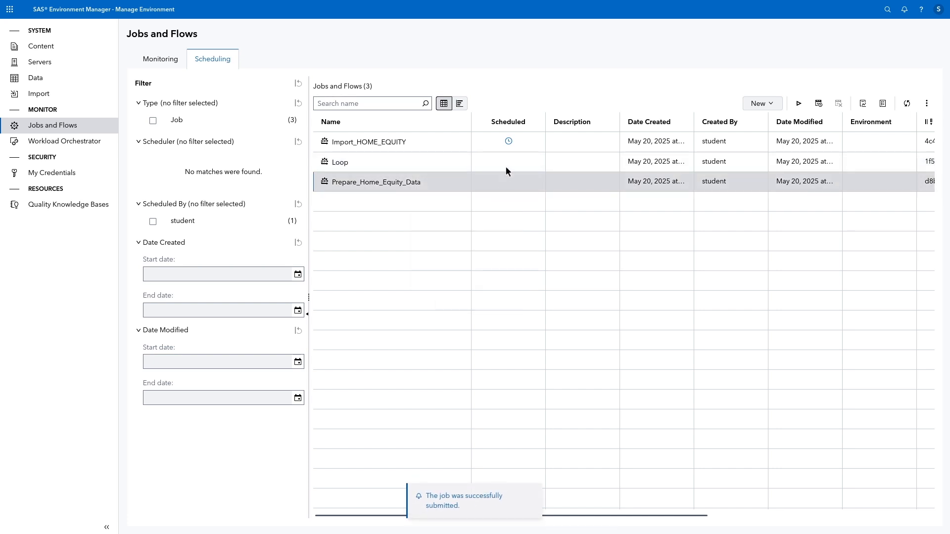
right_click(366, 142)
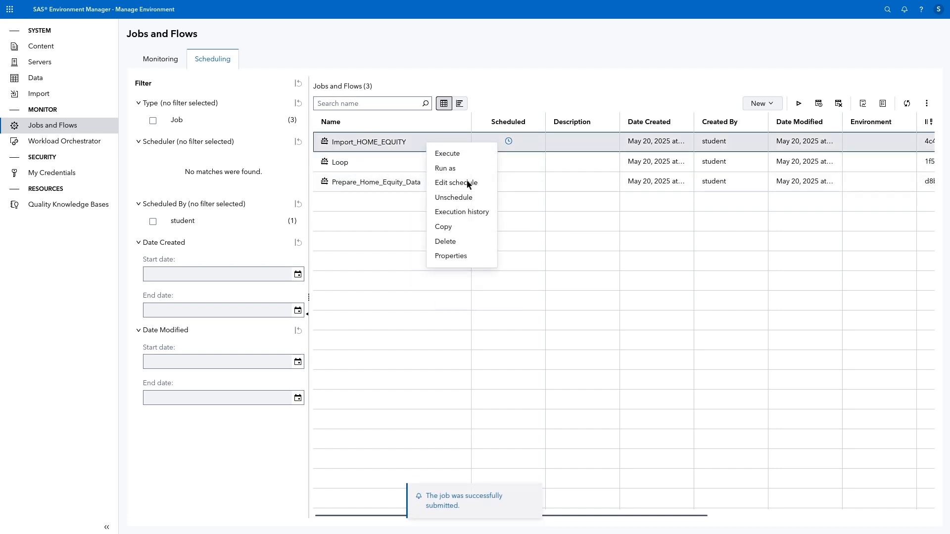
mouse_move(460, 198)
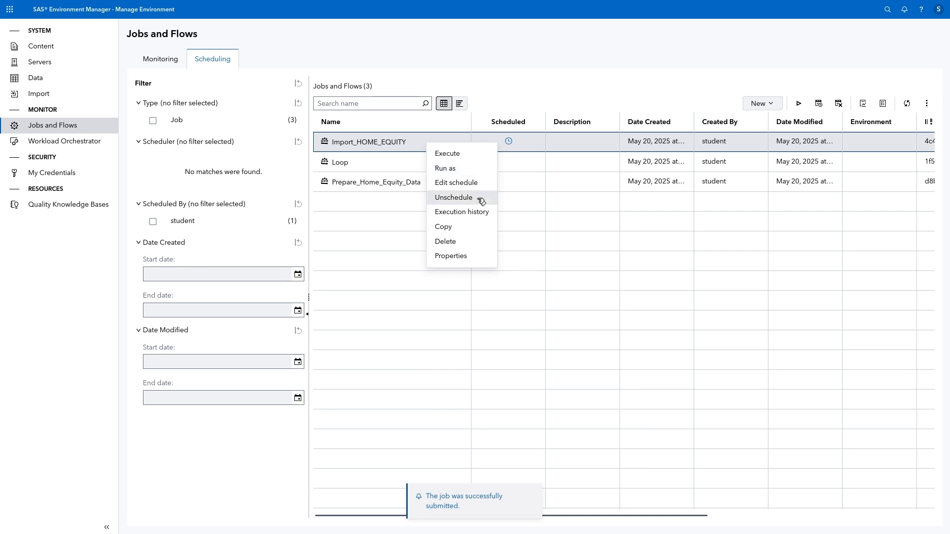
left_click(452, 196)
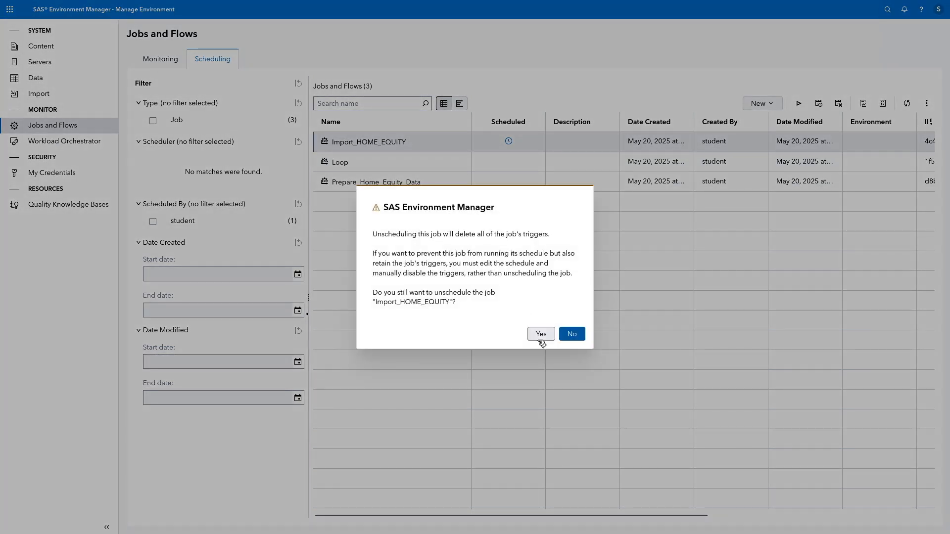
left_click(540, 333)
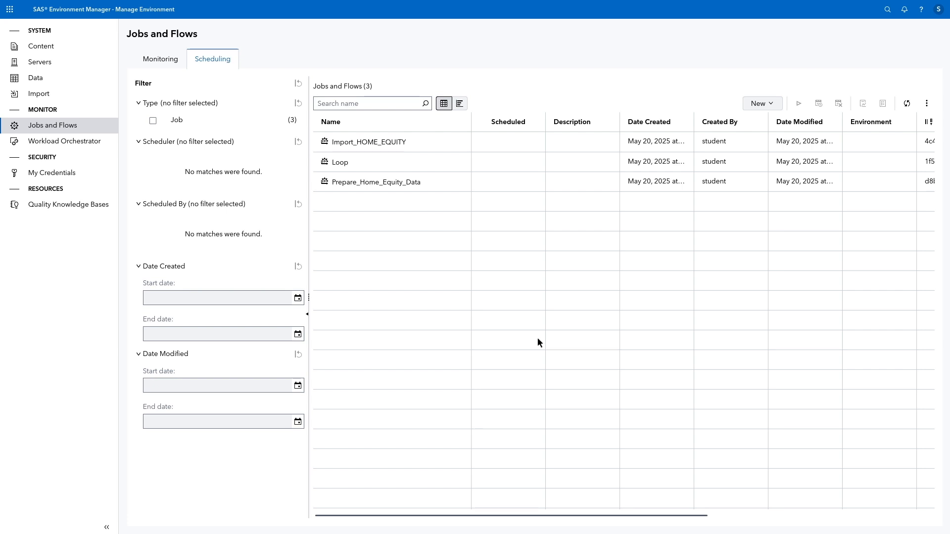
mouse_move(762, 121)
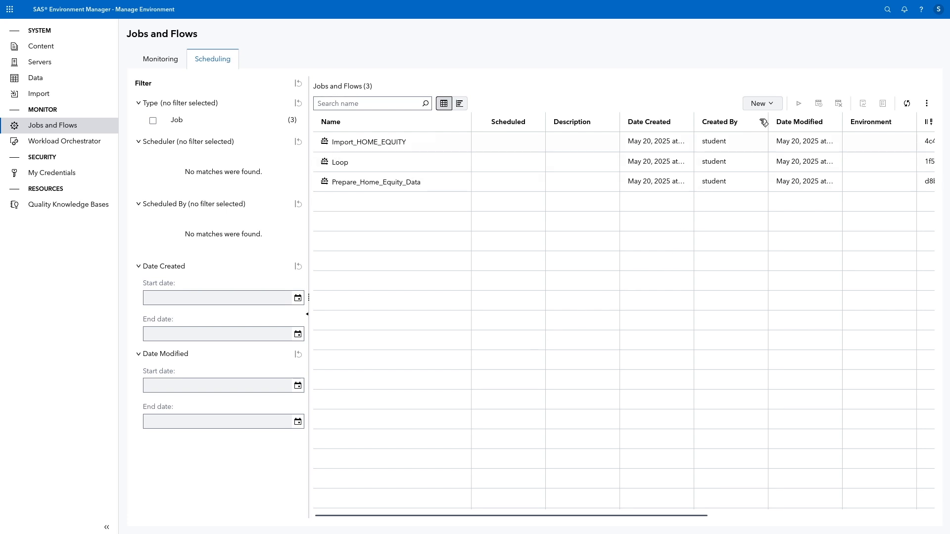
- Start a new job flow and arrange its diagram vertically, top to bottom
left_click(761, 102)
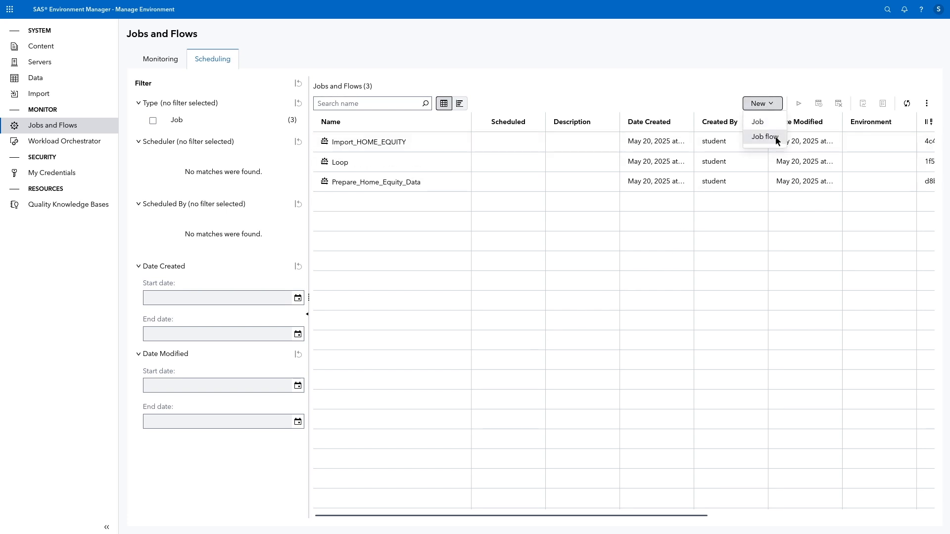
left_click(763, 137)
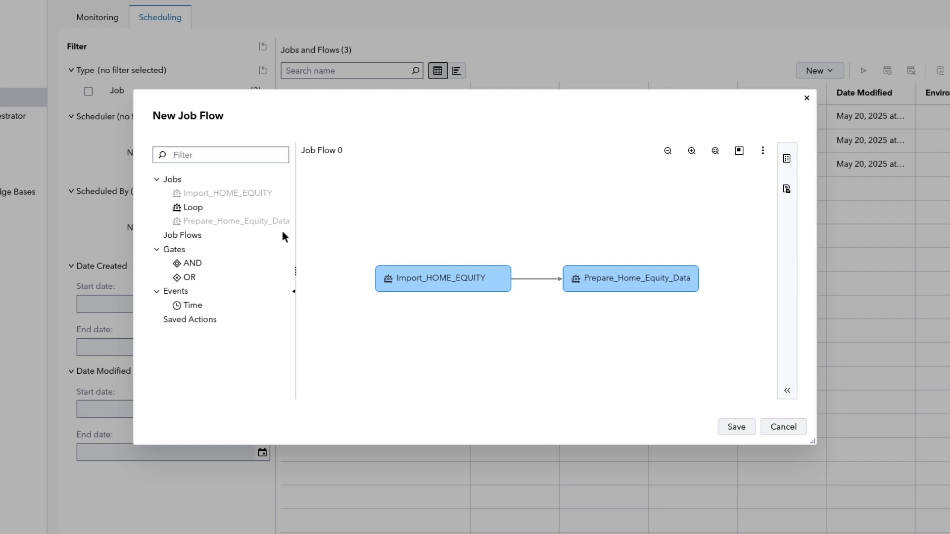
mouse_move(761, 157)
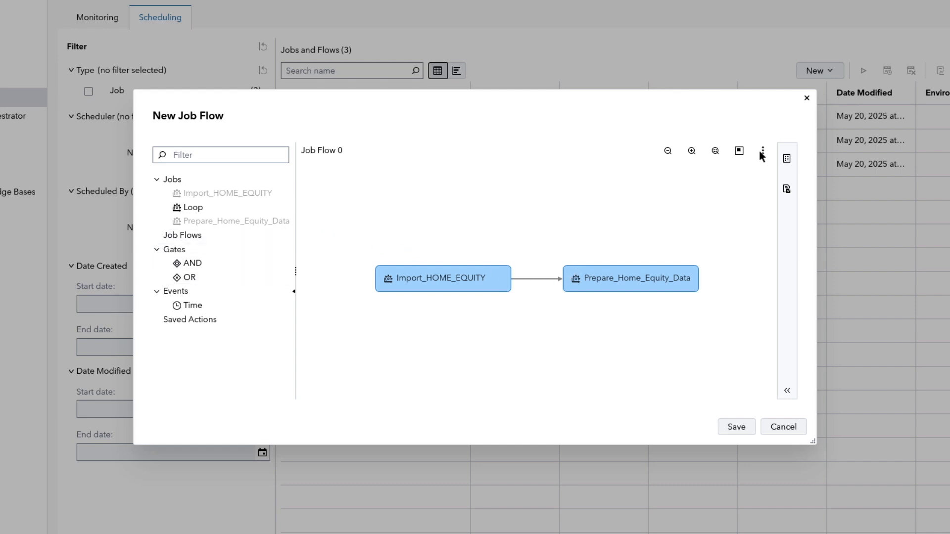
left_click(762, 150)
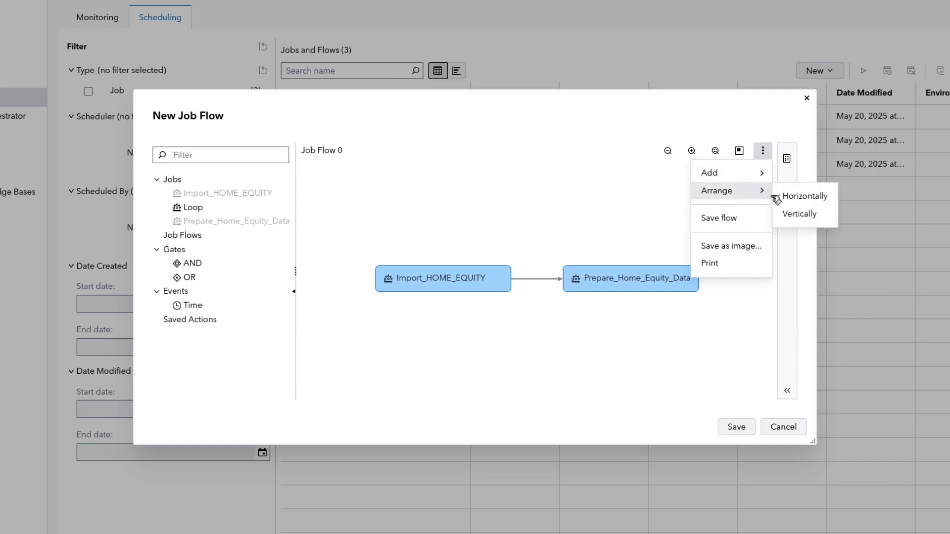
left_click(800, 214)
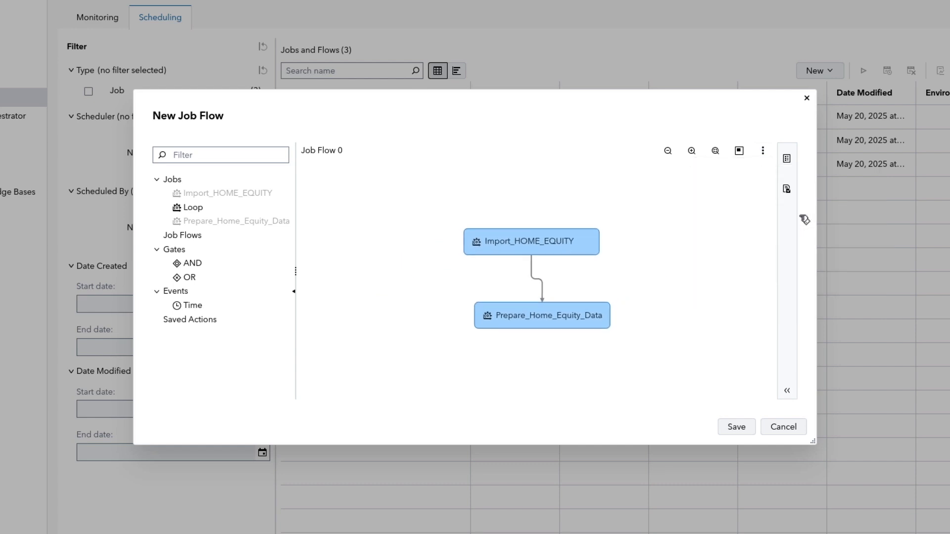
- Name the flow 'Home Equity Job Flow' in Properties and save it
left_click(786, 159)
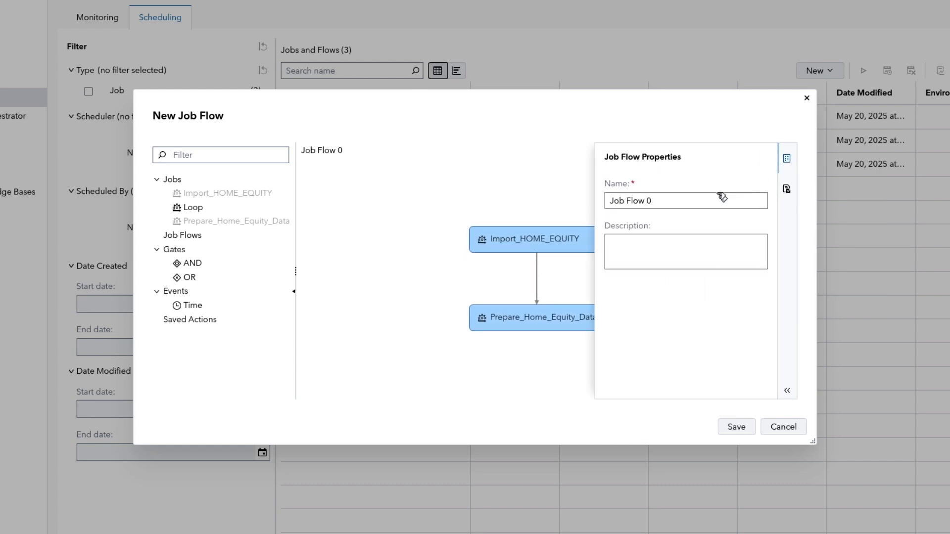
type("Home Equity Job Flow")
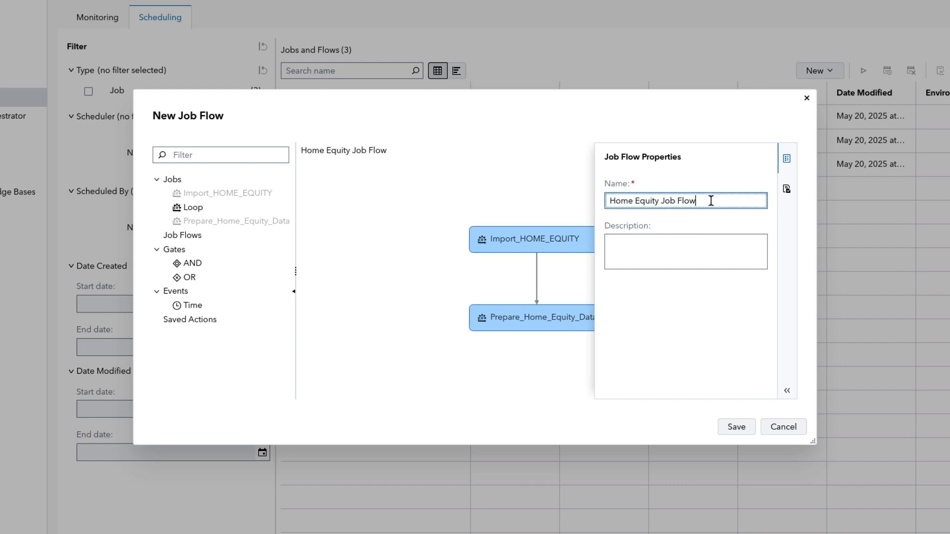
left_click(730, 422)
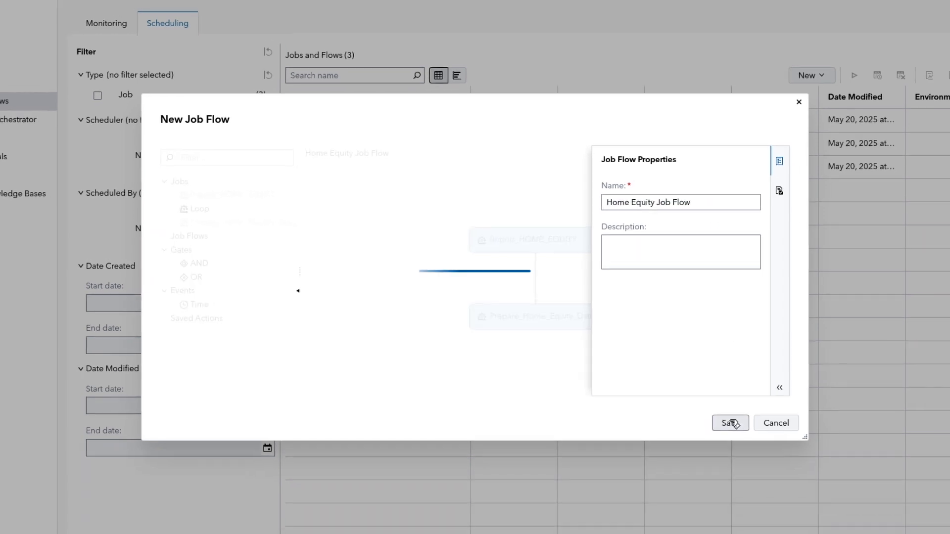
left_click(729, 423)
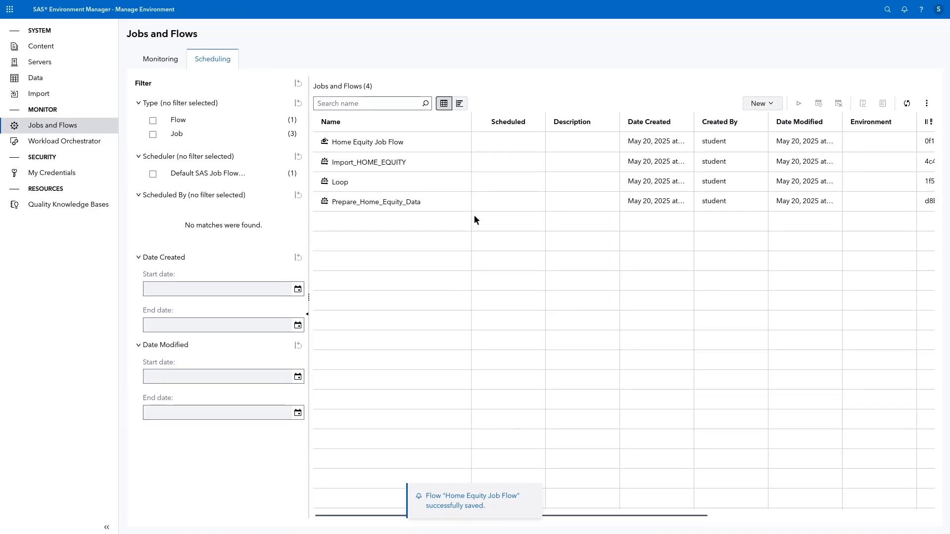
- Choose Schedule from the Home Equity Job Flow's context actions
right_click(366, 141)
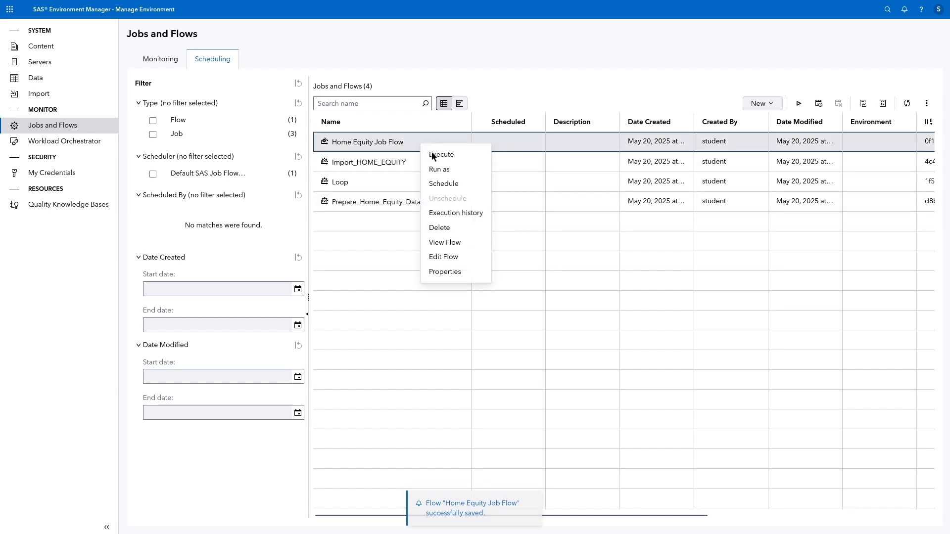
mouse_move(444, 184)
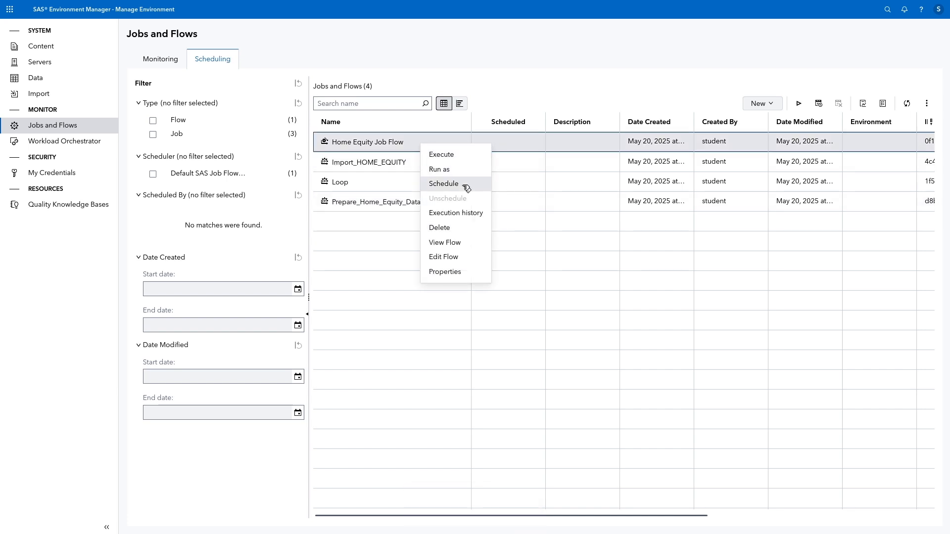
left_click(159, 58)
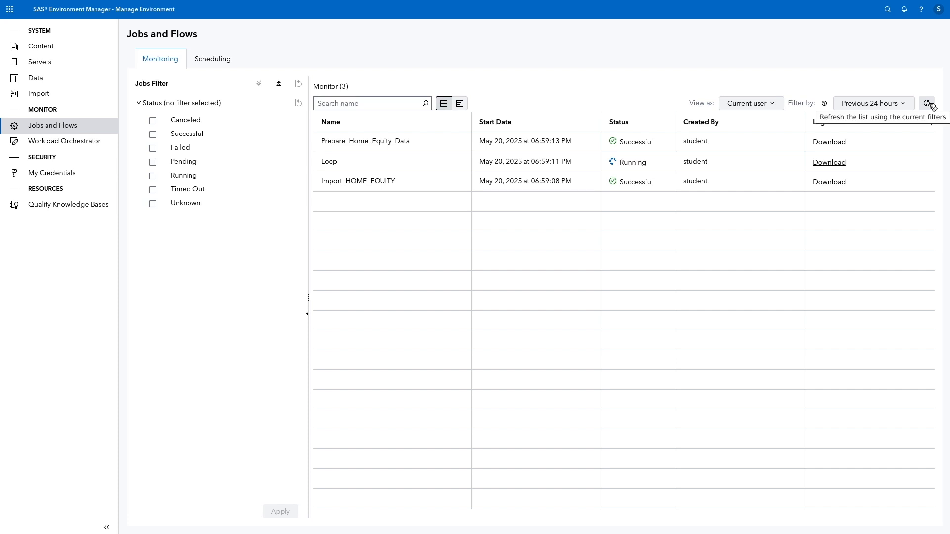
left_click(926, 103)
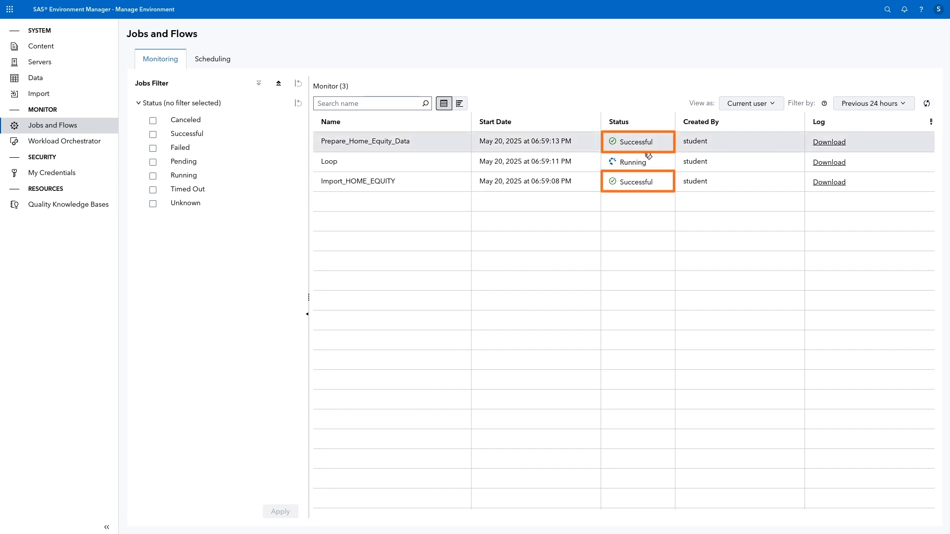
mouse_move(644, 144)
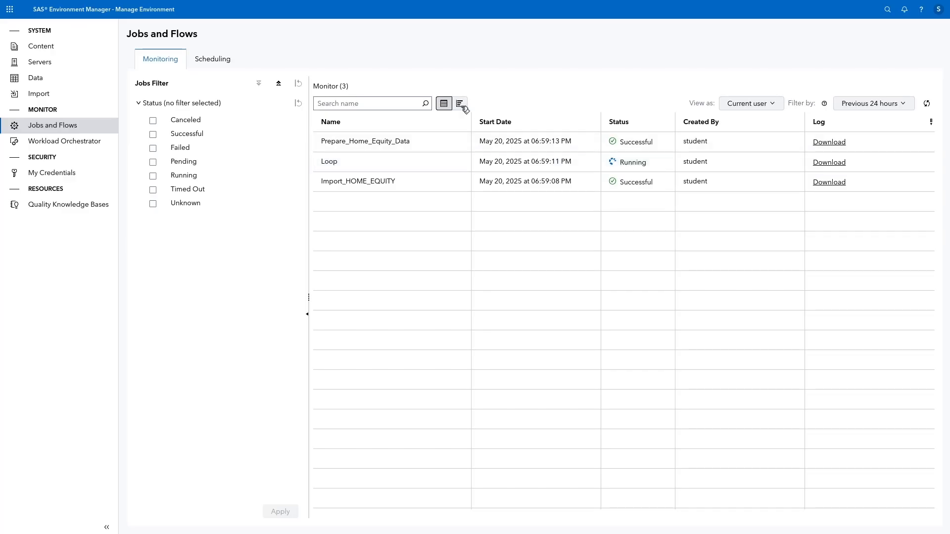
- Switch monitoring to the timeline chart filtered to the previous hour
left_click(460, 103)
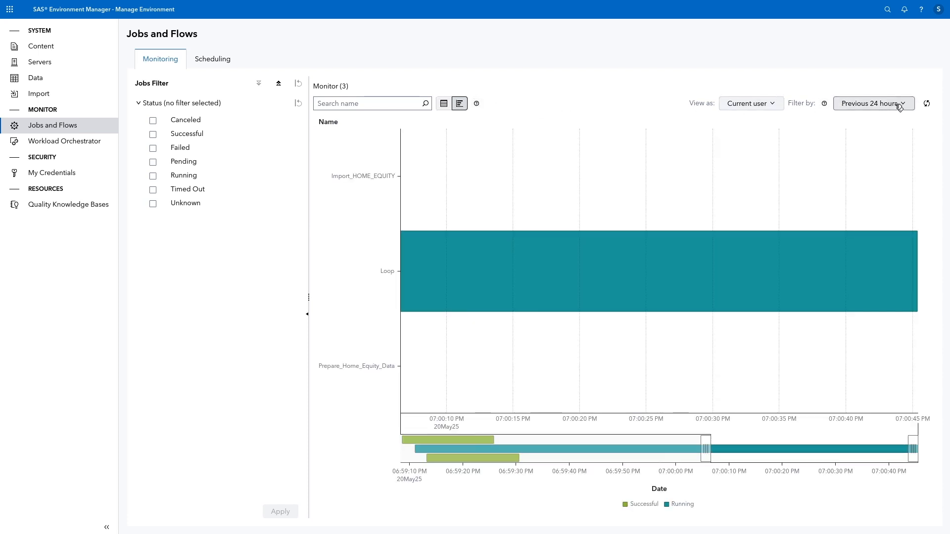
left_click(873, 103)
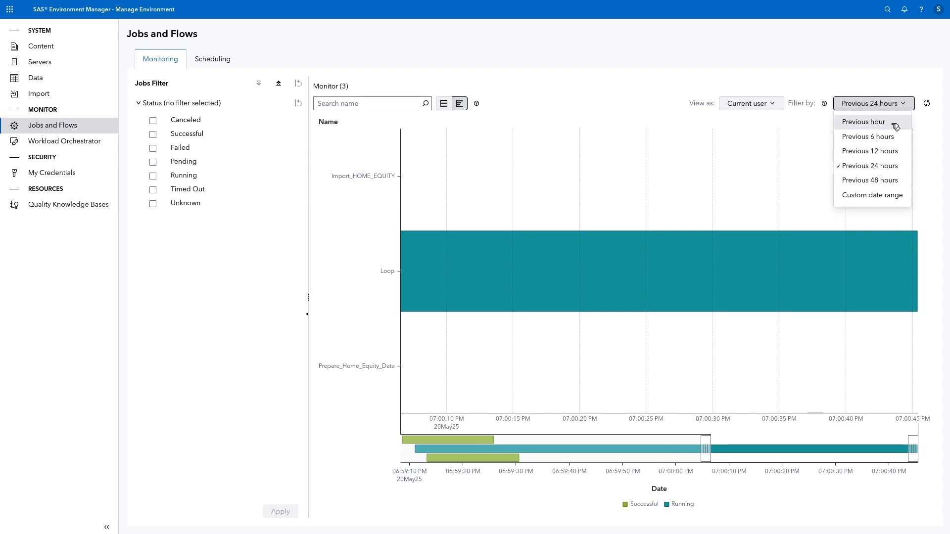
left_click(863, 121)
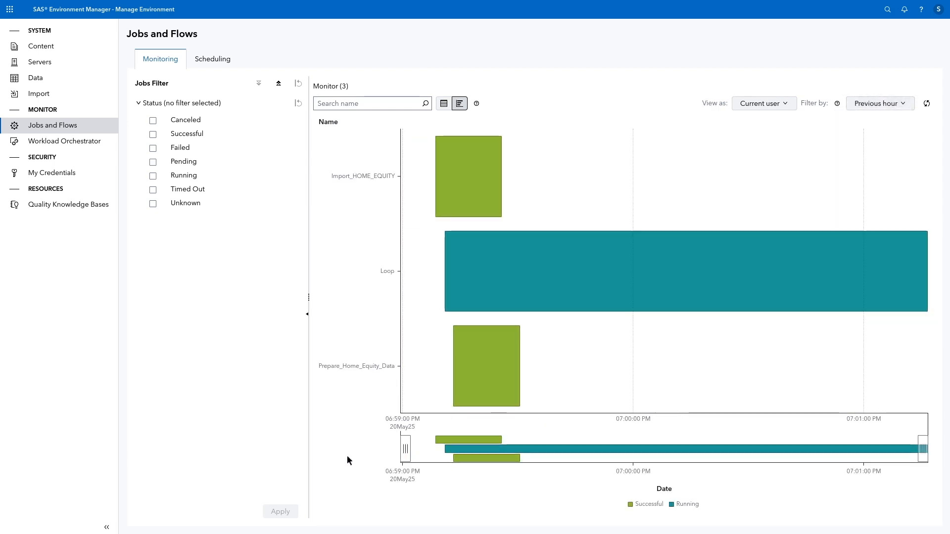
mouse_move(349, 457)
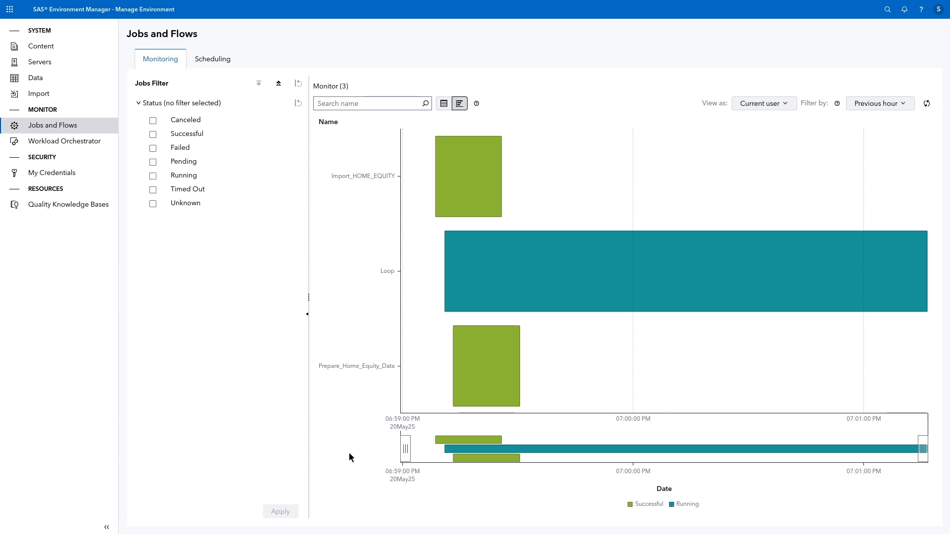
mouse_move(490, 200)
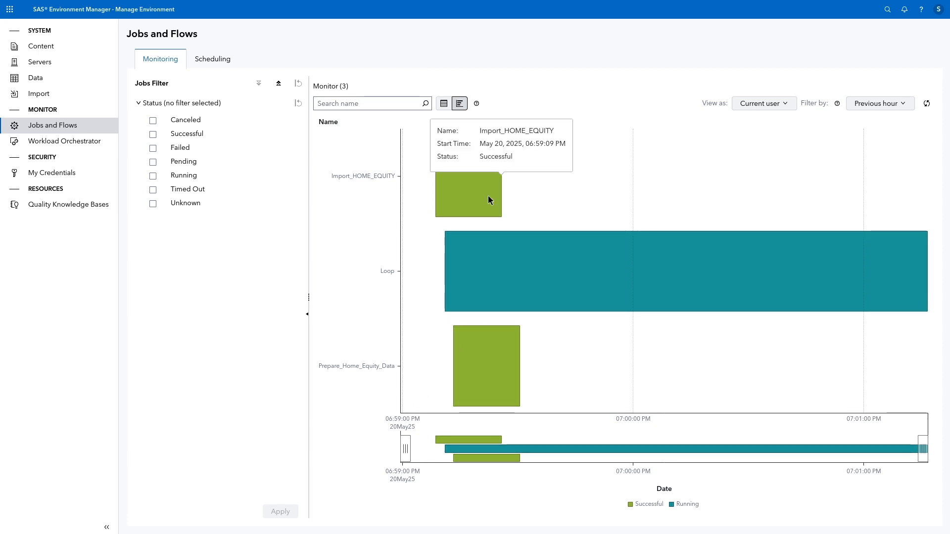
mouse_move(486, 383)
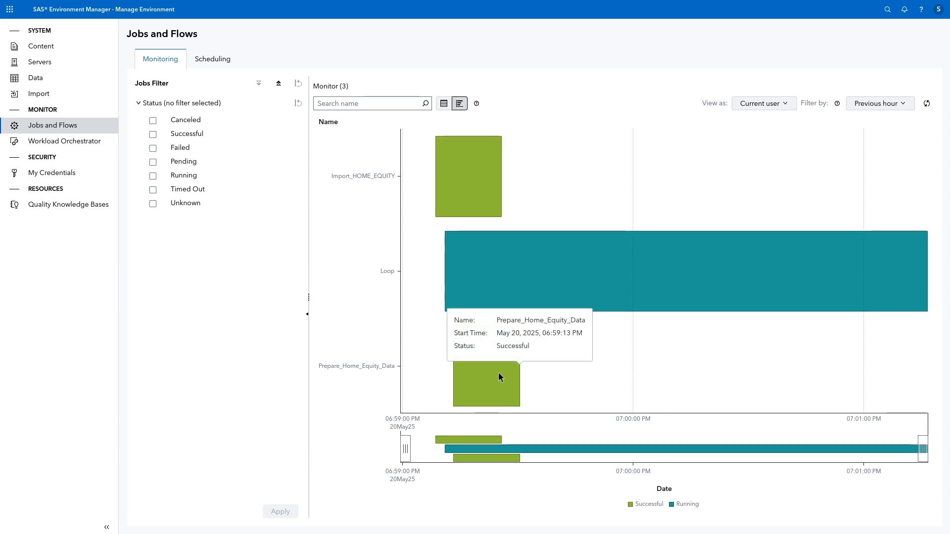
mouse_move(513, 277)
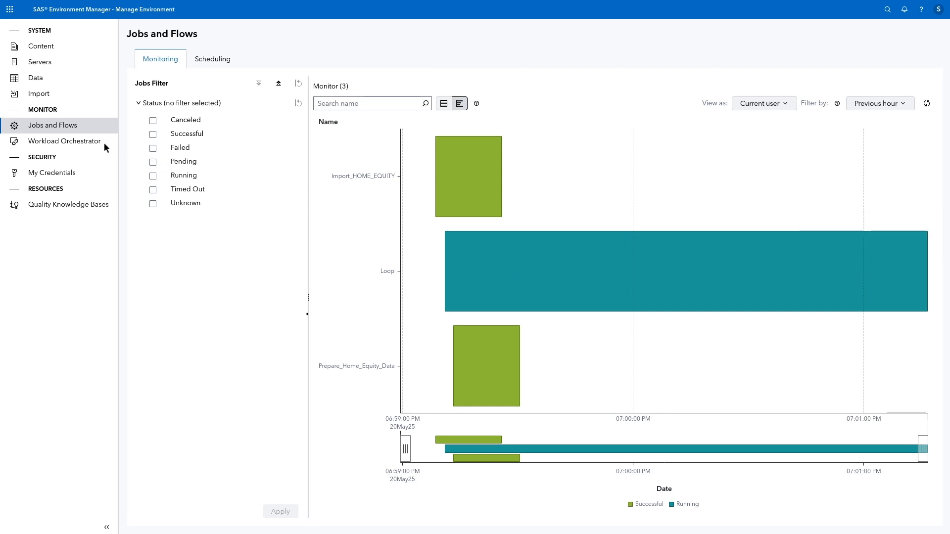
- In Workload Orchestrator's Jobs list, cancel the running Loop job 221 and confirm
left_click(63, 141)
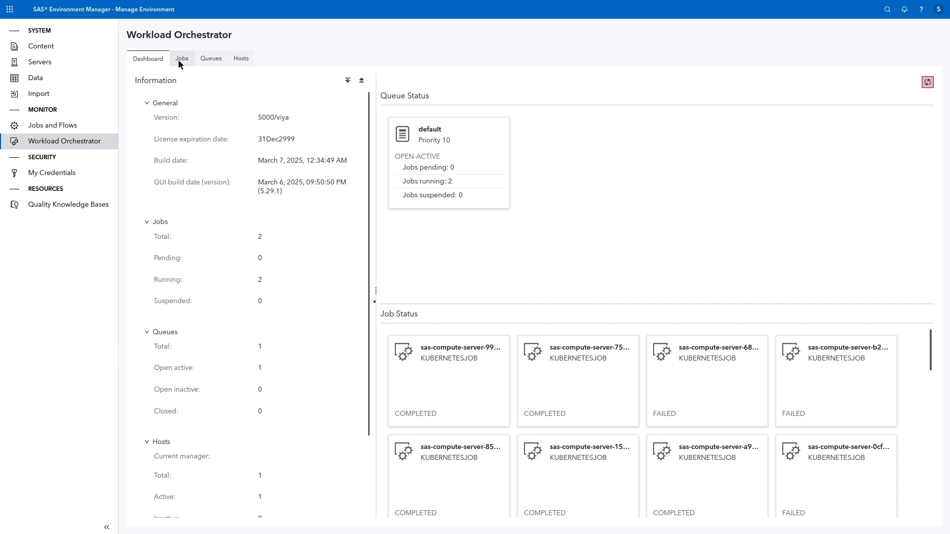
left_click(181, 59)
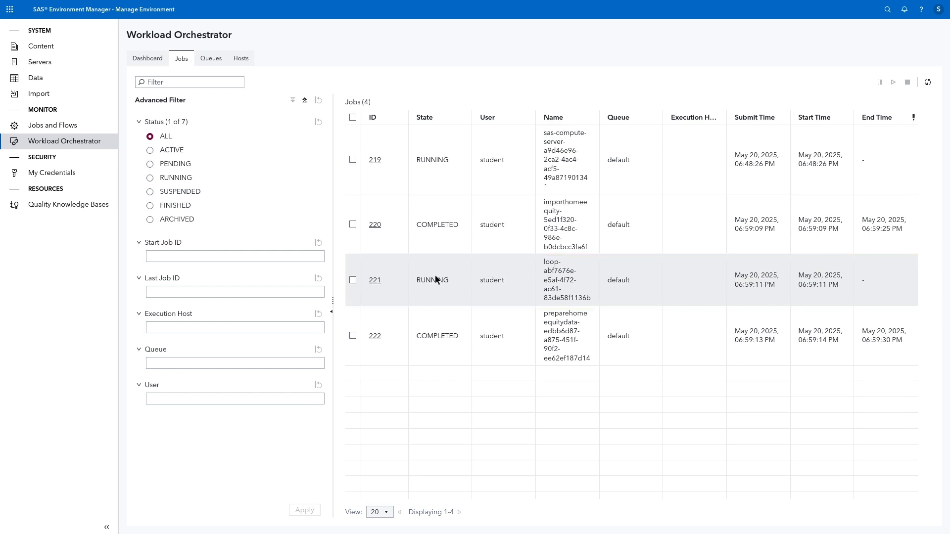
left_click(352, 280)
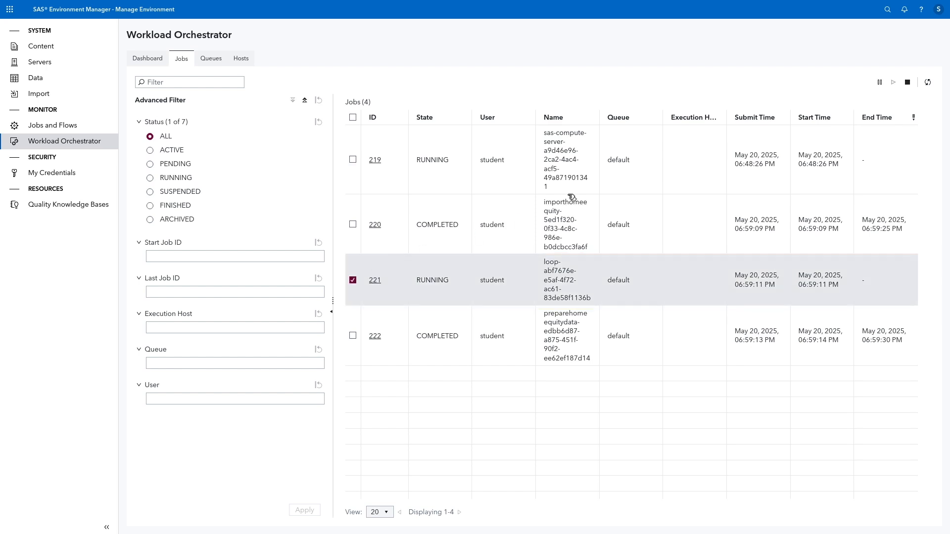
left_click(907, 82)
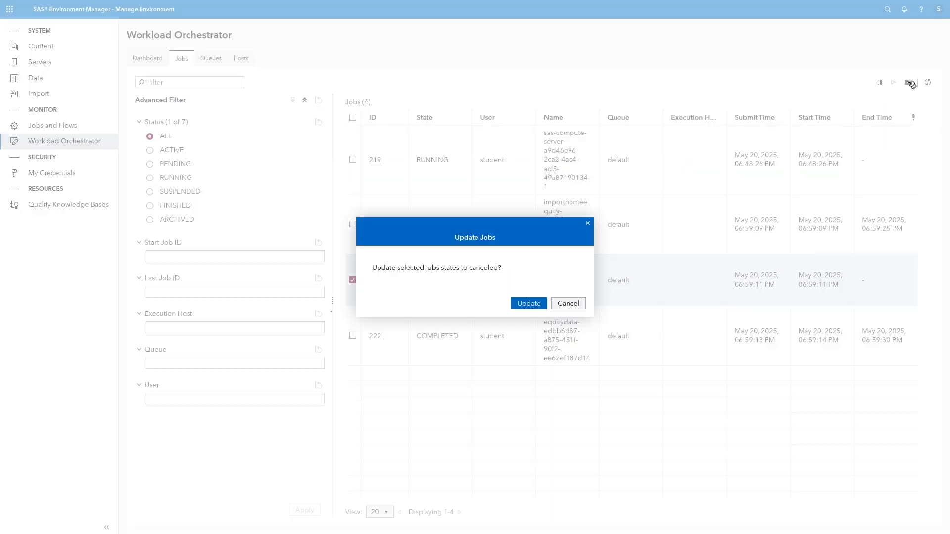
mouse_move(527, 303)
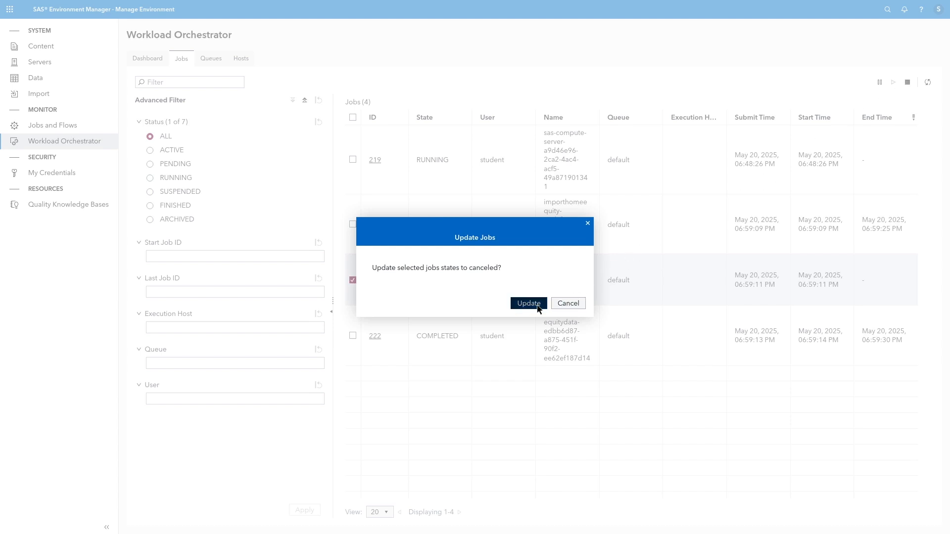
left_click(527, 302)
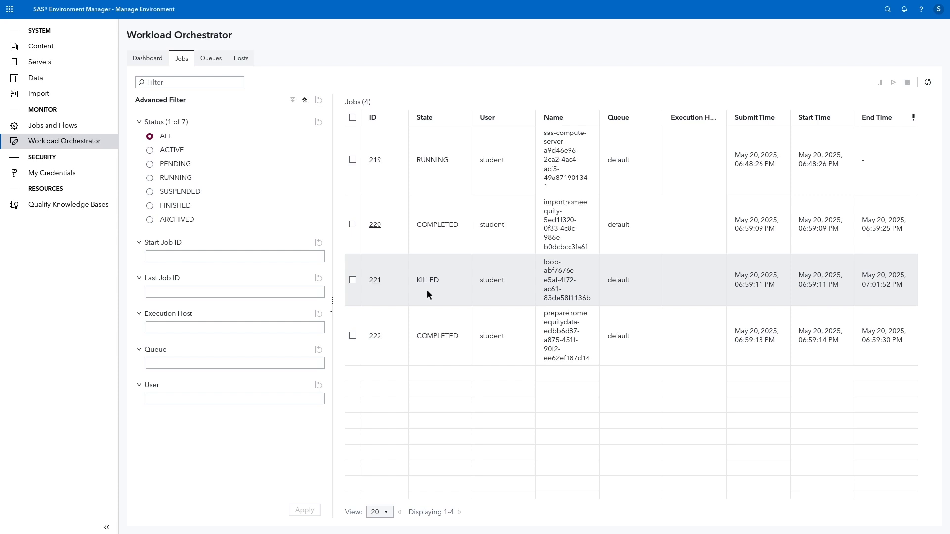
mouse_move(299, 257)
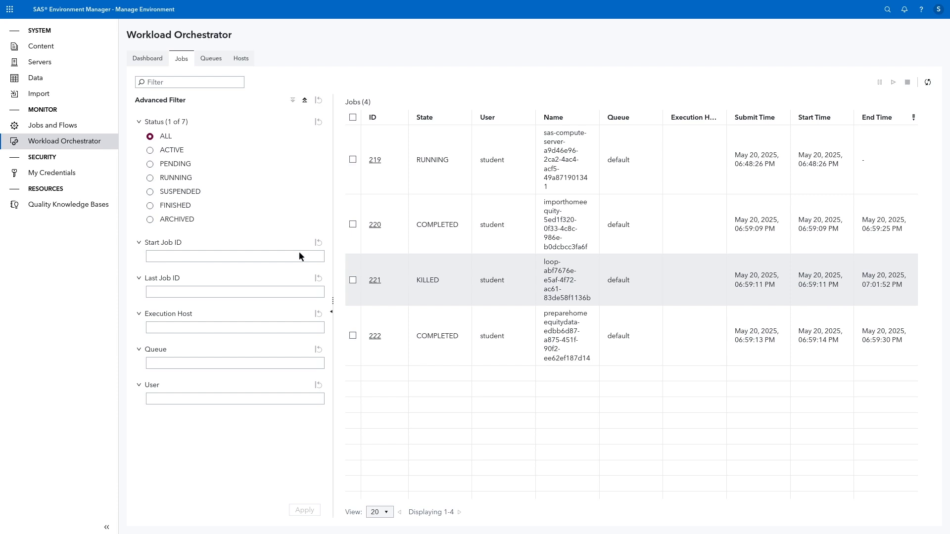
- Go to My Credentials and begin a new credential
left_click(52, 173)
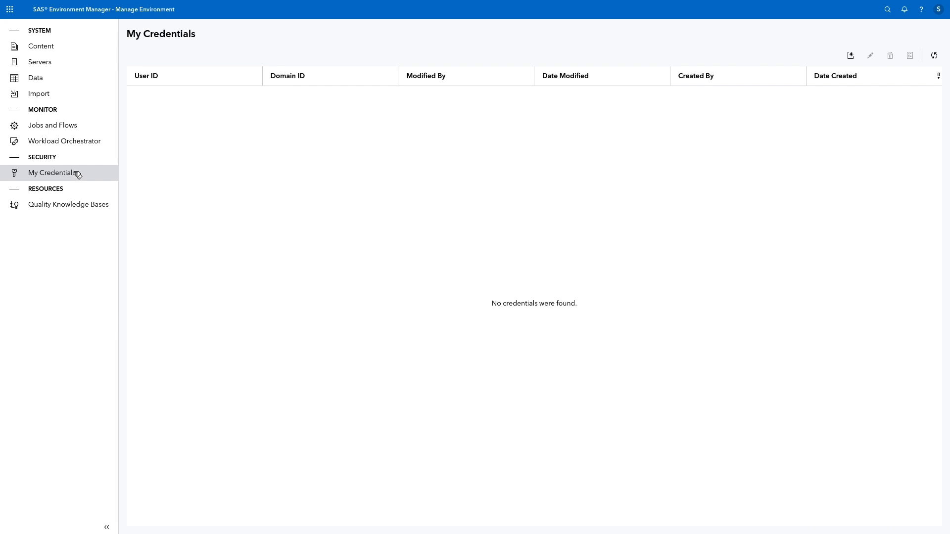
mouse_move(80, 174)
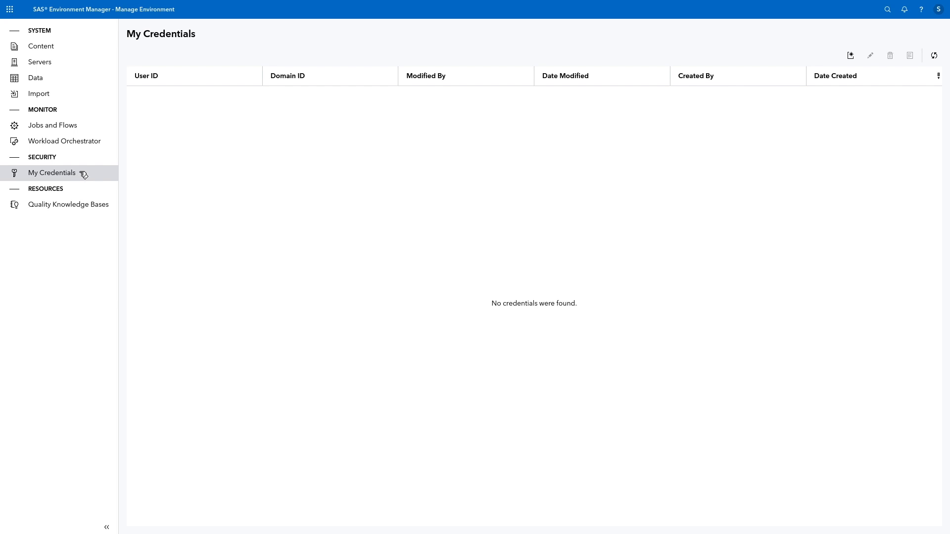
mouse_move(509, 135)
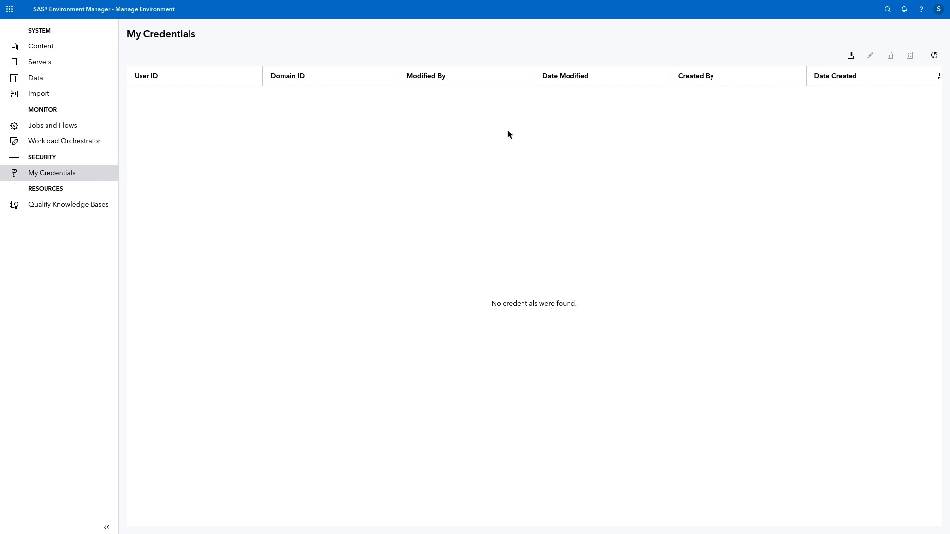
left_click(848, 55)
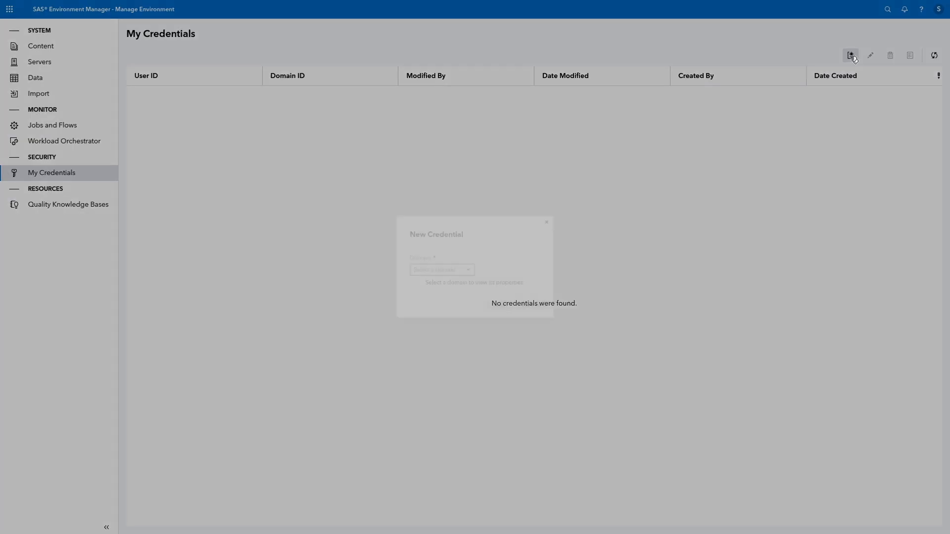
- Save a credential for domain OracleAuth with user ID STUDENT and its password
left_click(849, 55)
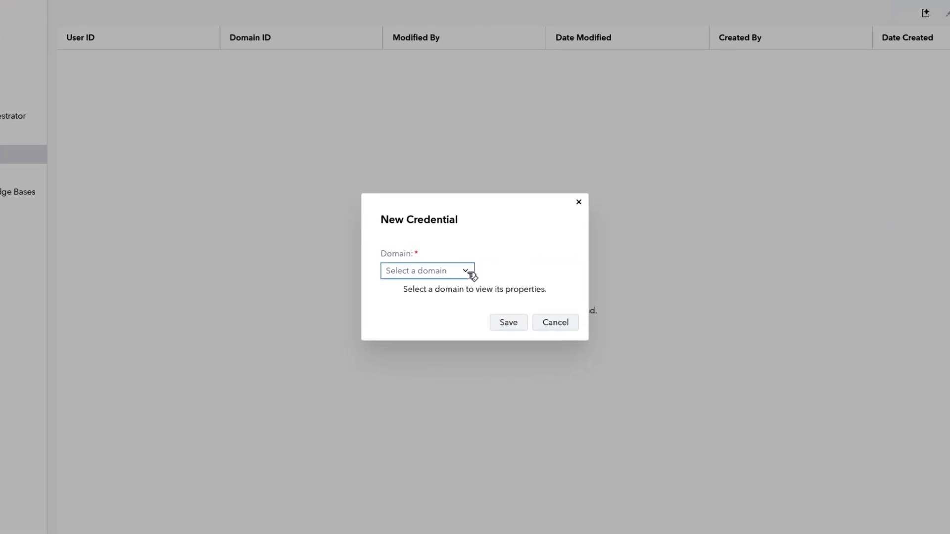
left_click(466, 270)
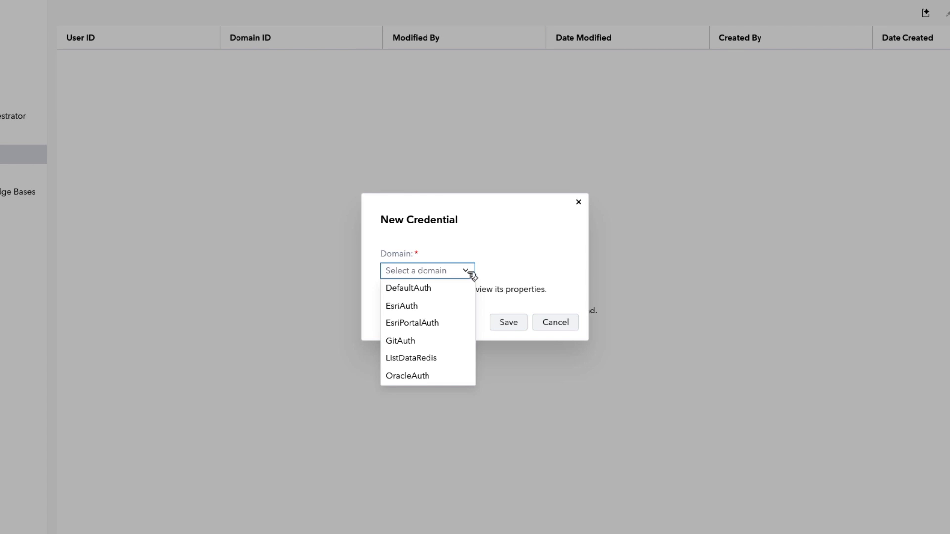
mouse_move(428, 376)
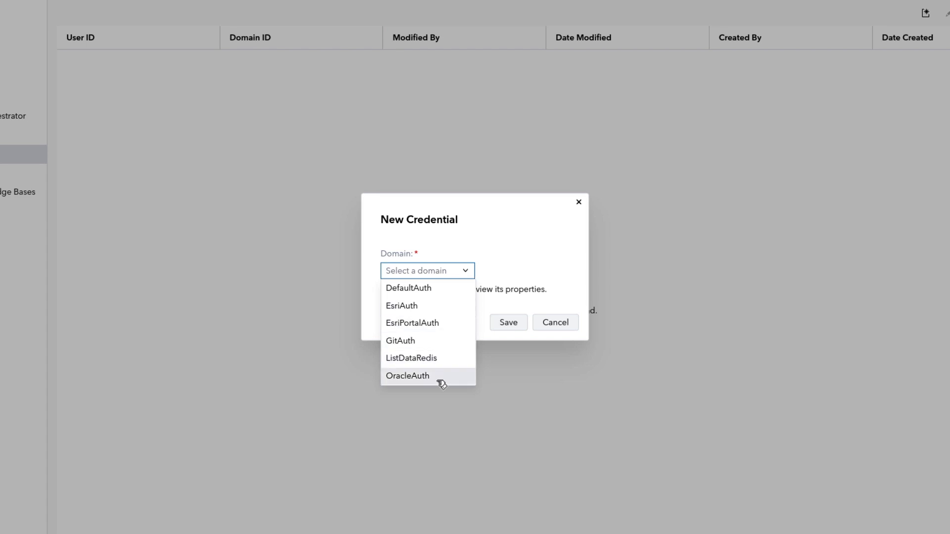
left_click(407, 376)
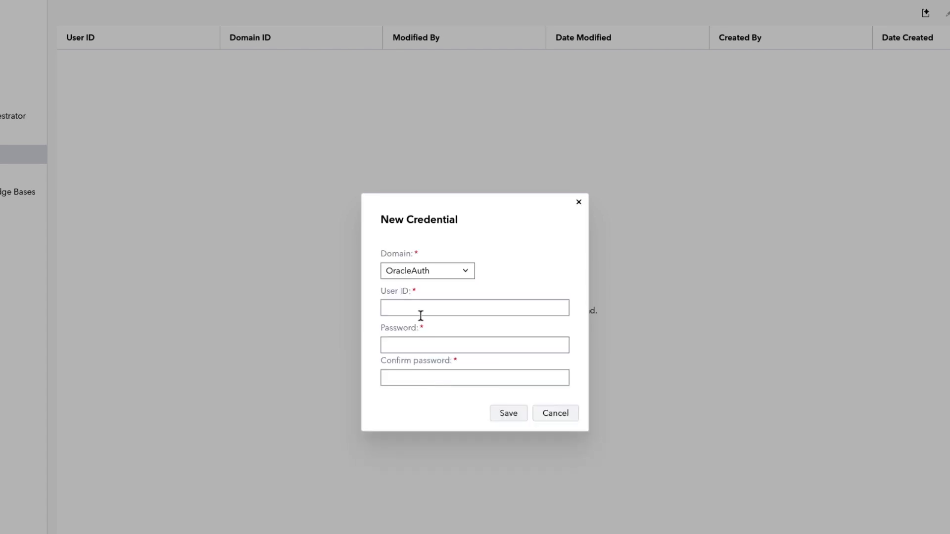
left_click(474, 307)
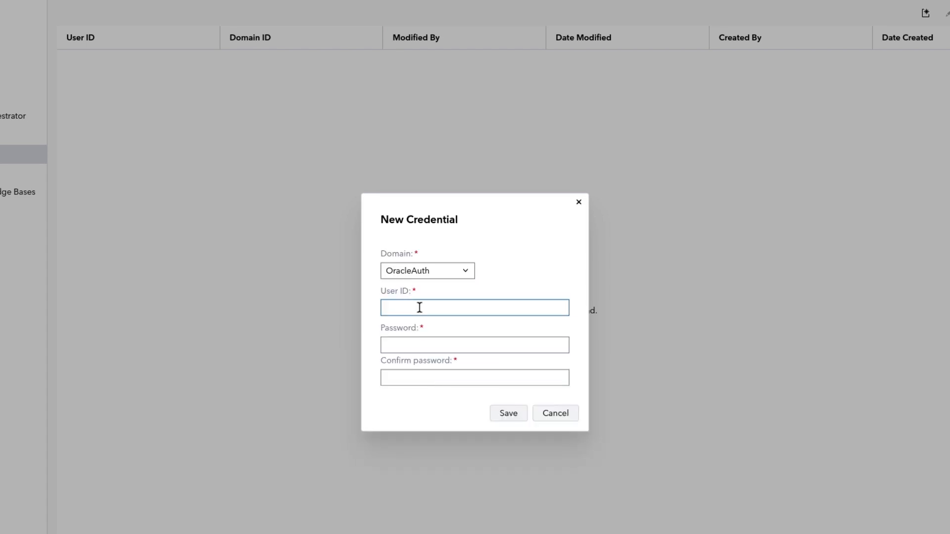
type("STUDENT")
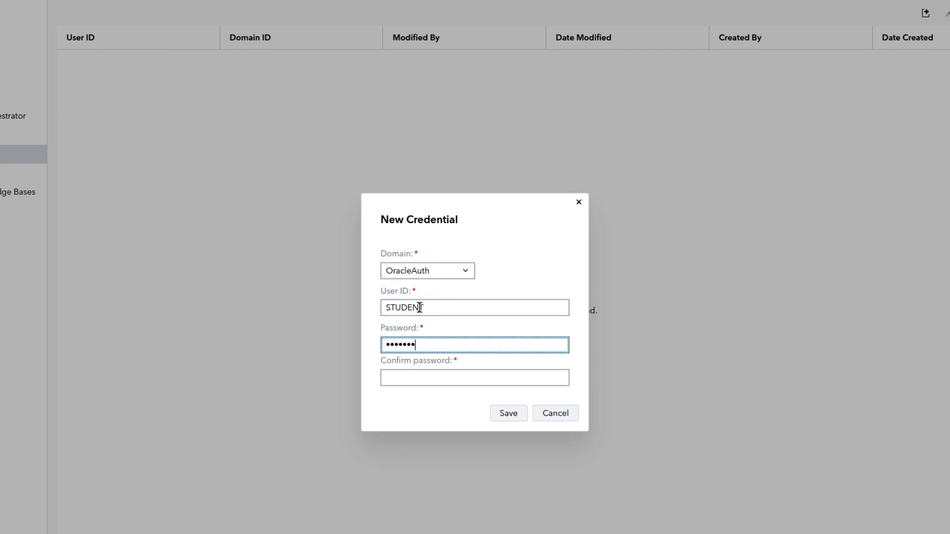
type("•••••")
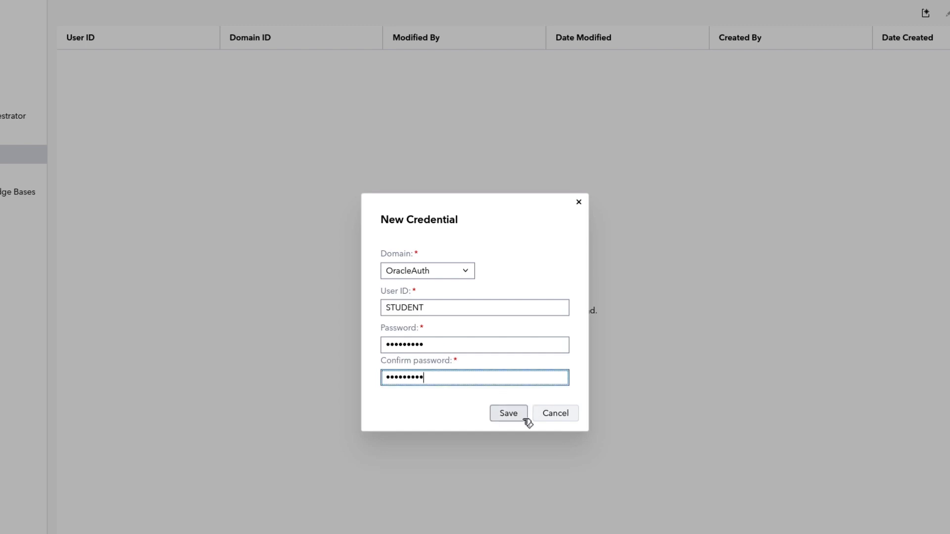
left_click(508, 414)
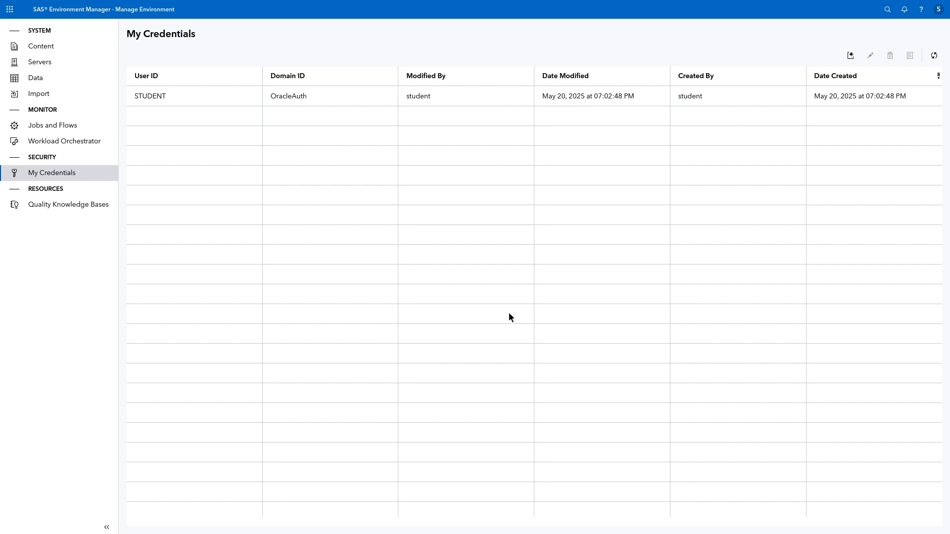
mouse_move(407, 286)
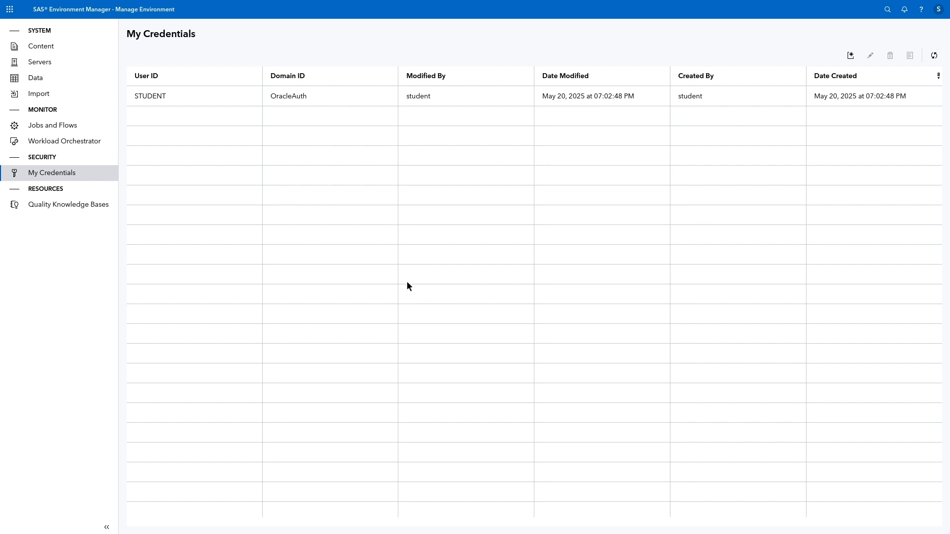
mouse_move(286, 266)
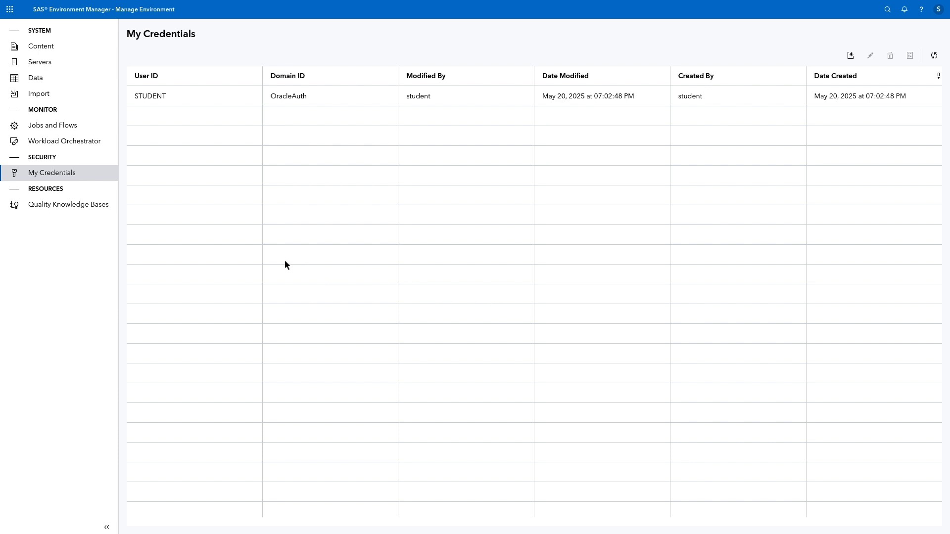
left_click(293, 96)
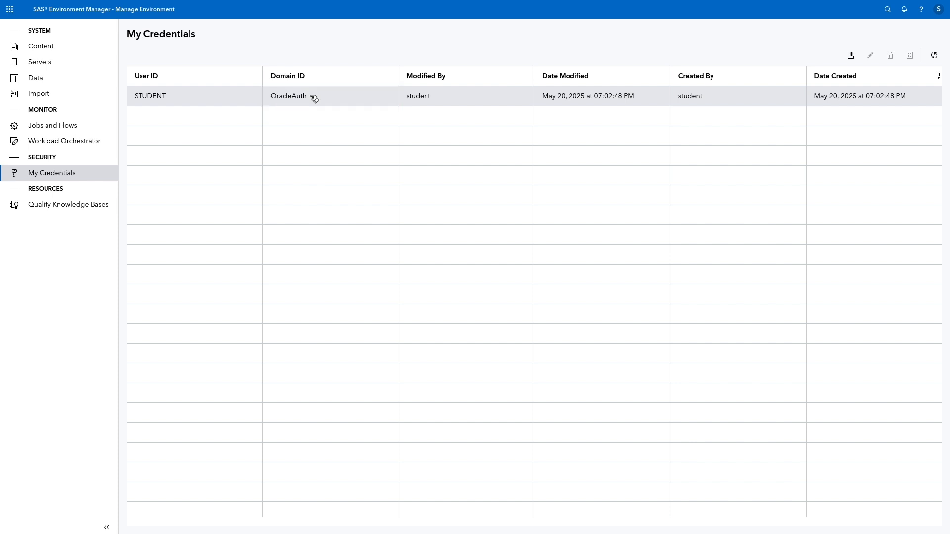
mouse_move(109, 210)
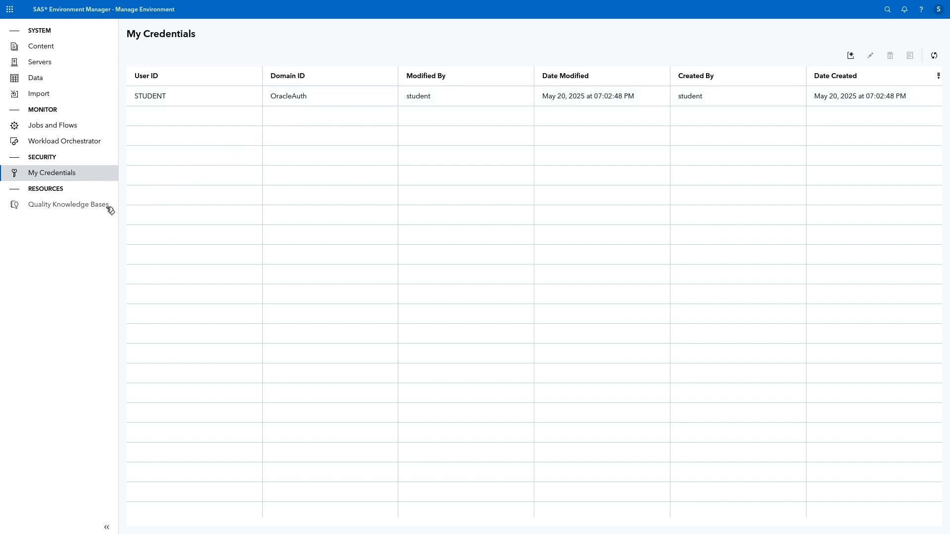
- View QKB CI 33's properties (default, v33 on cas-shared-default) and close them
left_click(68, 203)
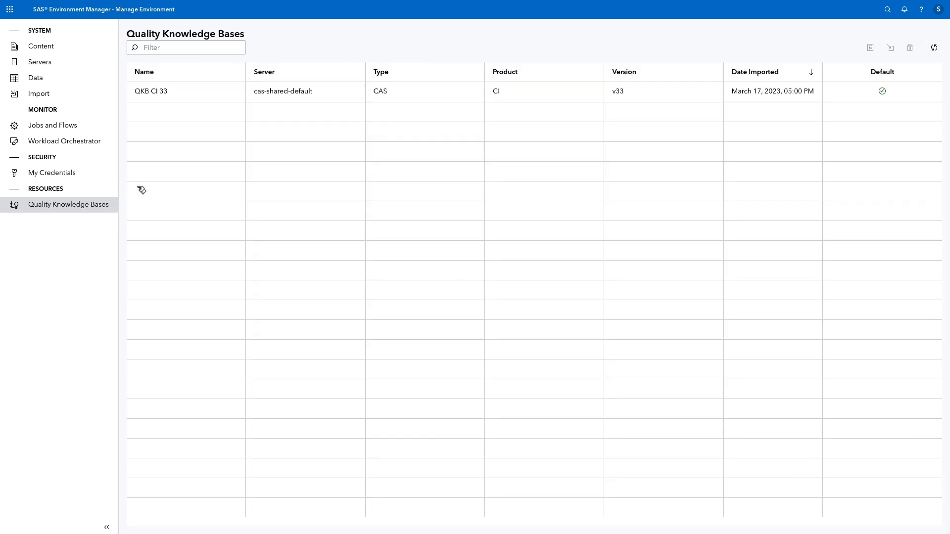
left_click(182, 91)
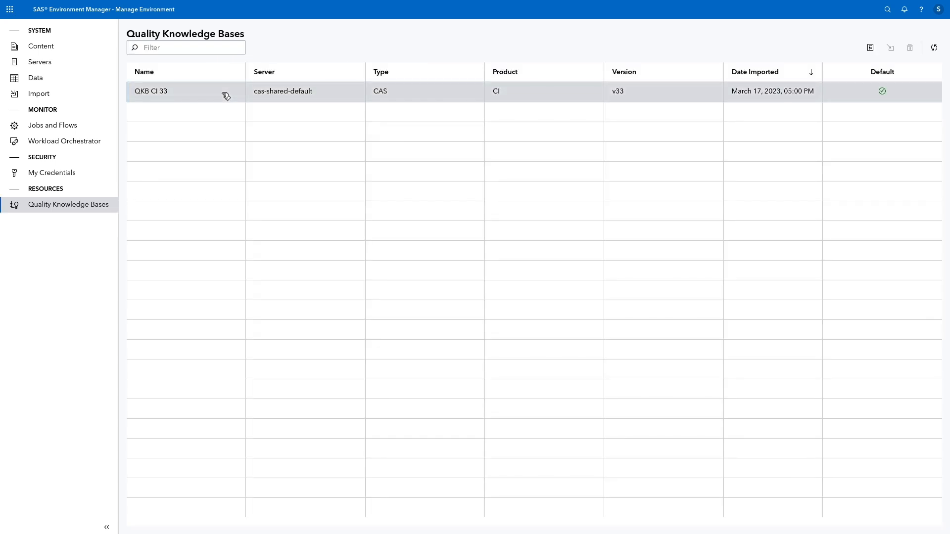
mouse_move(799, 94)
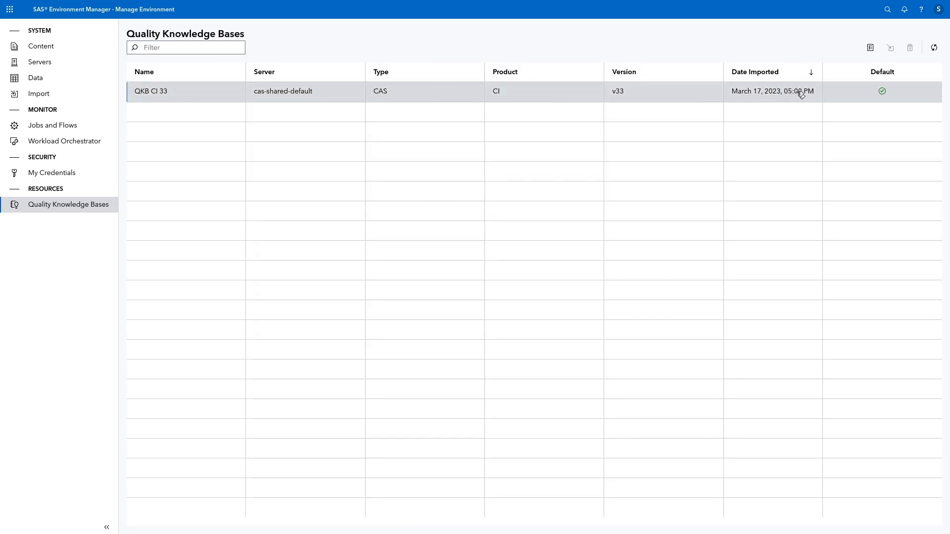
mouse_move(844, 88)
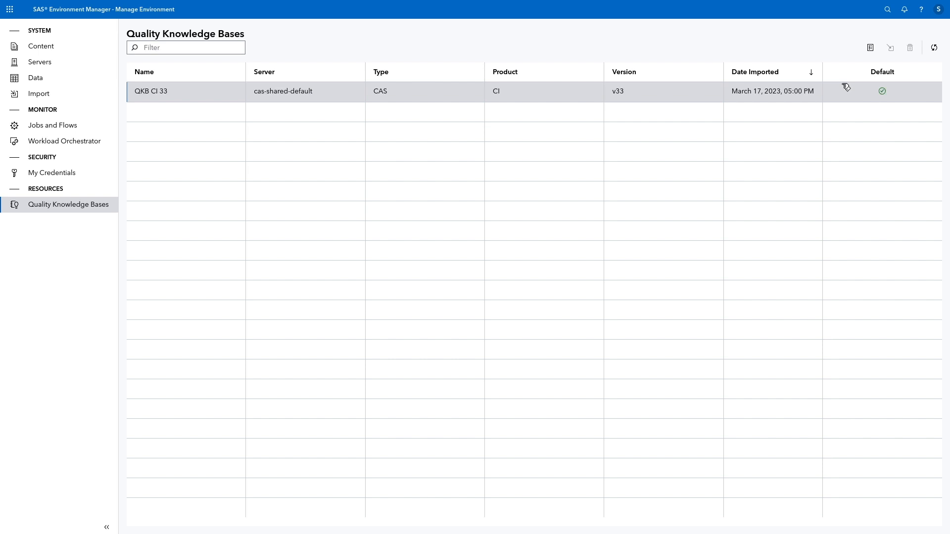
mouse_move(869, 49)
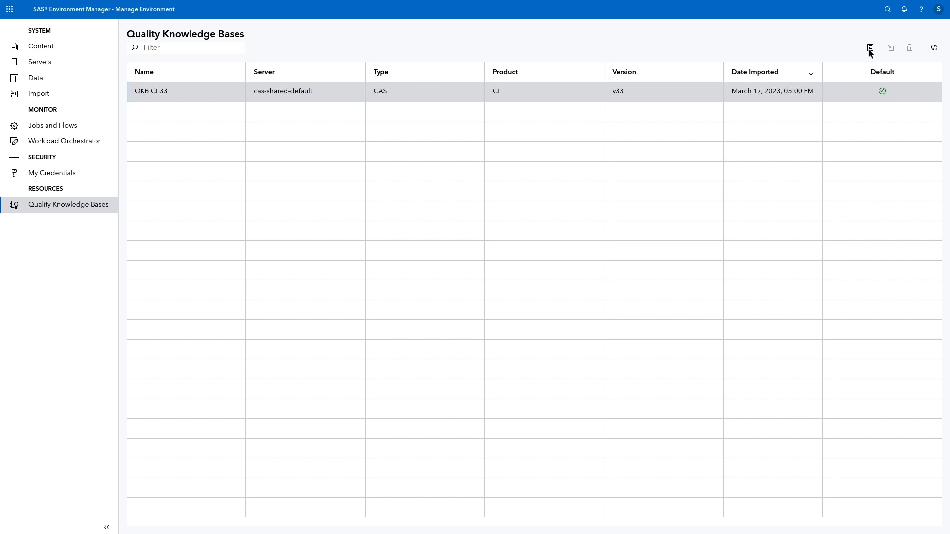
left_click(870, 48)
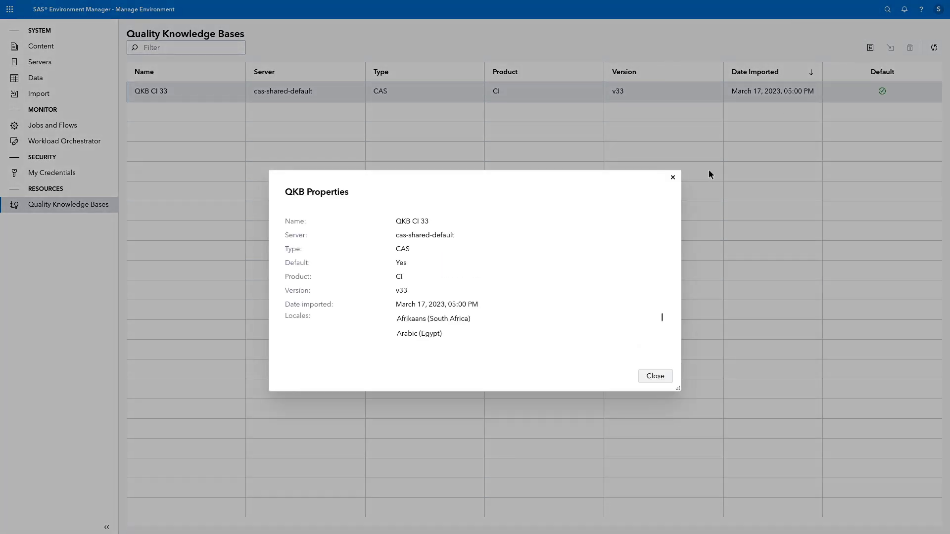
mouse_move(654, 375)
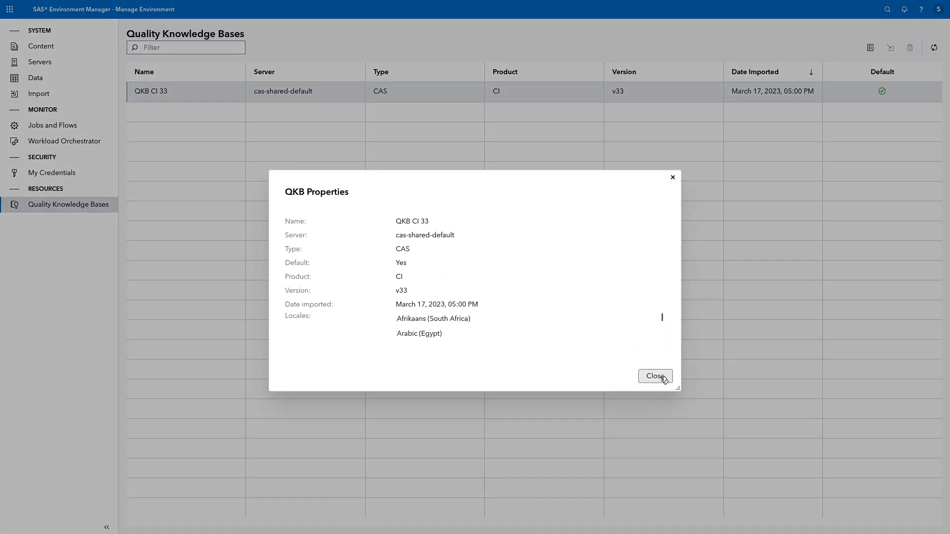
left_click(654, 376)
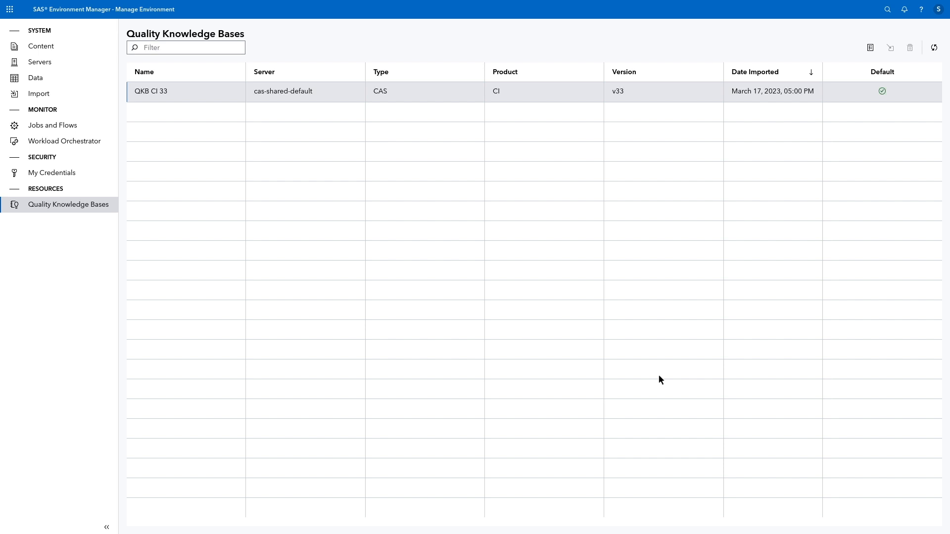
mouse_move(862, 88)
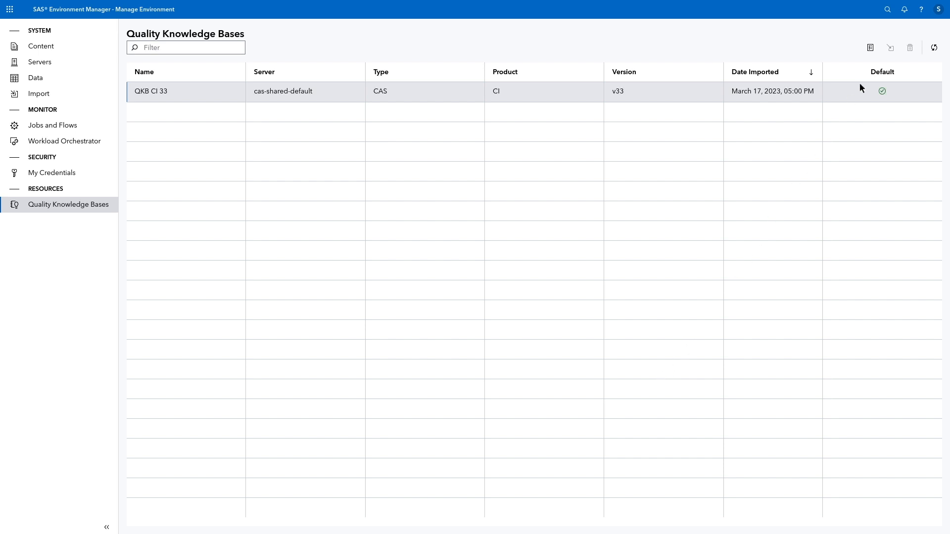
- Sign out, sign back in and answer Yes to assume the SASAdministrators group
left_click(939, 9)
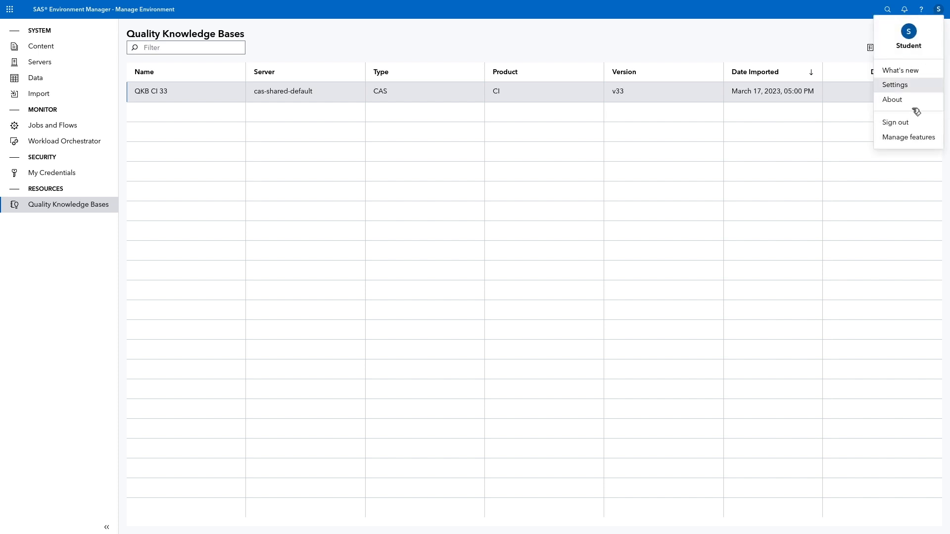
left_click(894, 122)
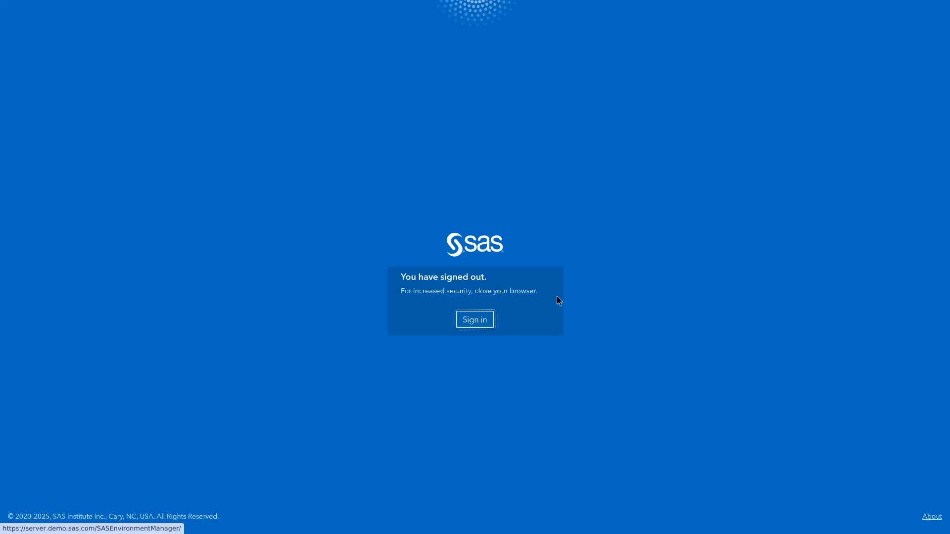
left_click(474, 319)
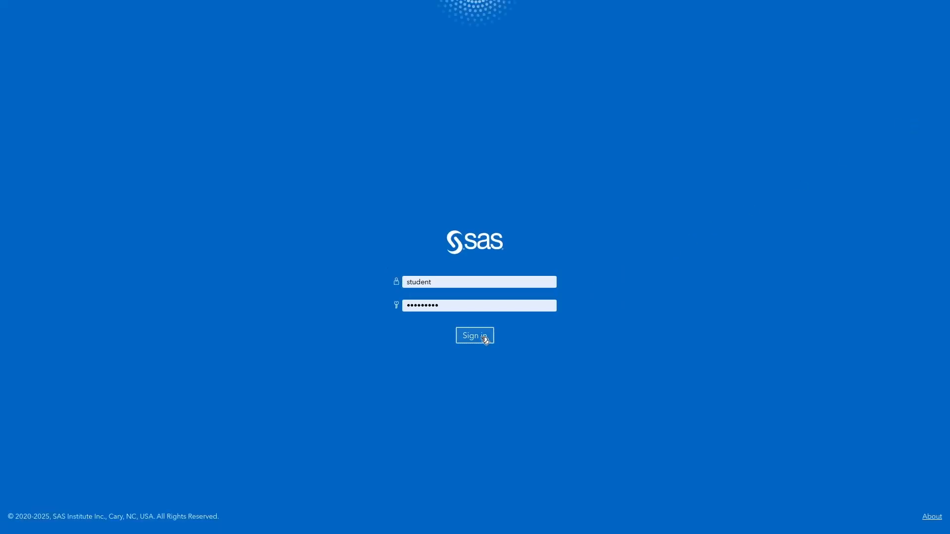
left_click(474, 336)
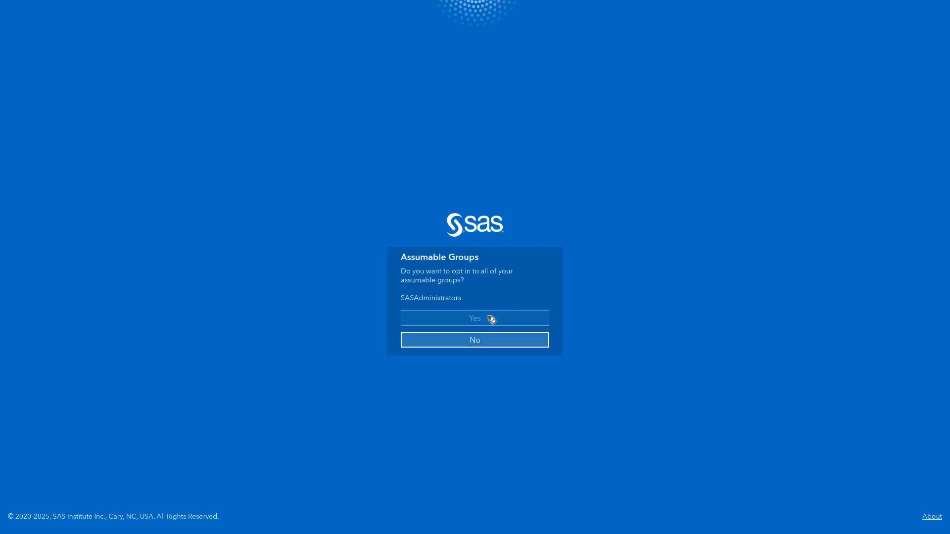
left_click(474, 317)
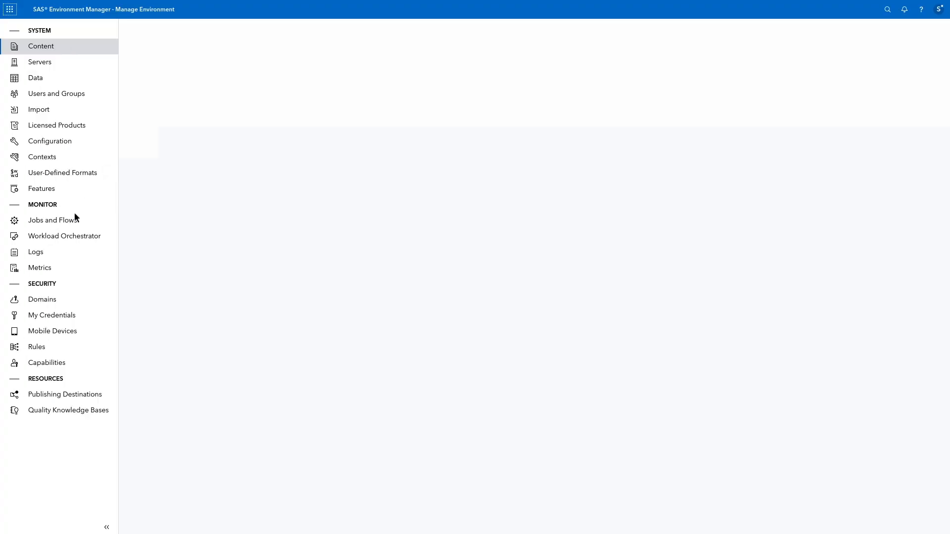
- Browse the Content, Users and Groups and User-Defined Formats pages
left_click(41, 46)
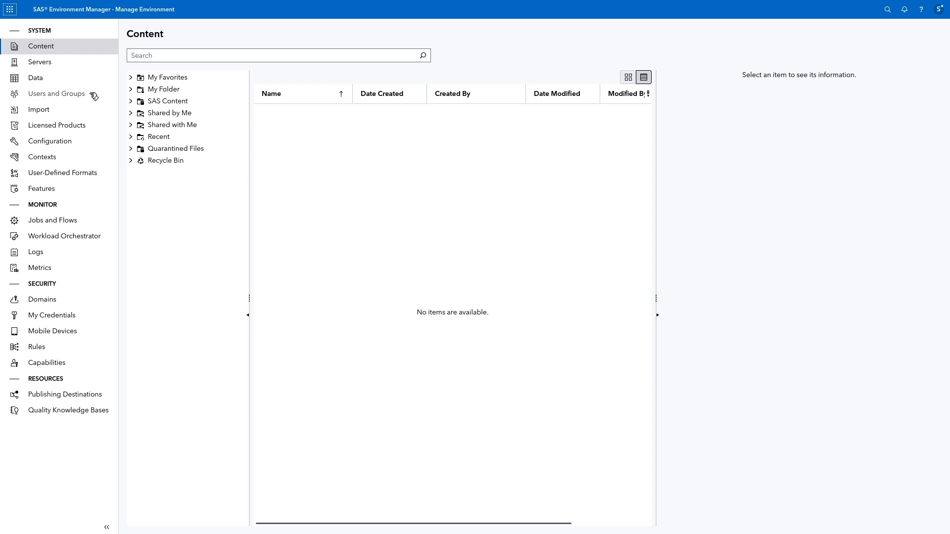
left_click(55, 93)
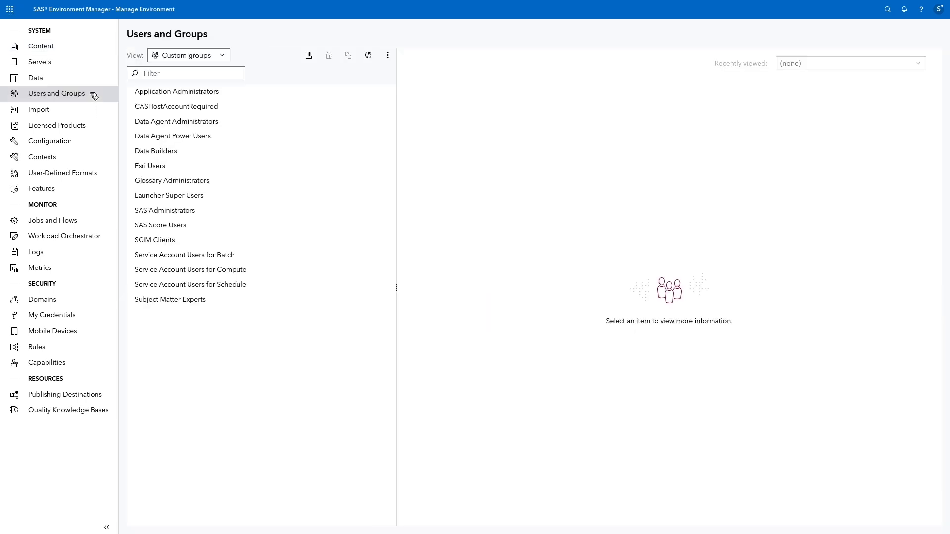
left_click(62, 172)
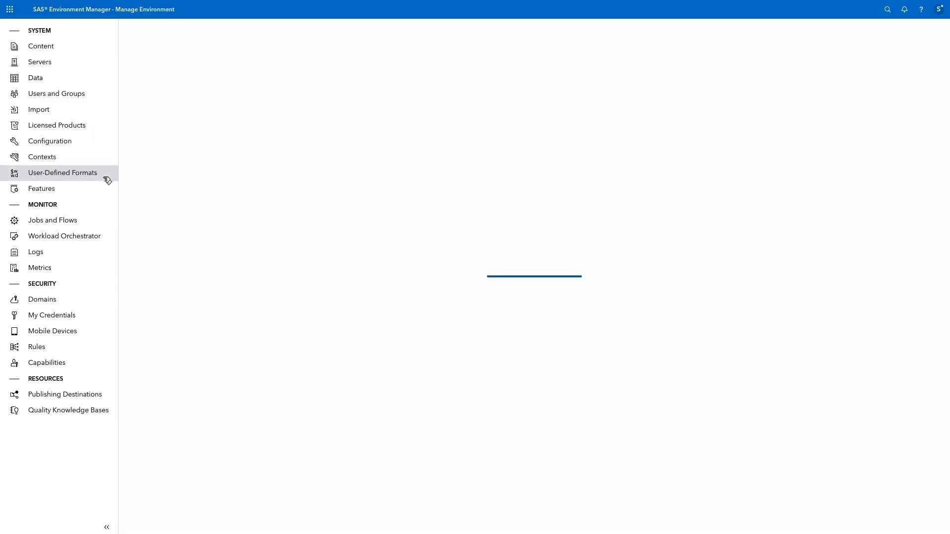
left_click(62, 172)
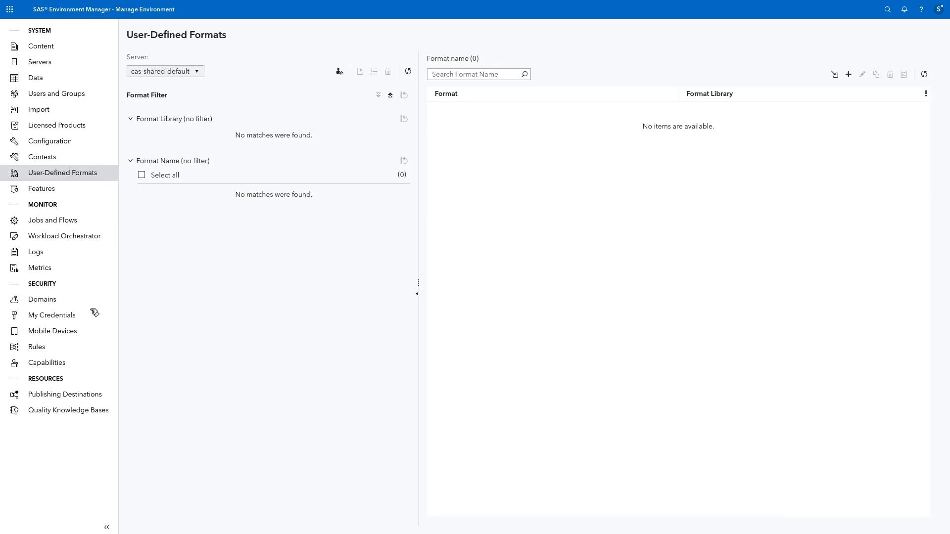
- Browse the Rules and Domains pages, ending on Publishing Destinations
left_click(37, 346)
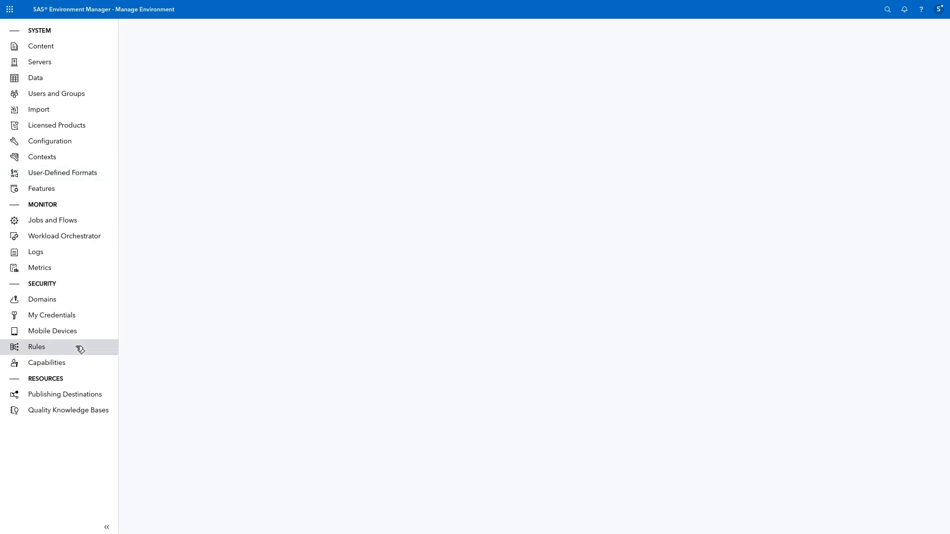
left_click(36, 346)
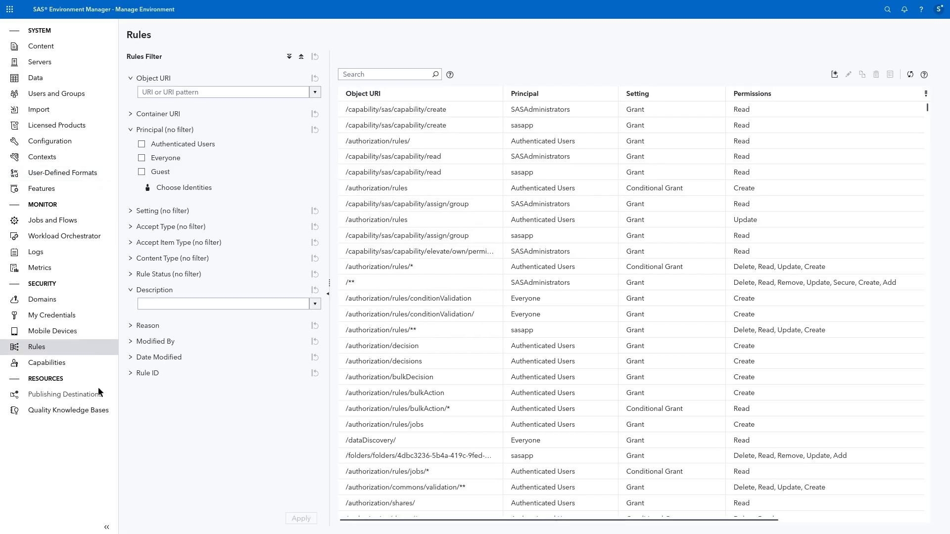
mouse_move(79, 303)
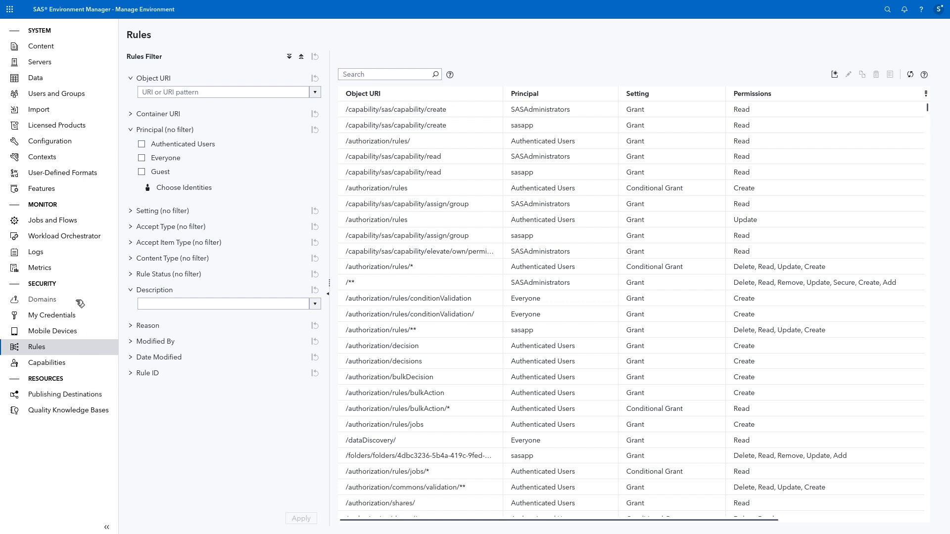
left_click(42, 298)
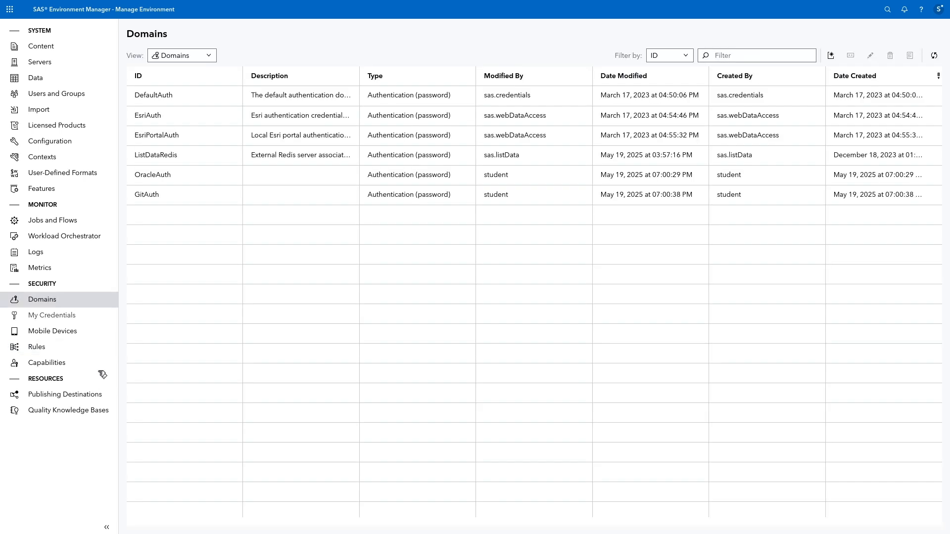
left_click(66, 395)
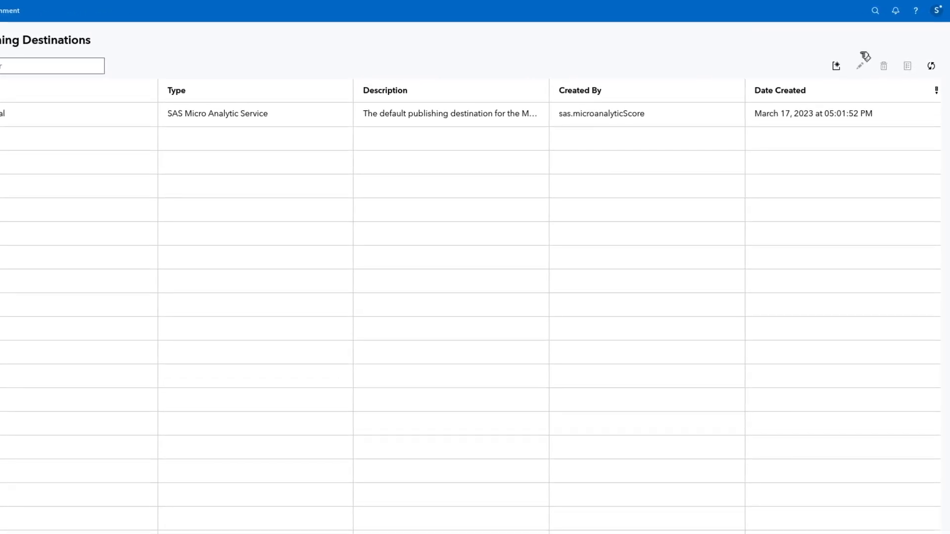
- Show the help menu offering Learning Center and Help Center
left_click(915, 10)
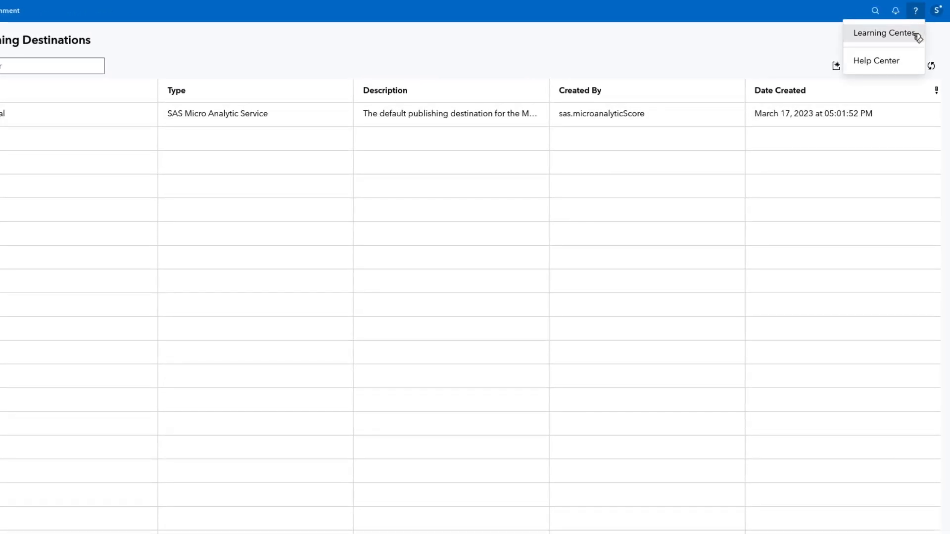
mouse_move(911, 67)
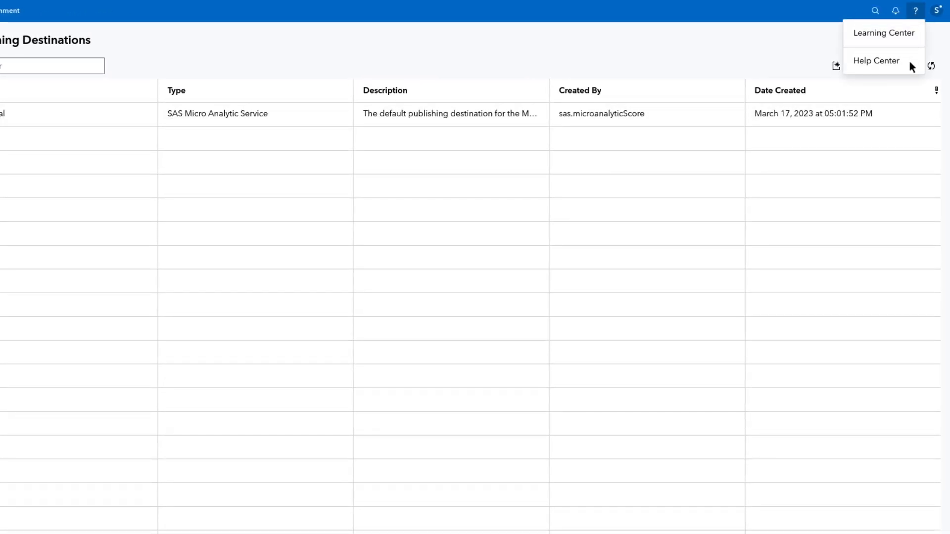